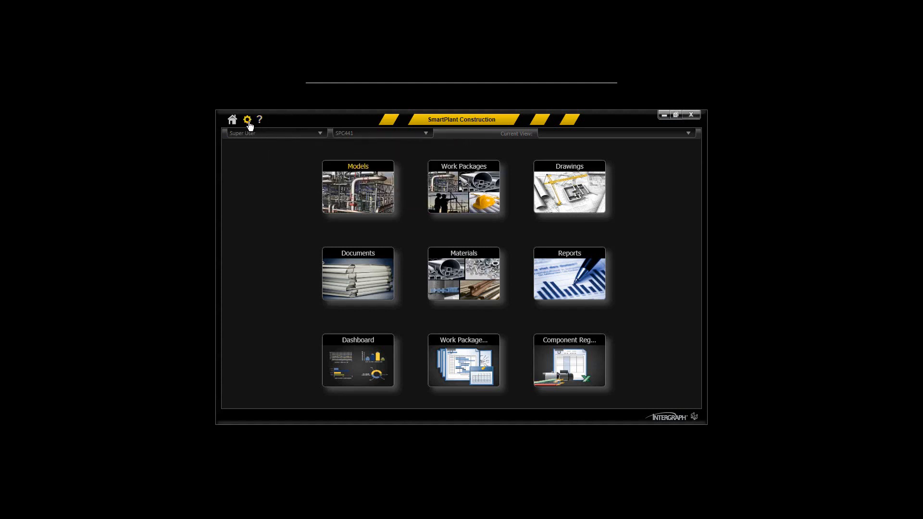
# - Start a new work package numbered FIWP 001 and list the CWP number choices
pyautogui.click(246, 120)
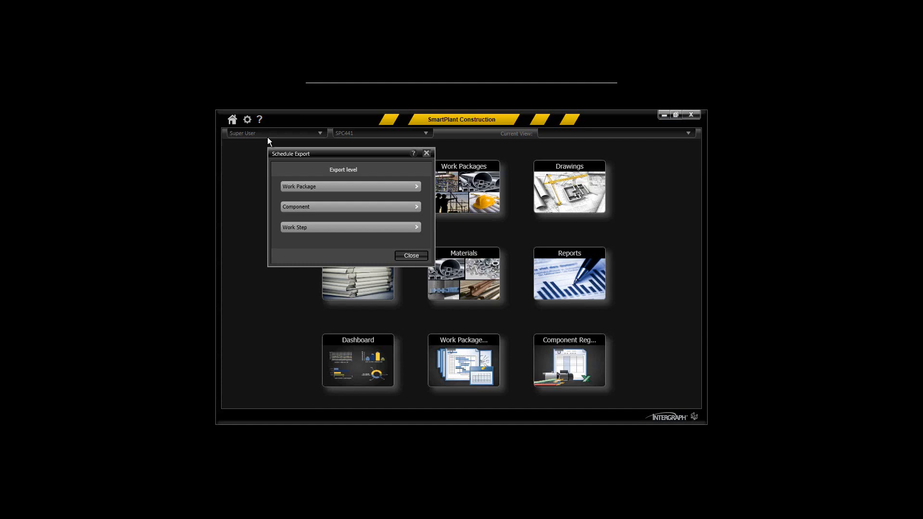
pyautogui.moveTo(427, 154)
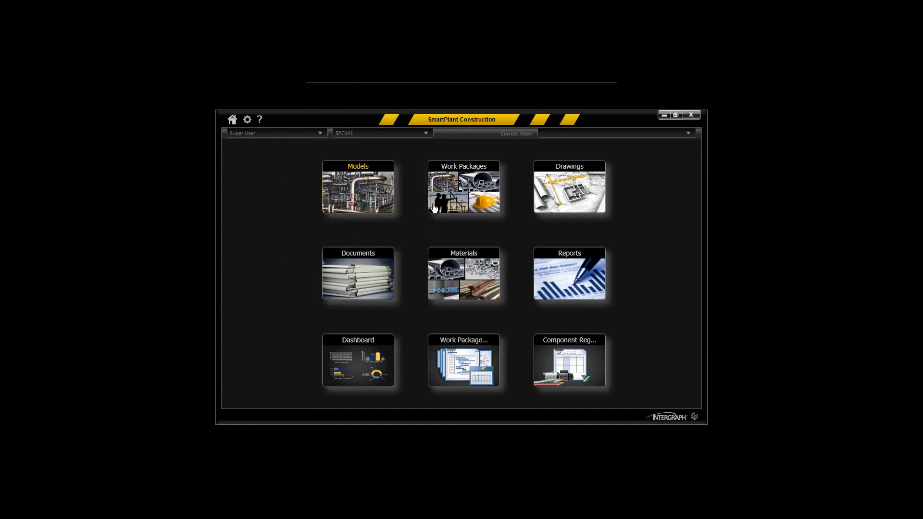
pyautogui.click(247, 120)
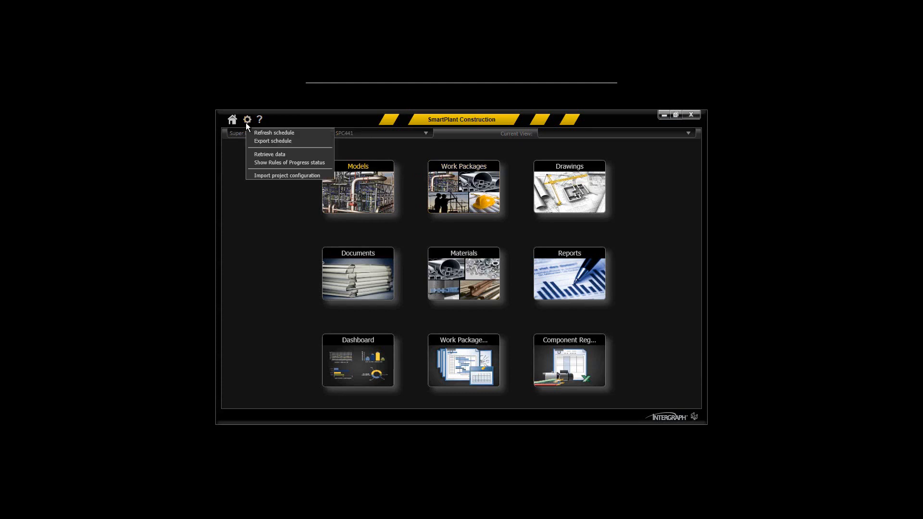
pyautogui.click(463, 187)
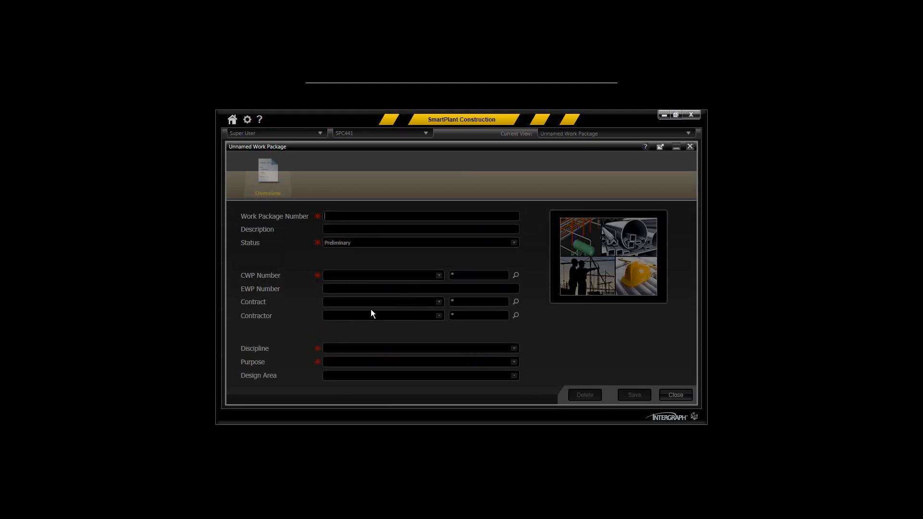
pyautogui.moveTo(355, 215)
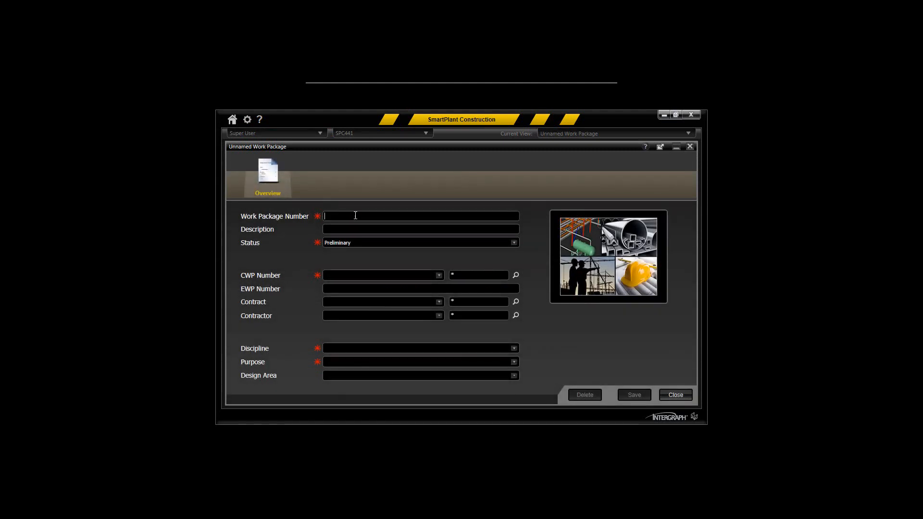
pyautogui.write('FIWP')
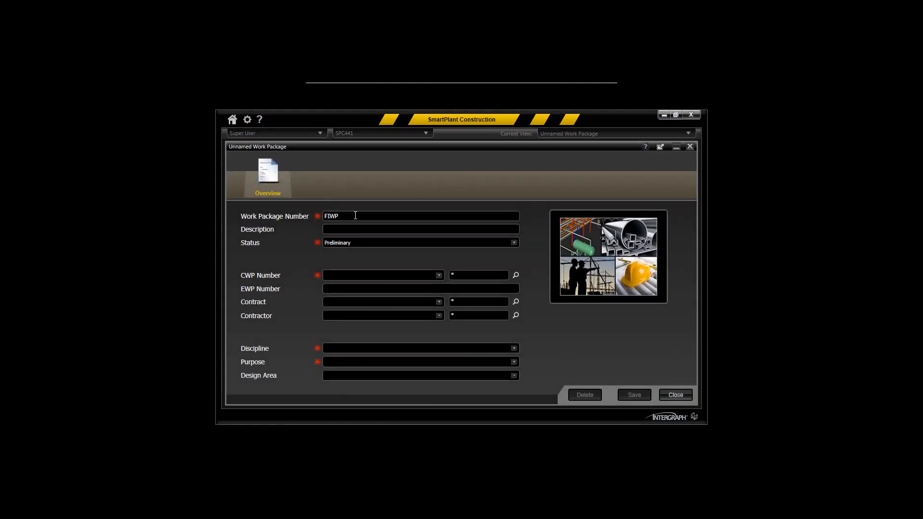
pyautogui.write('001')
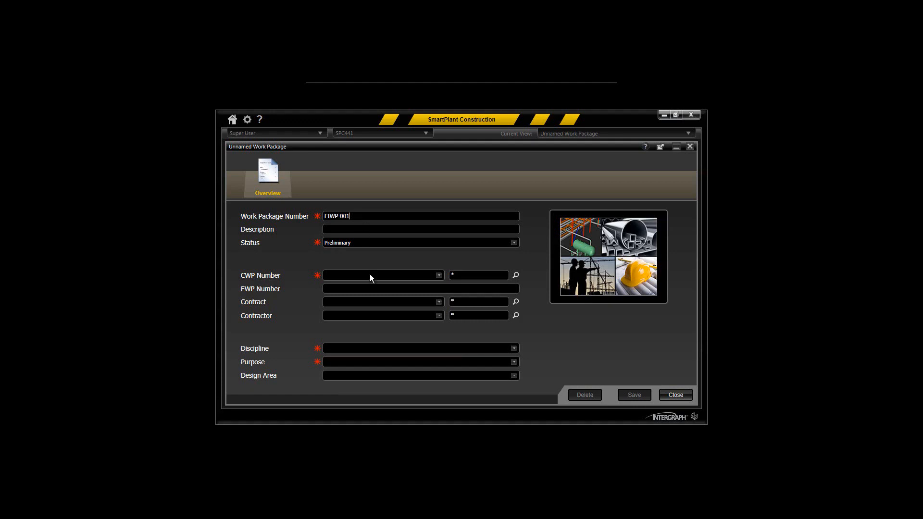
pyautogui.click(438, 275)
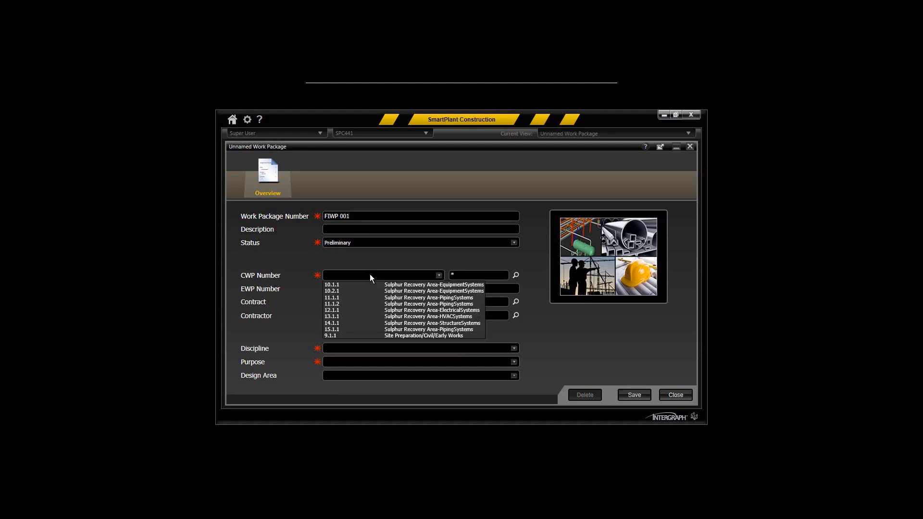
pyautogui.moveTo(412, 316)
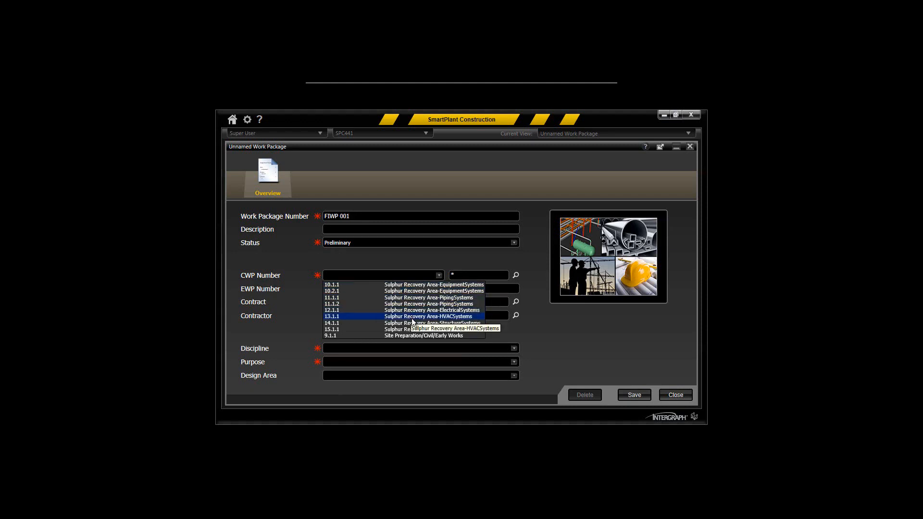
pyautogui.moveTo(412, 336)
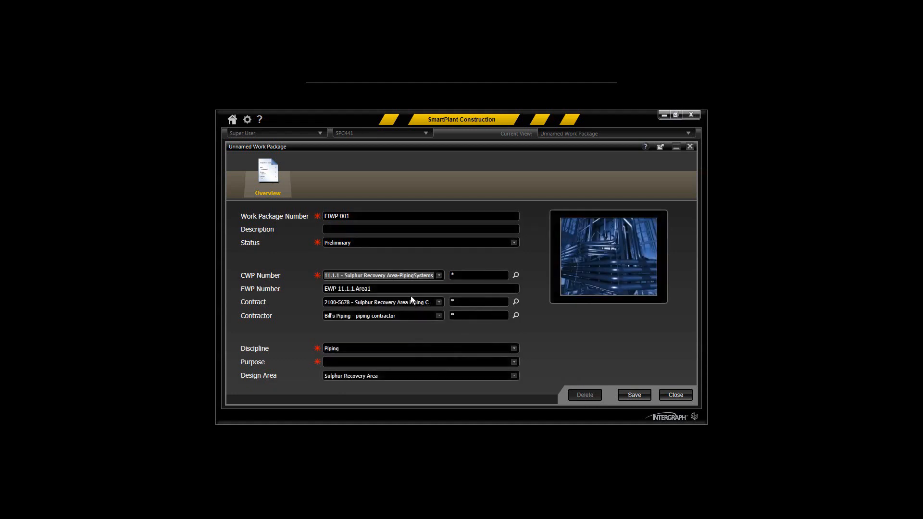
pyautogui.moveTo(382, 290)
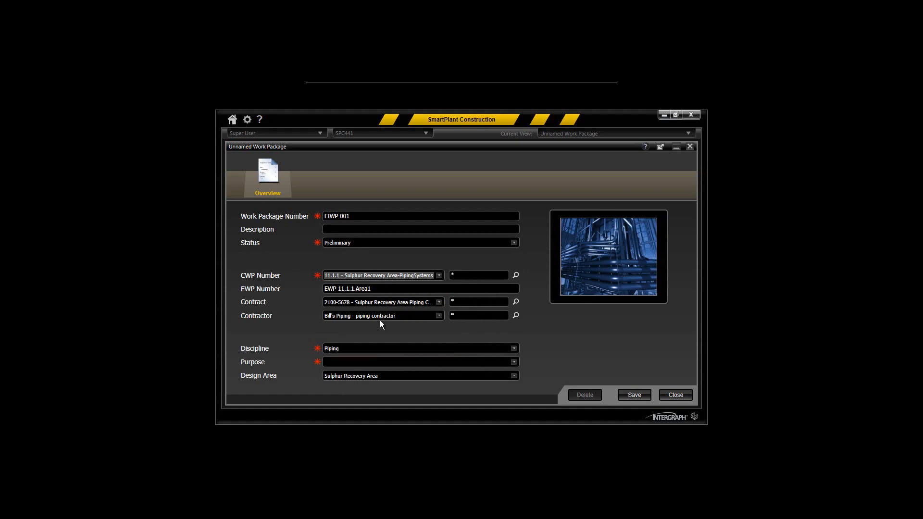
pyautogui.moveTo(382, 316)
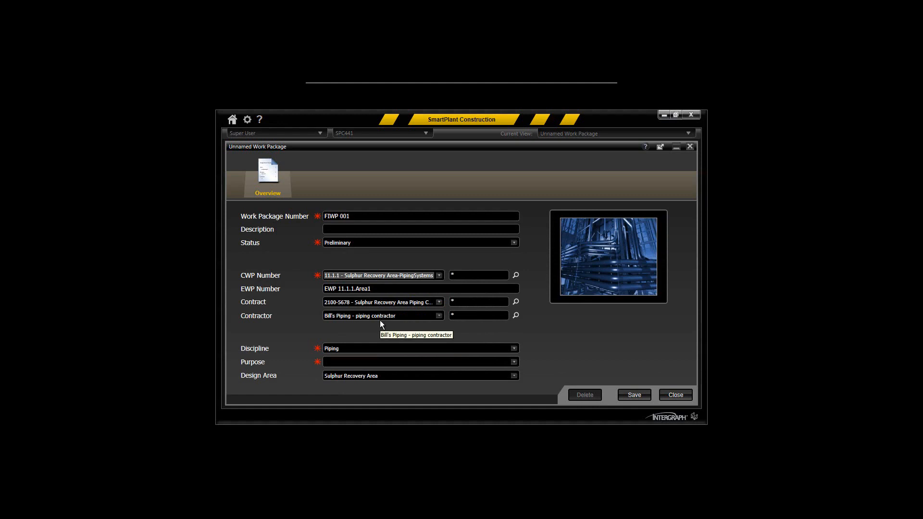
# - Set FIWP 001's purpose to Installation and save the package
pyautogui.click(514, 362)
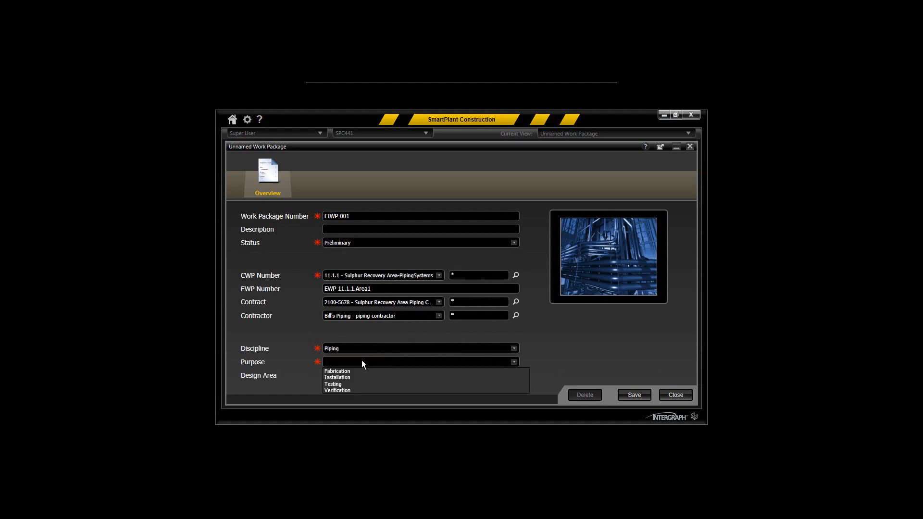
pyautogui.moveTo(347, 378)
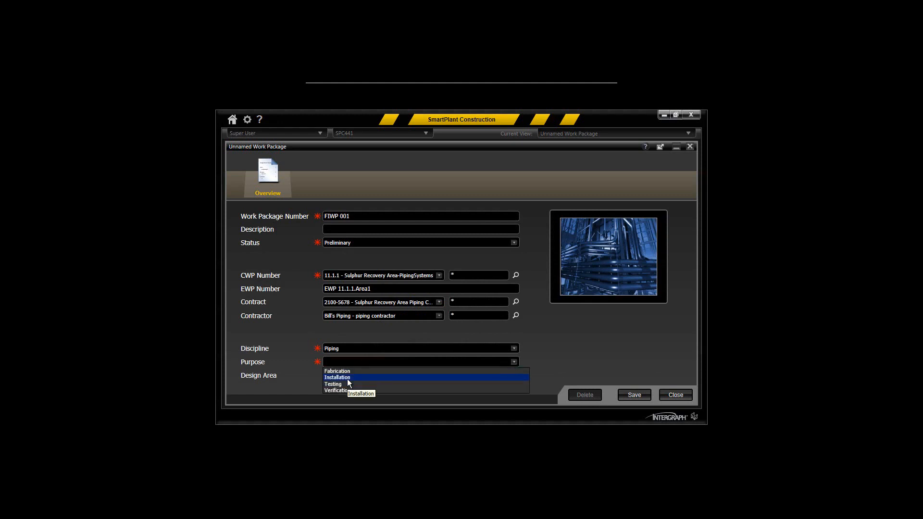
pyautogui.click(338, 378)
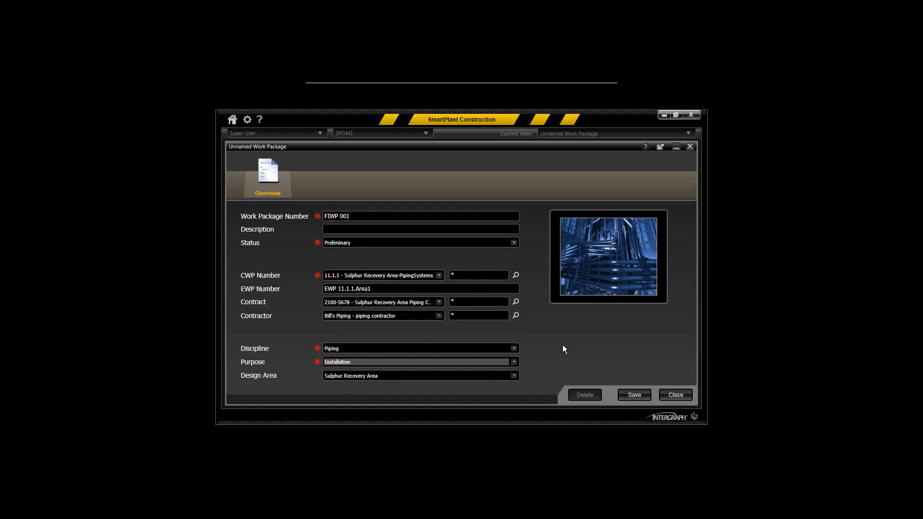
pyautogui.click(514, 362)
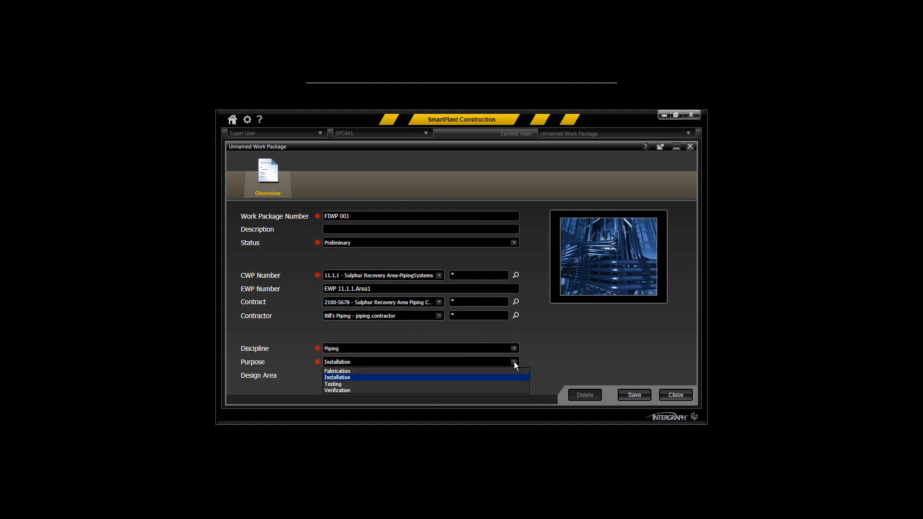
pyautogui.moveTo(370, 381)
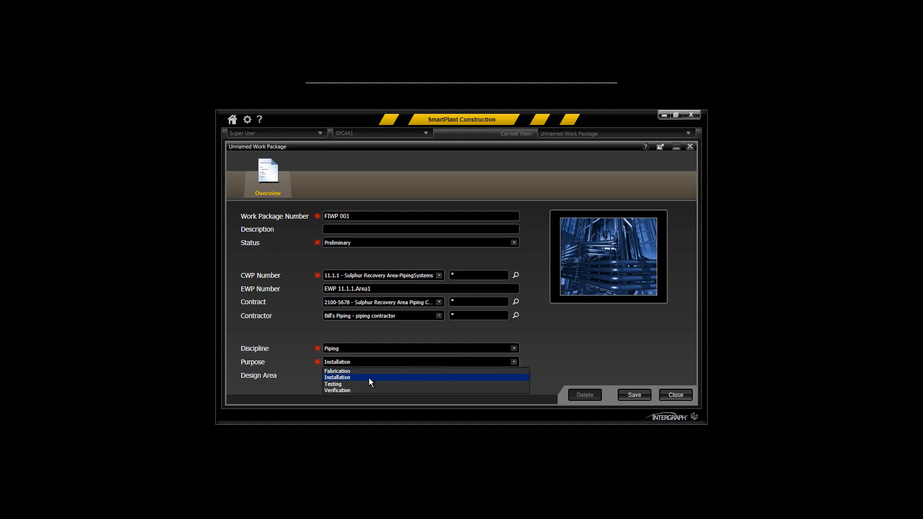
pyautogui.click(338, 377)
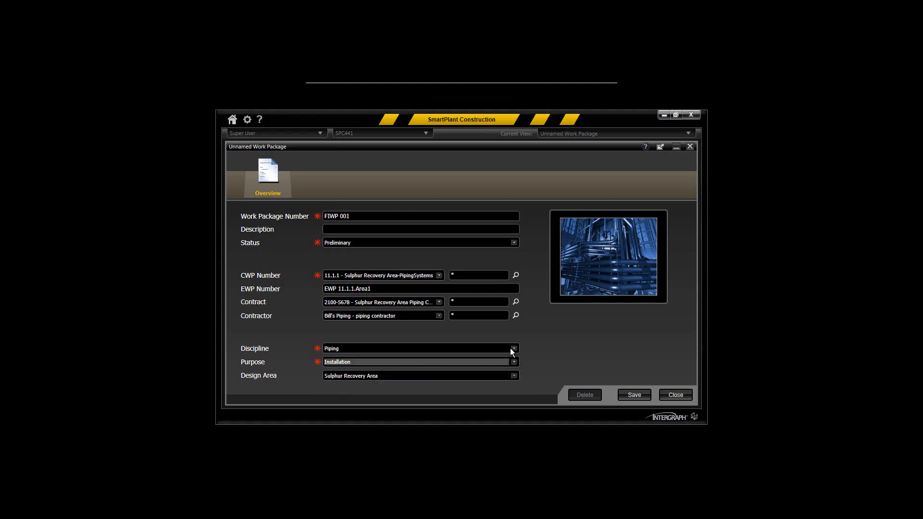
pyautogui.moveTo(520, 344)
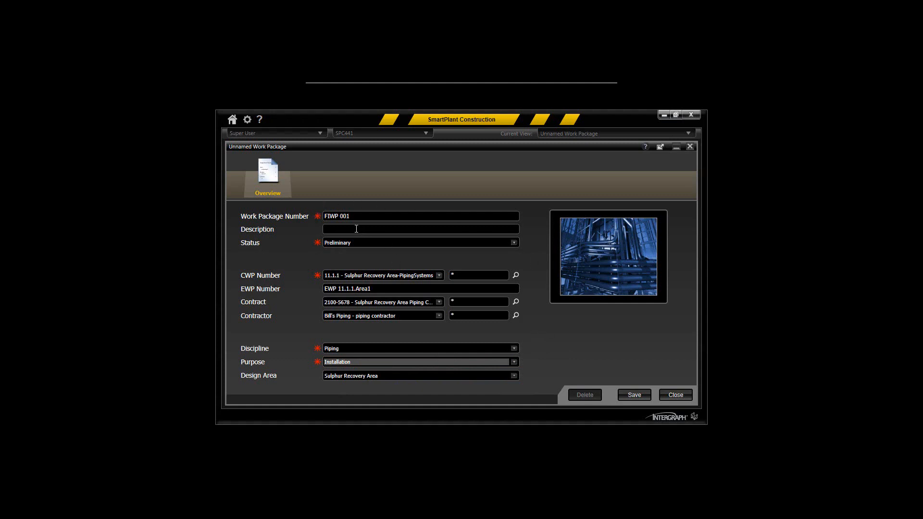
pyautogui.moveTo(377, 279)
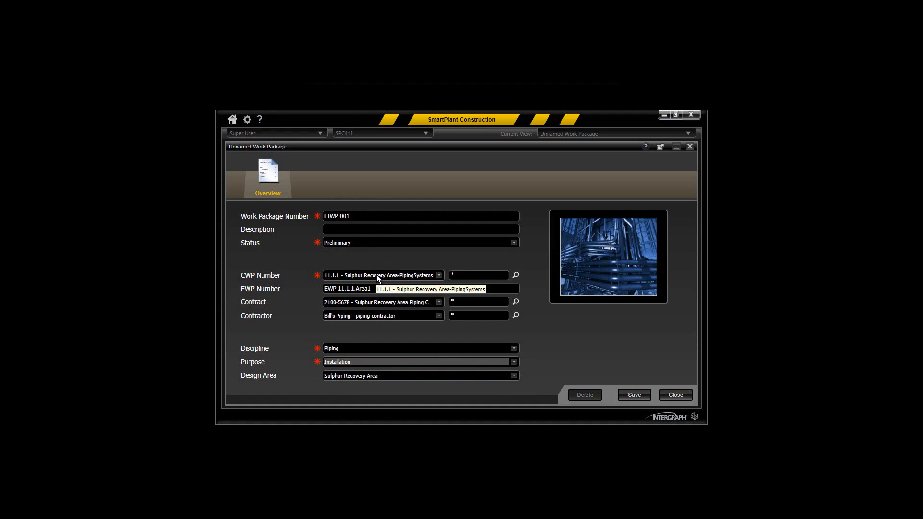
pyautogui.moveTo(524, 379)
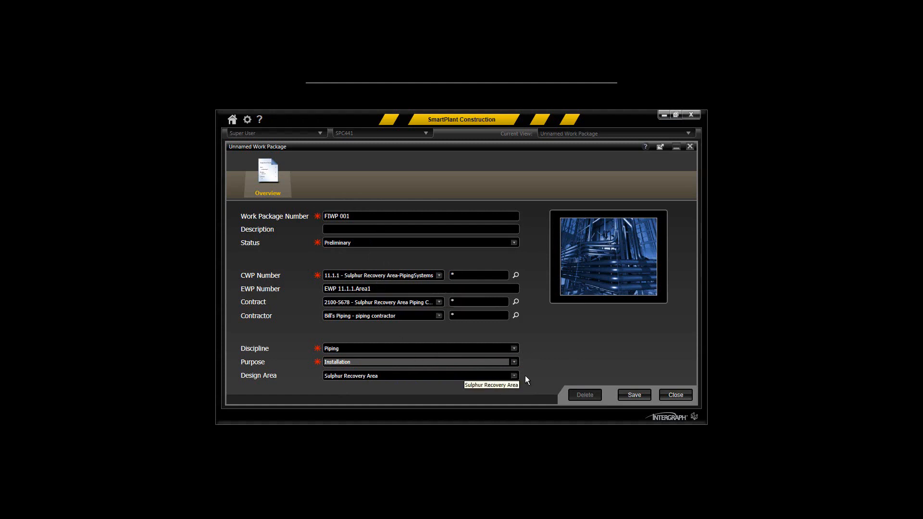
pyautogui.click(634, 395)
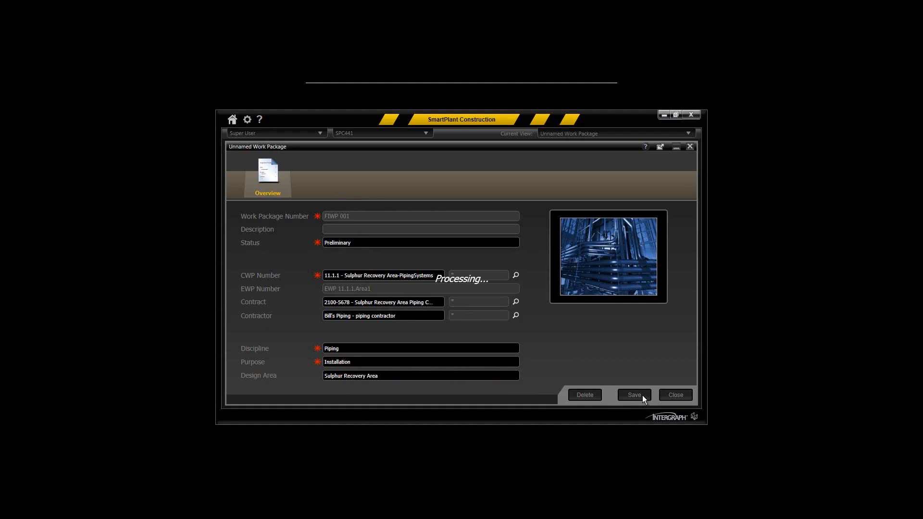
# - Show FIWP 001's schedule and scroll the table to find it as sequence 11
pyautogui.click(633, 394)
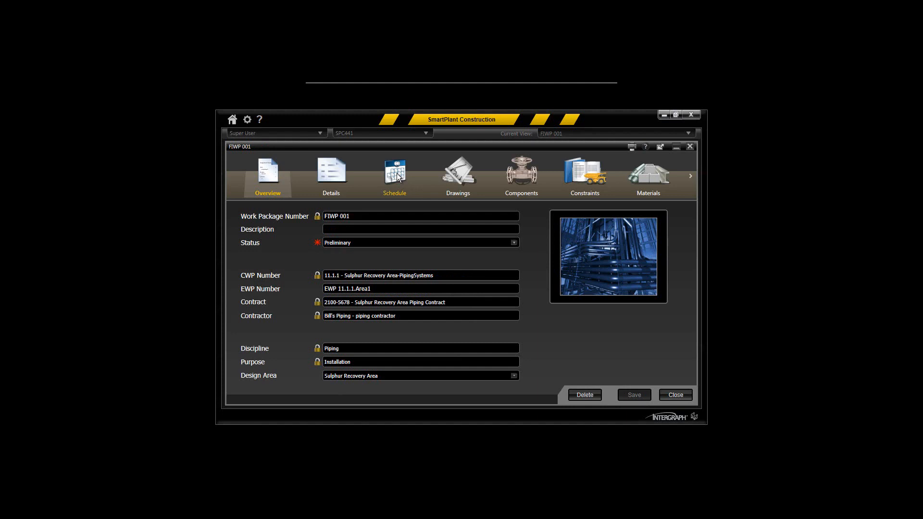
pyautogui.click(394, 176)
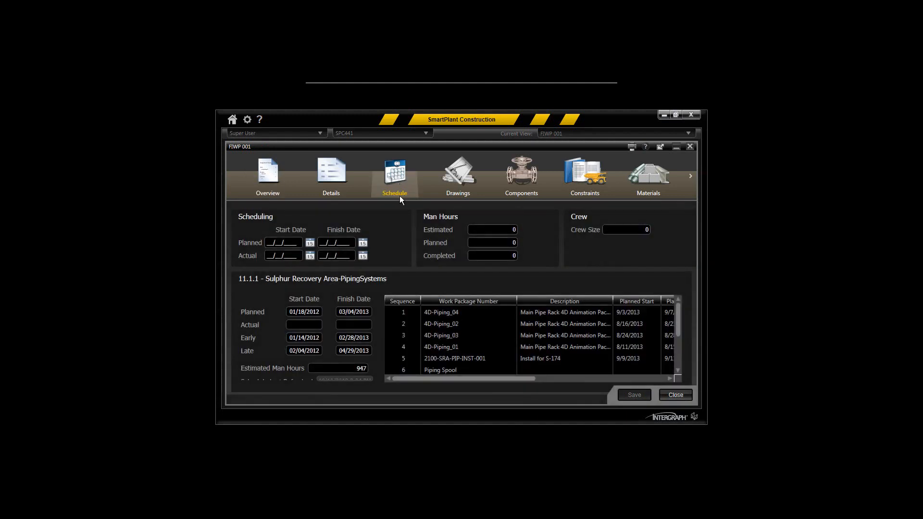
pyautogui.moveTo(254, 278)
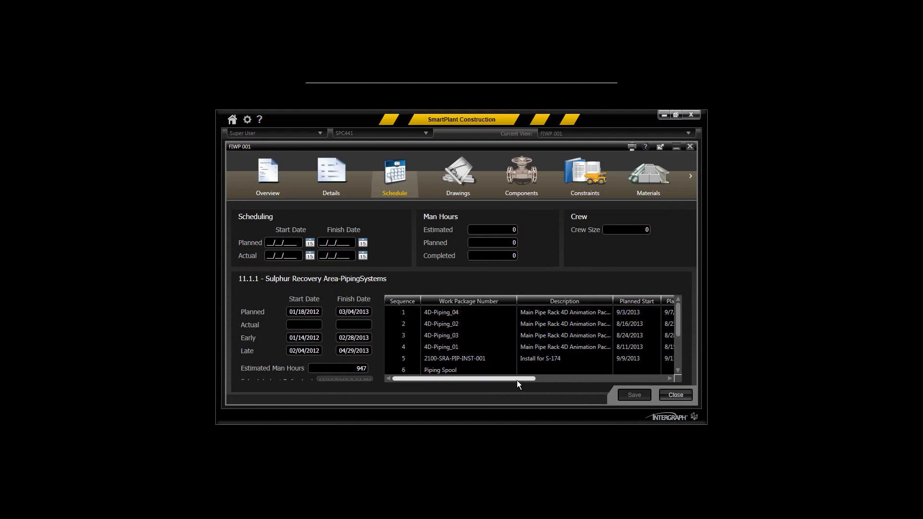
pyautogui.scroll(-3)
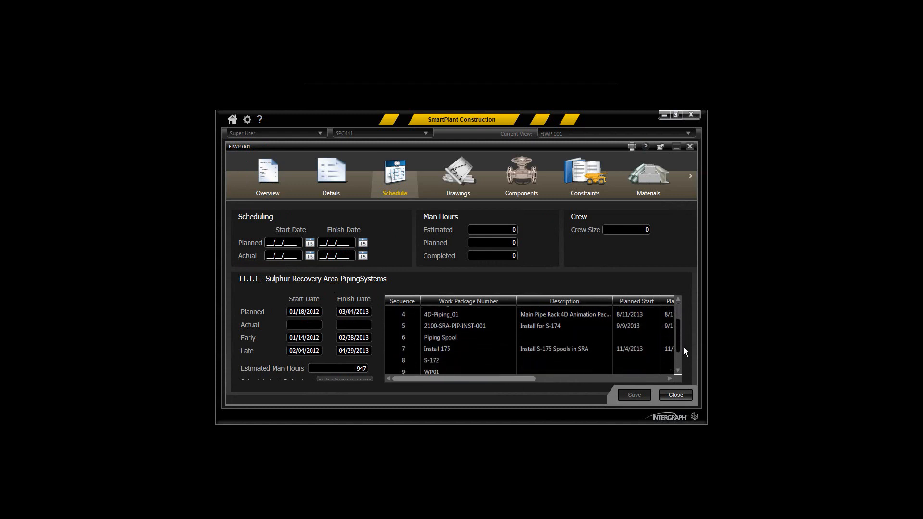
pyautogui.scroll(-3)
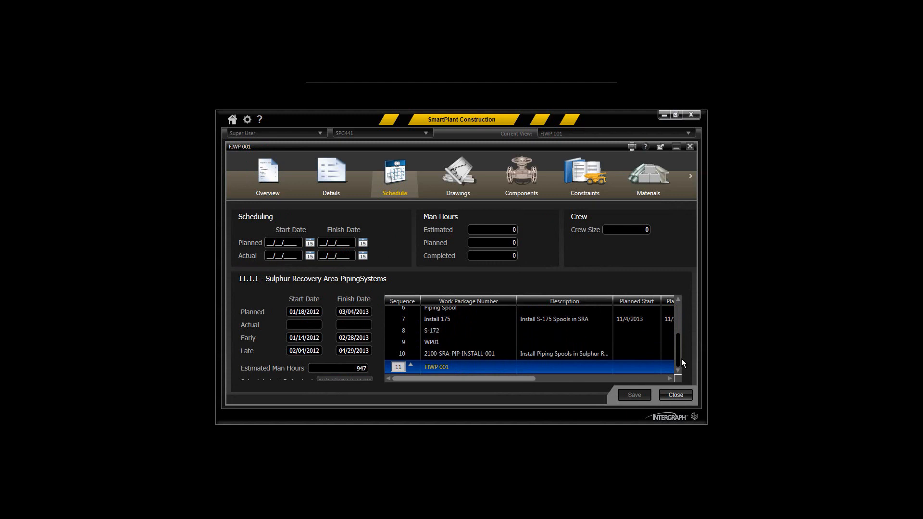
pyautogui.scroll(3)
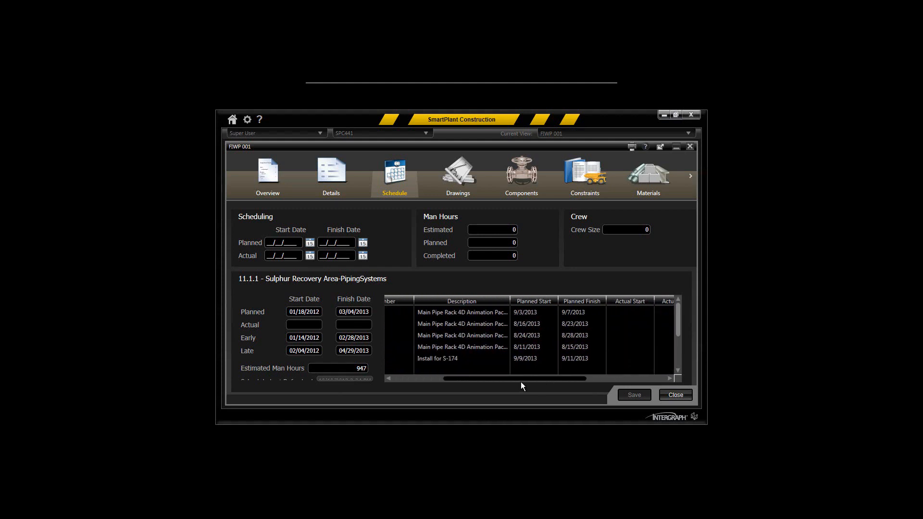
# - Set planned start 02/17/2014, finish 02/14/2014, 300 estimated man hours and crew size 5
pyautogui.click(309, 243)
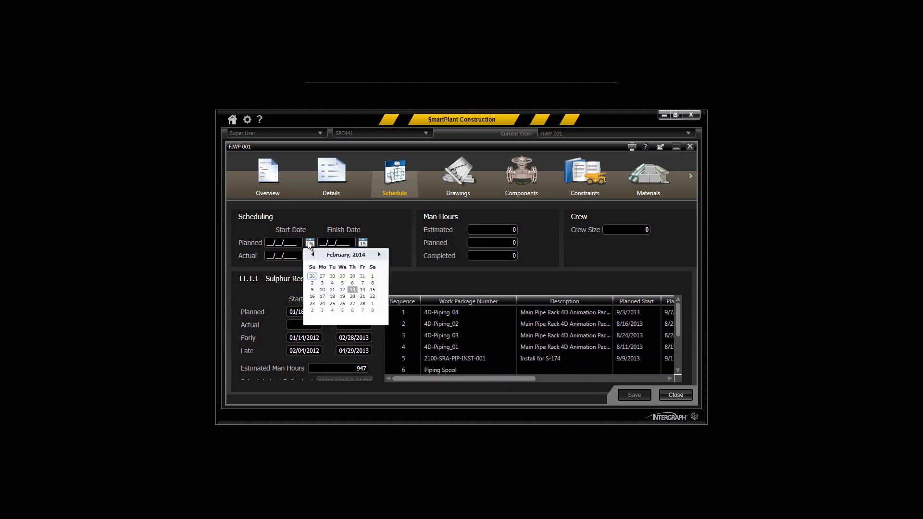
pyautogui.click(322, 289)
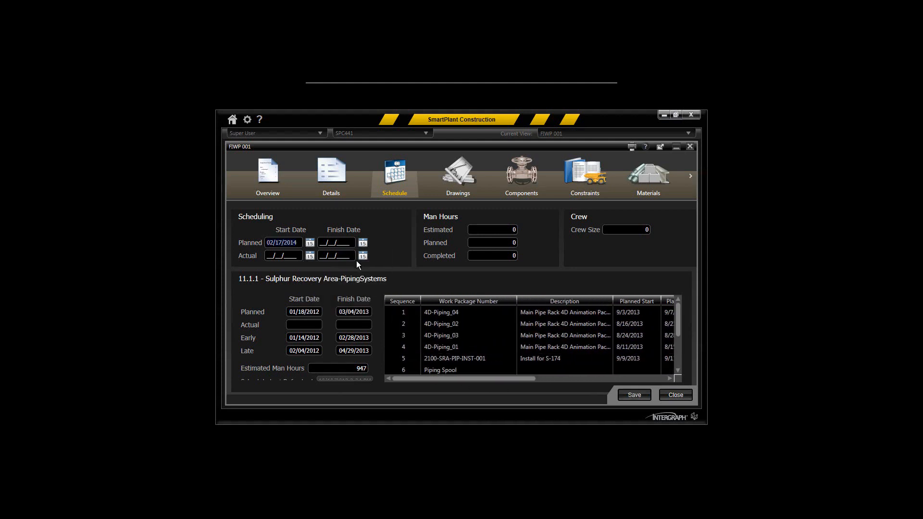
pyautogui.click(364, 244)
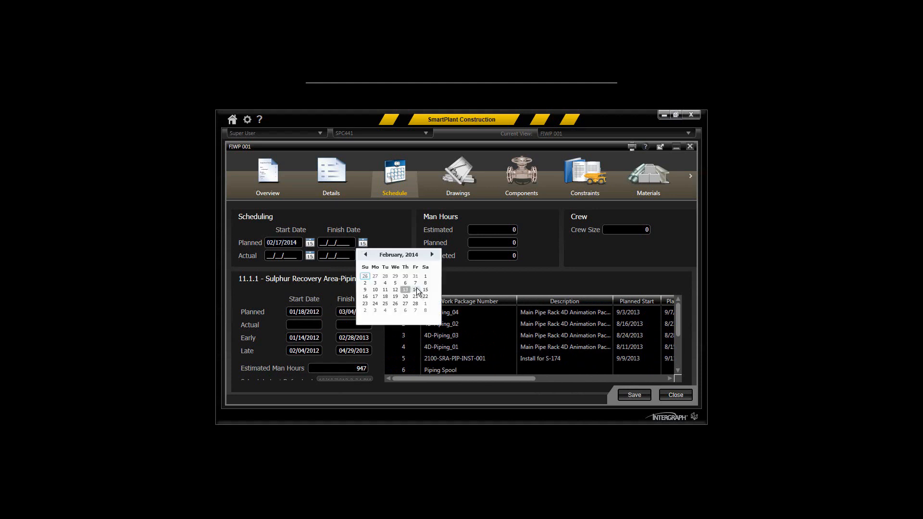
pyautogui.click(415, 289)
pyautogui.write('3')
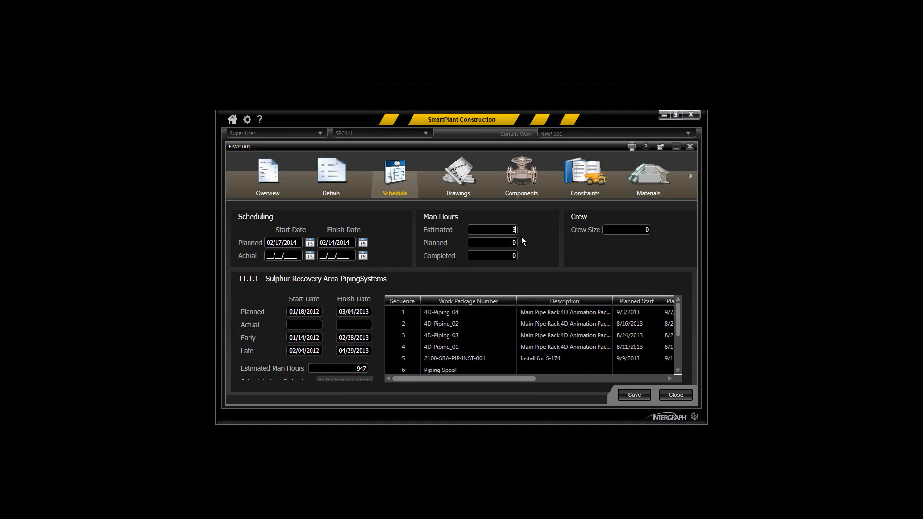
pyautogui.write('00')
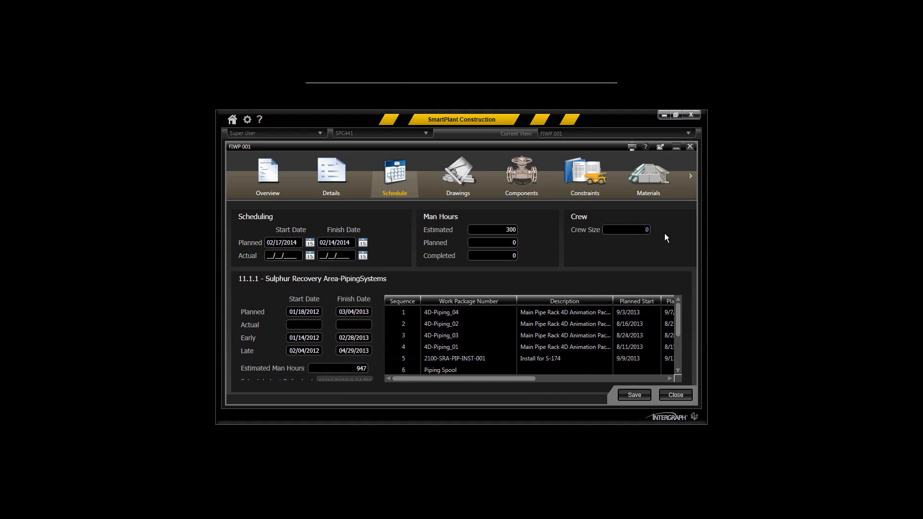
pyautogui.write('5')
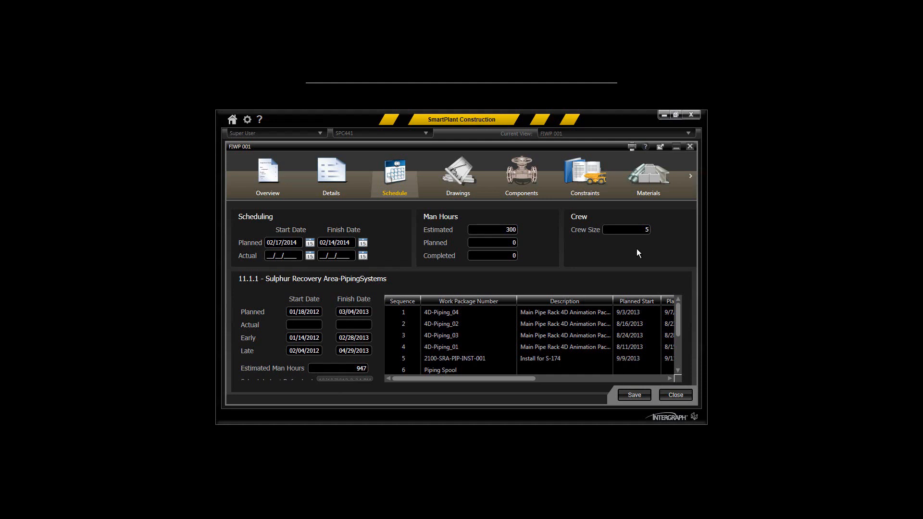
pyautogui.moveTo(450, 272)
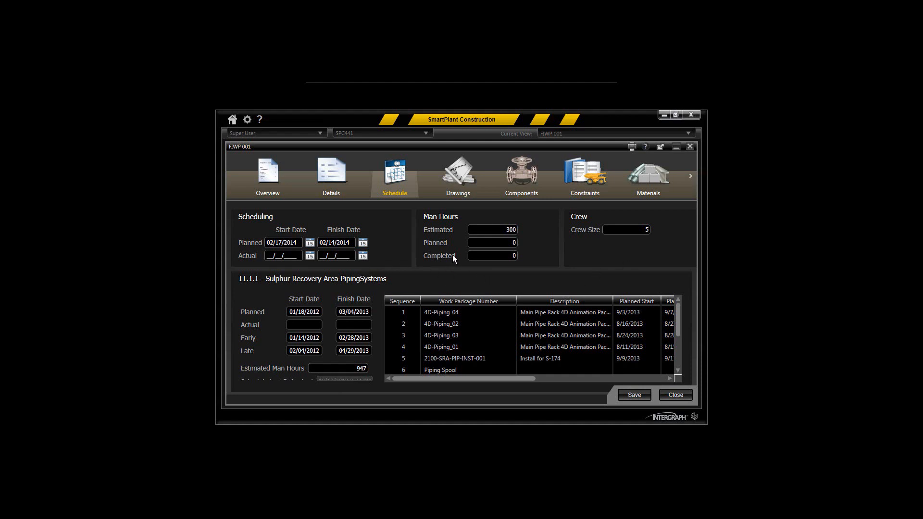
pyautogui.moveTo(443, 244)
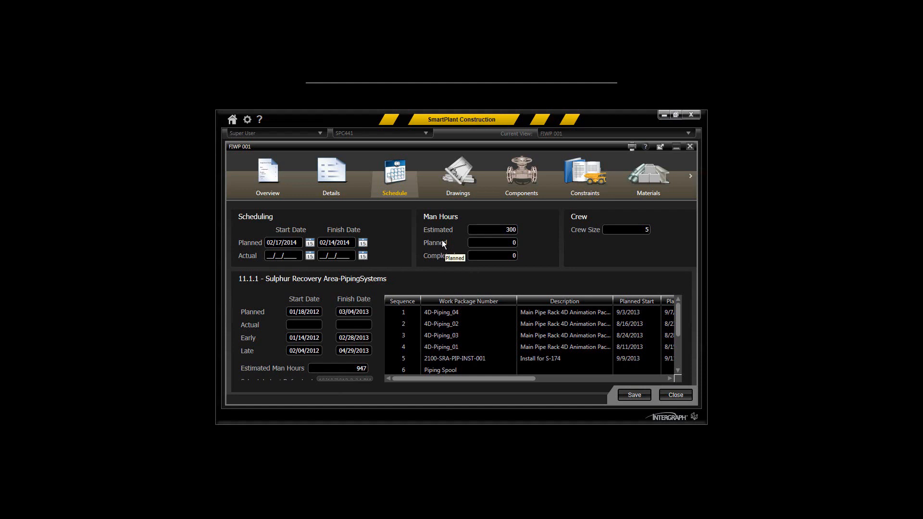
pyautogui.moveTo(432, 252)
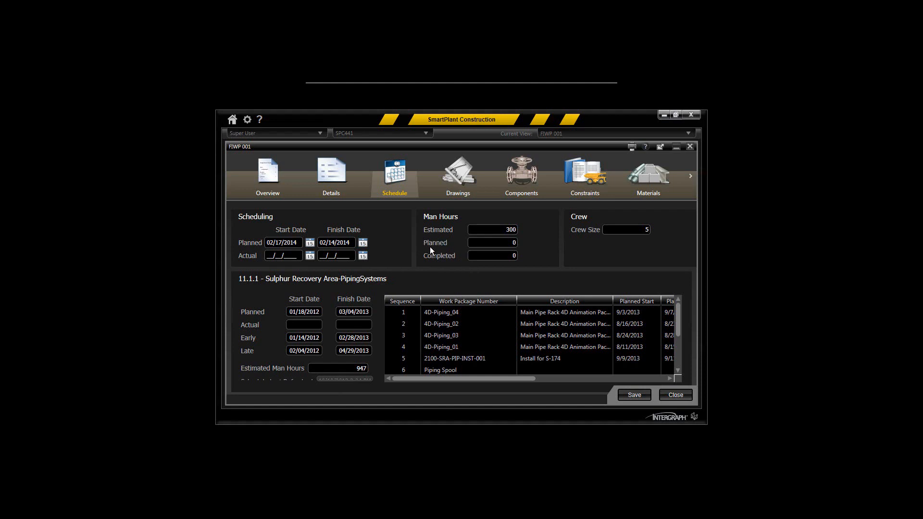
pyautogui.moveTo(465, 260)
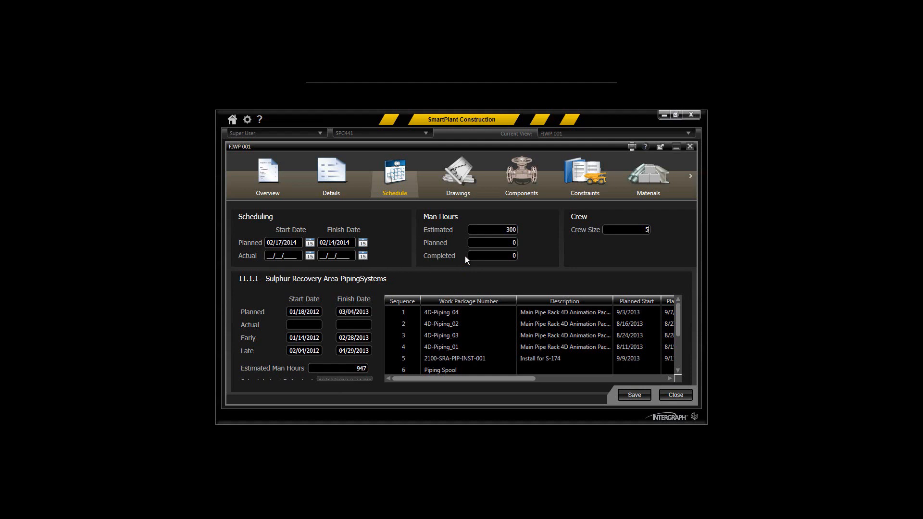
pyautogui.moveTo(430, 276)
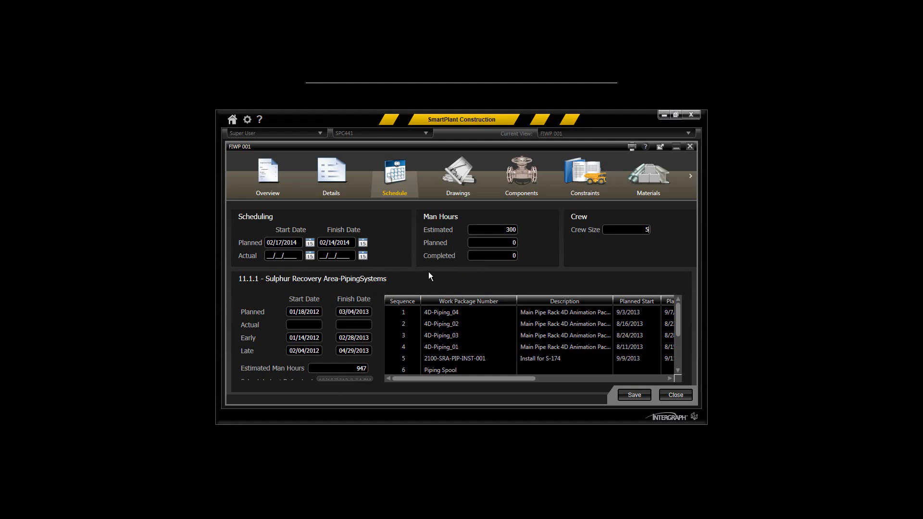
pyautogui.moveTo(374, 309)
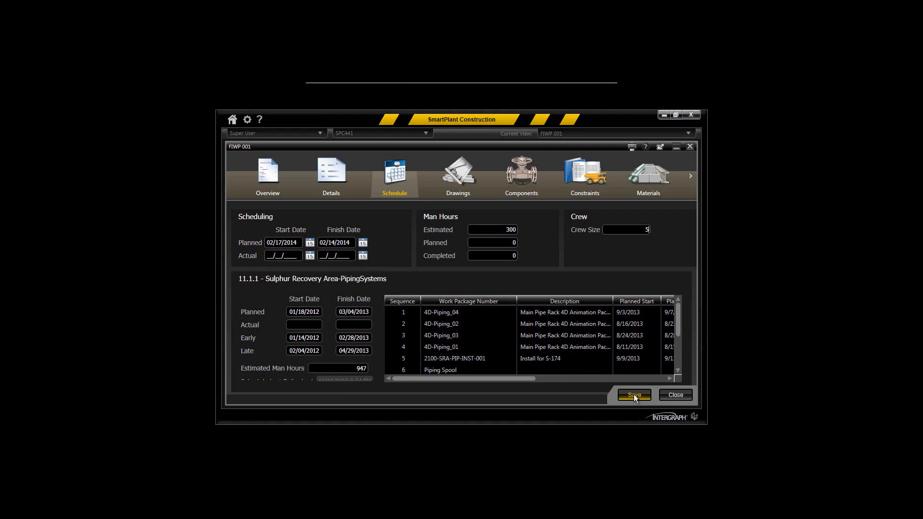
# - Clear the start-after-finish warning by moving planned start to 02/11/2014, then save
pyautogui.click(634, 395)
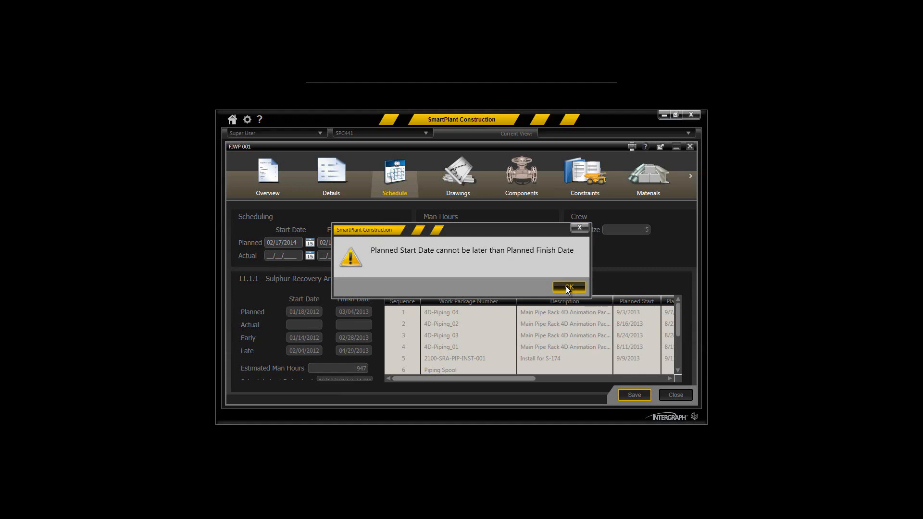
pyautogui.click(567, 288)
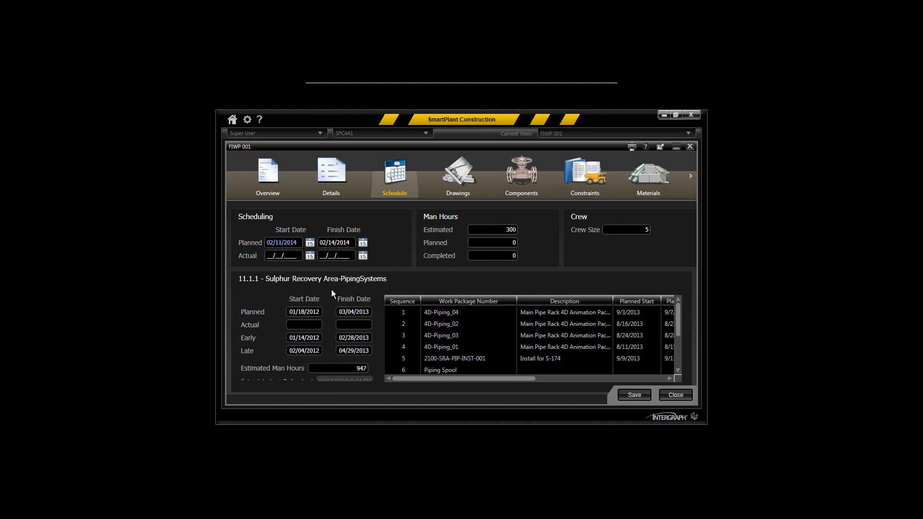
pyautogui.click(634, 395)
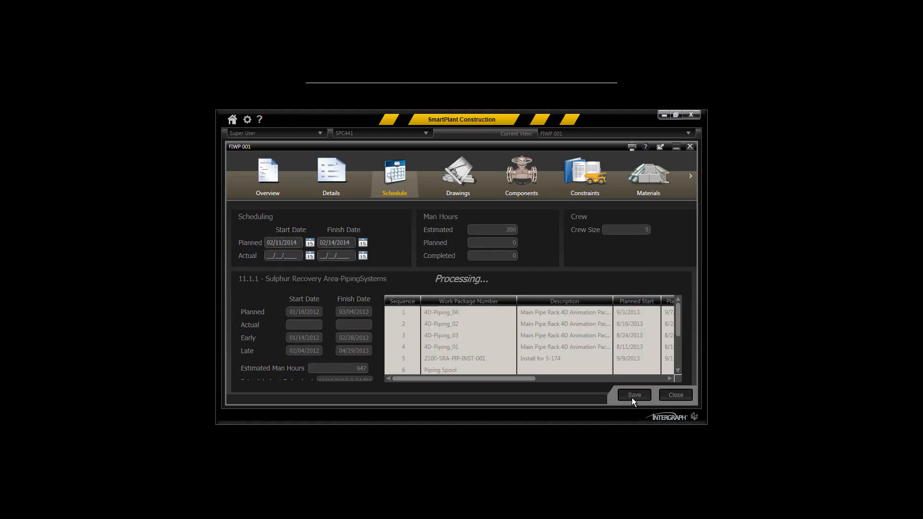
pyautogui.click(633, 395)
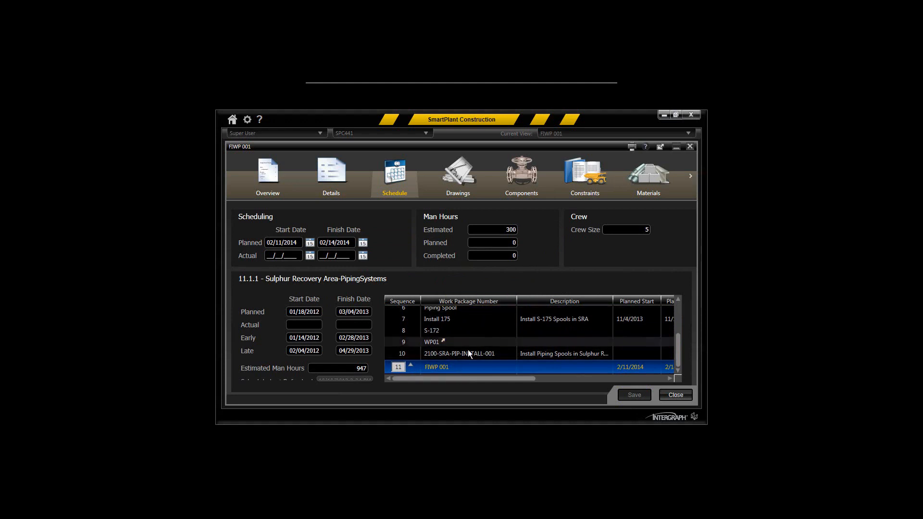
pyautogui.scroll(3)
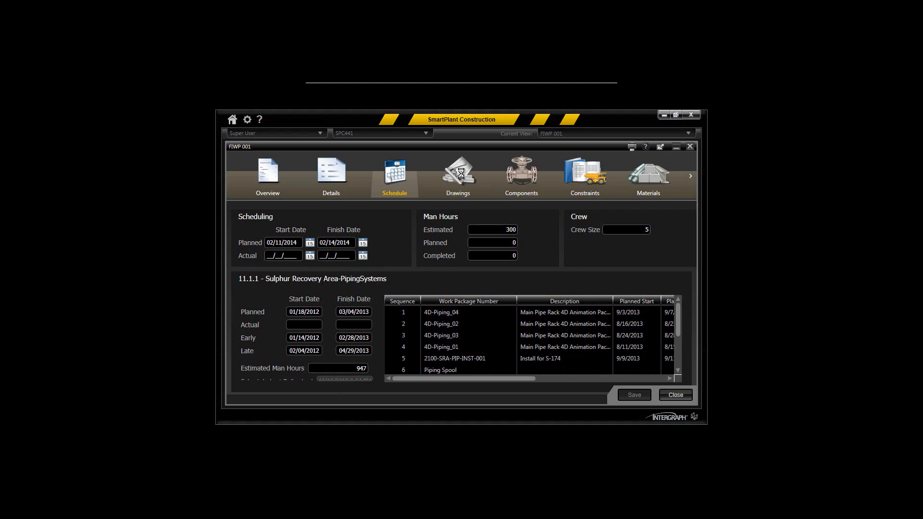
# - Browse FIWP 001's Components, then return to its empty Drawings page with 62 available
pyautogui.click(457, 175)
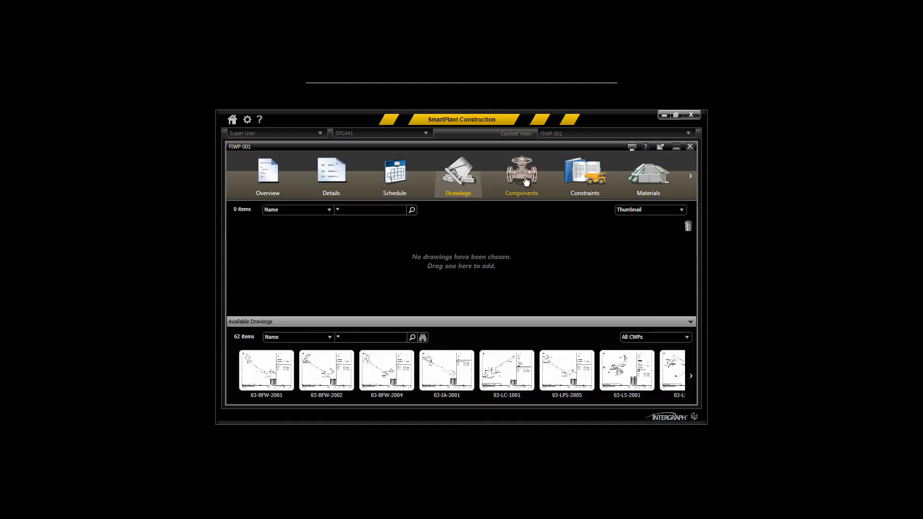
pyautogui.click(521, 175)
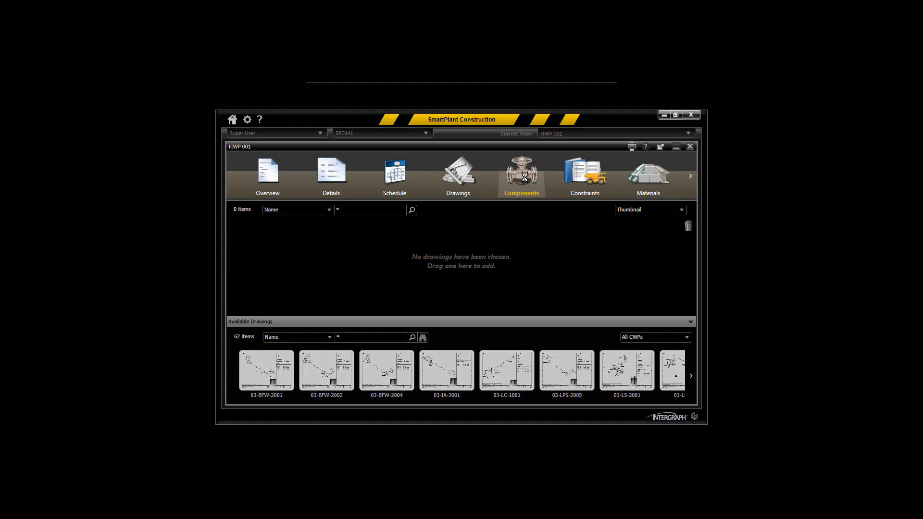
pyautogui.click(520, 175)
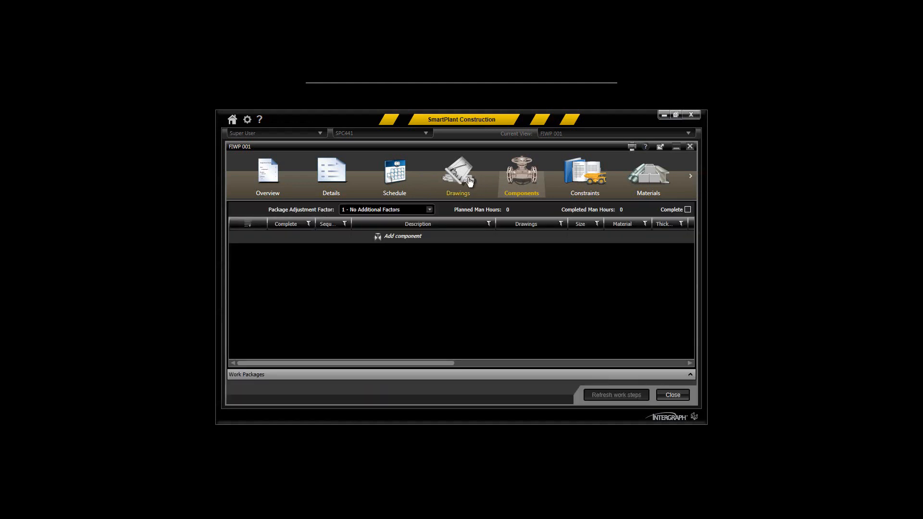
pyautogui.click(458, 177)
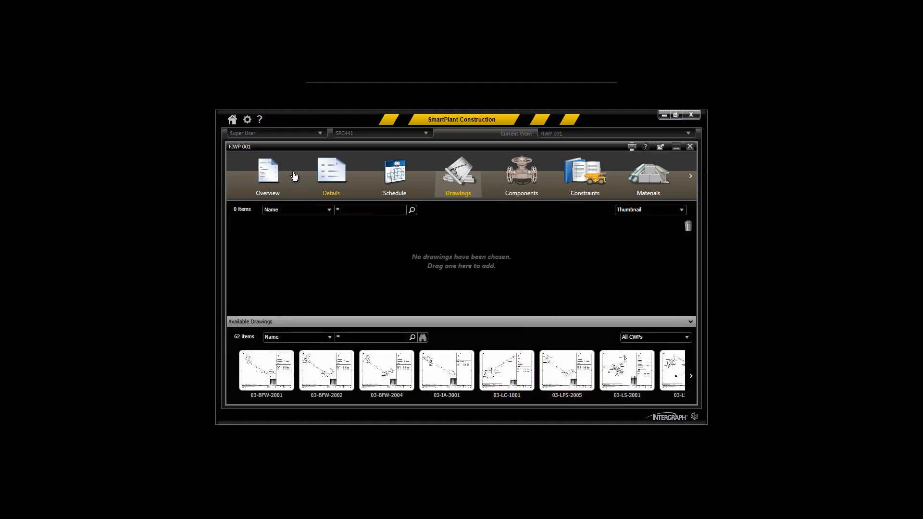
pyautogui.moveTo(232, 119)
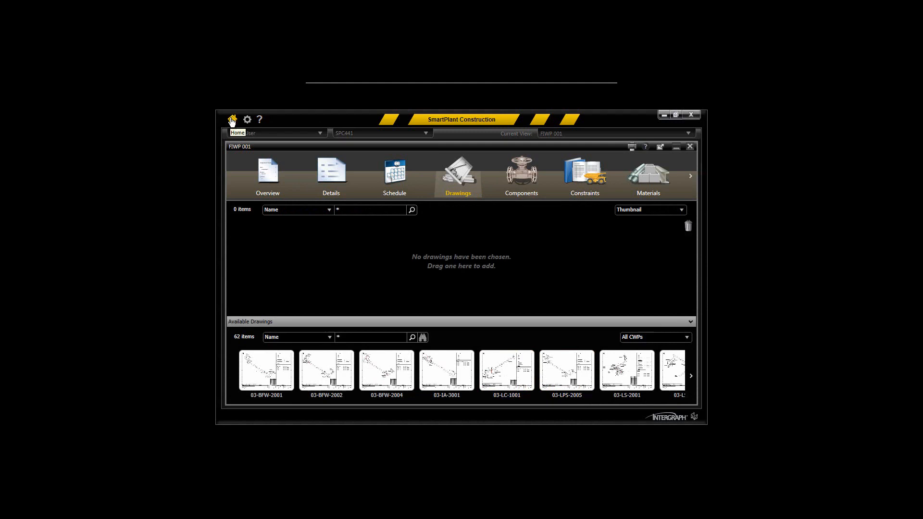
# - Go home and open the MadisonAllArea-1-0001 model from the Models collection
pyautogui.click(231, 119)
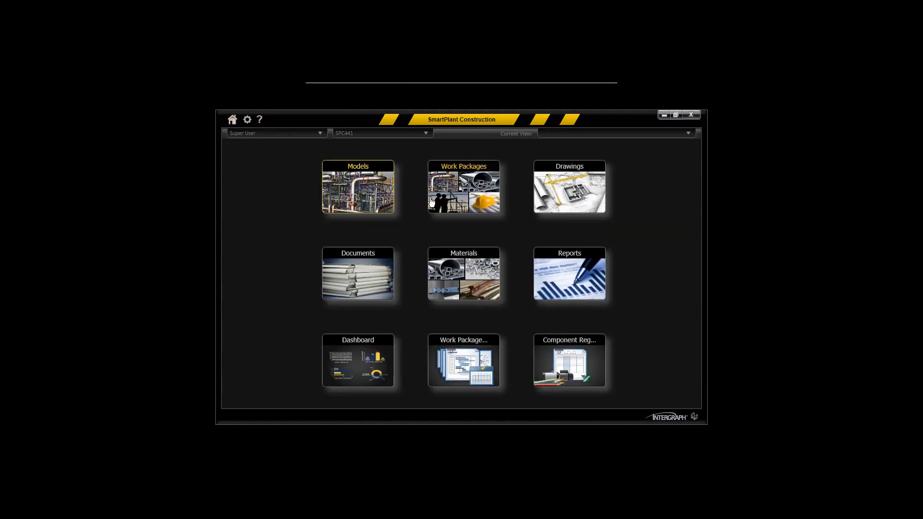
pyautogui.click(357, 187)
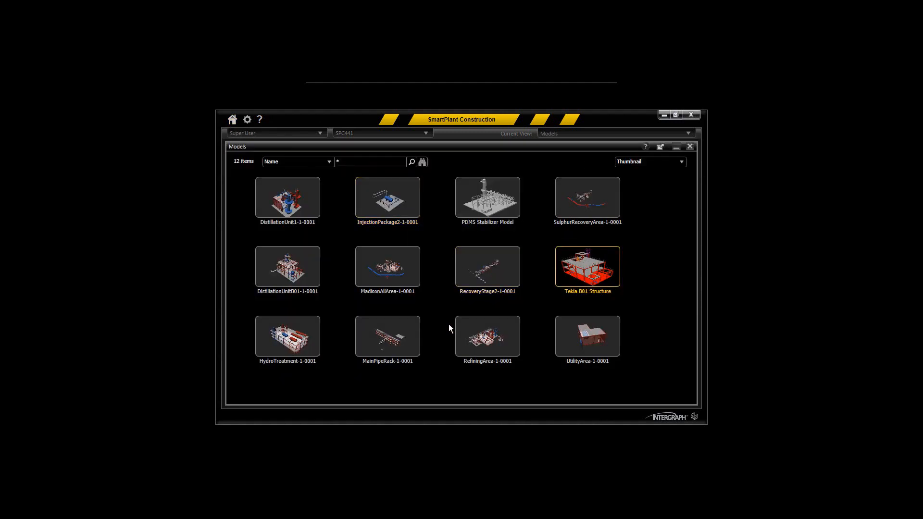
pyautogui.moveTo(387, 268)
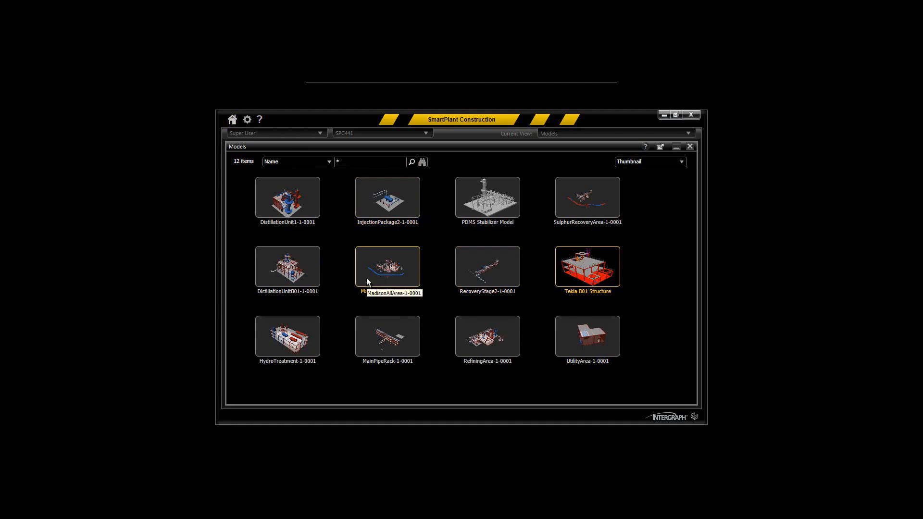
pyautogui.doubleClick(387, 267)
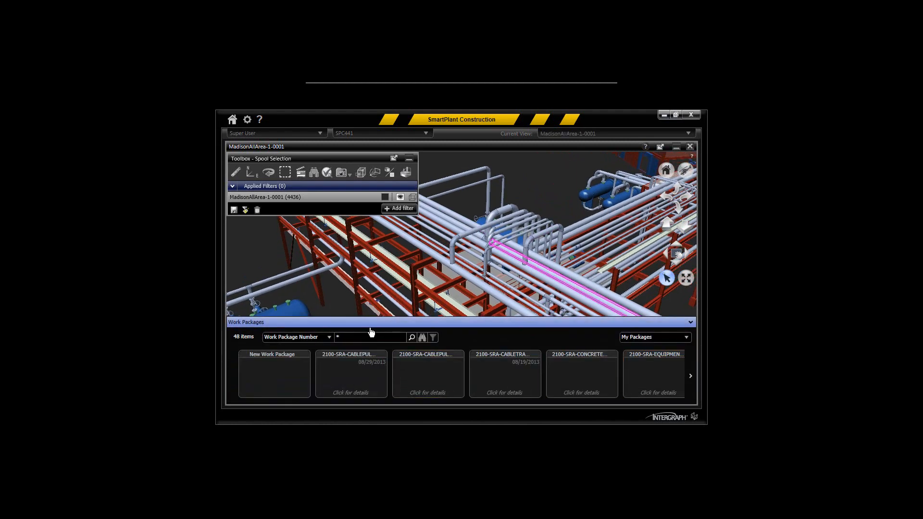
# - Search work packages for FIWP to find FIWP 001, then hide the list
pyautogui.write('FIWP*')
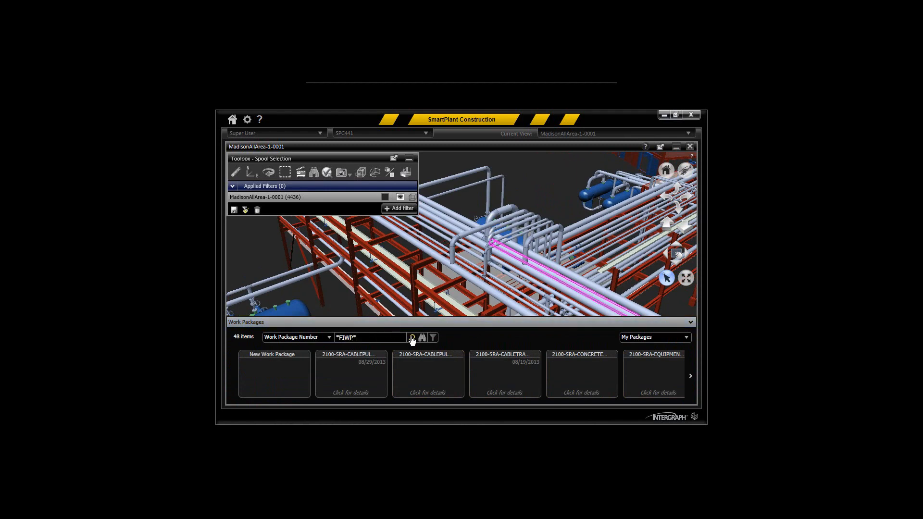
pyautogui.click(412, 337)
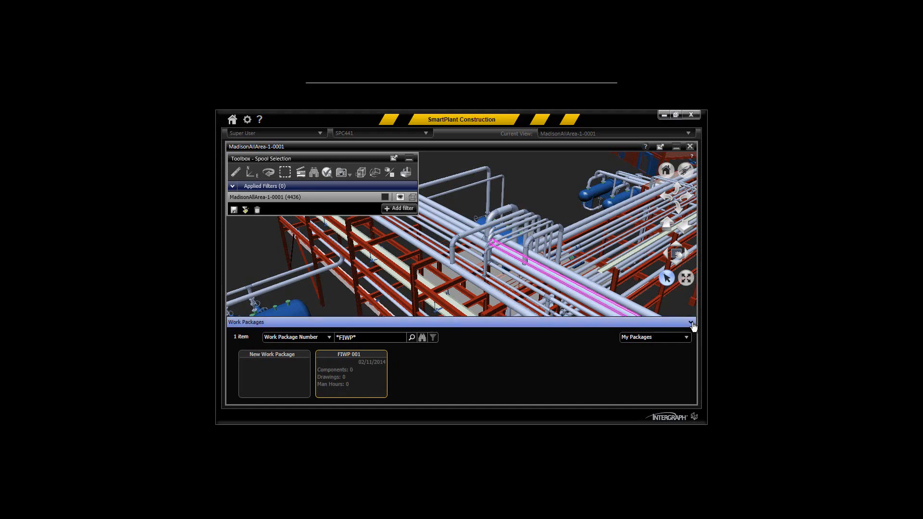
pyautogui.click(692, 323)
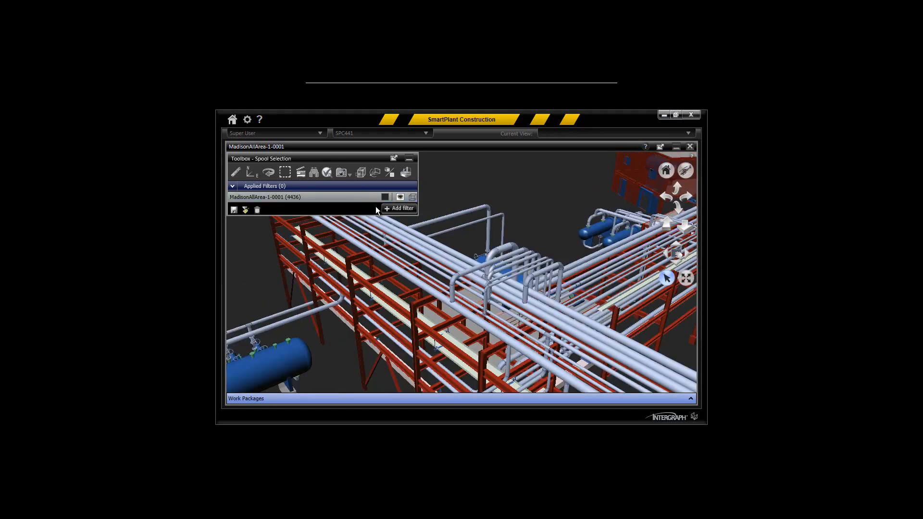
# - Apply Structural and Piping discipline filters, with piping coloured magenta
pyautogui.click(399, 208)
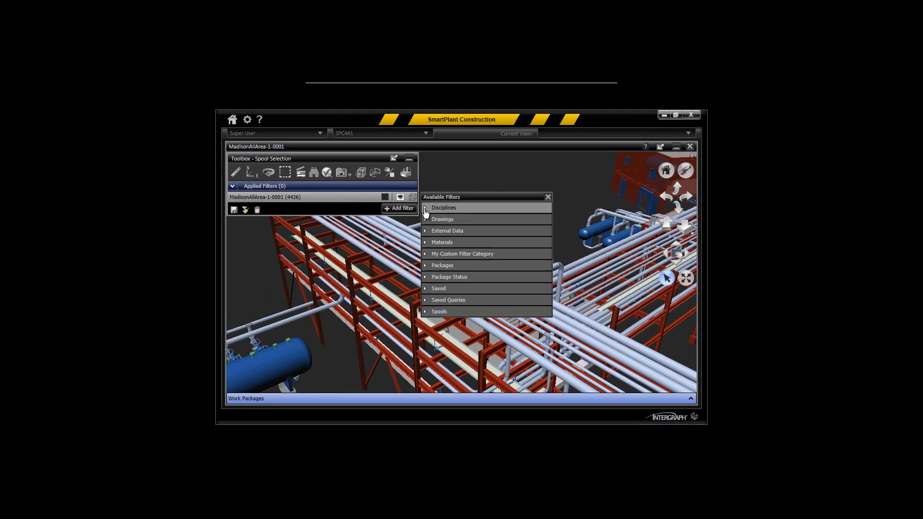
pyautogui.click(443, 207)
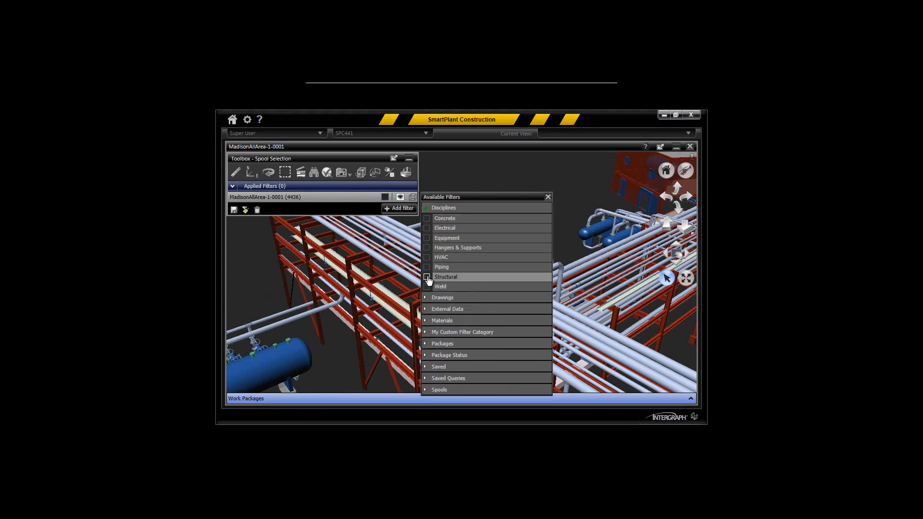
pyautogui.click(427, 277)
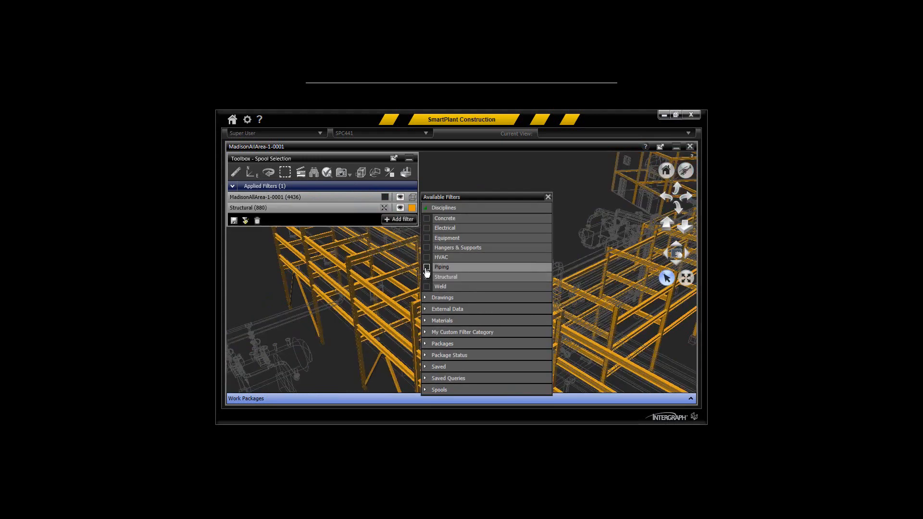
pyautogui.click(427, 267)
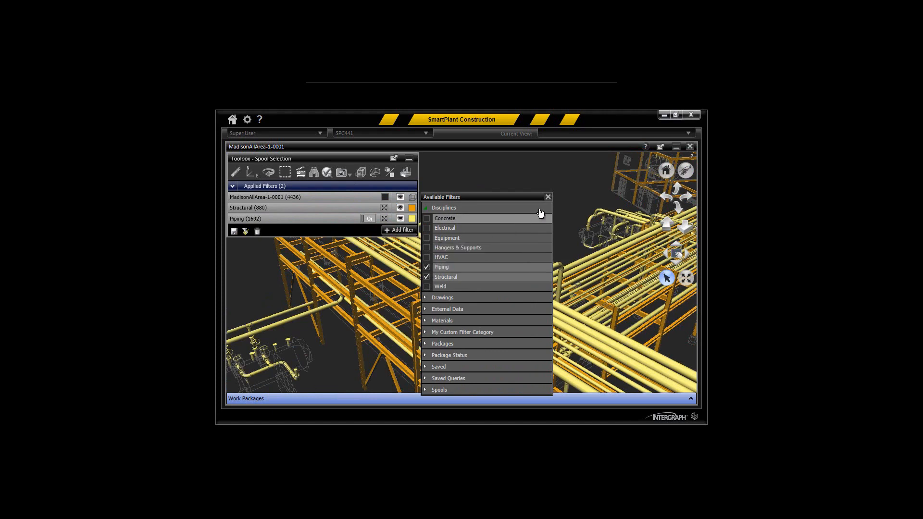
pyautogui.click(427, 267)
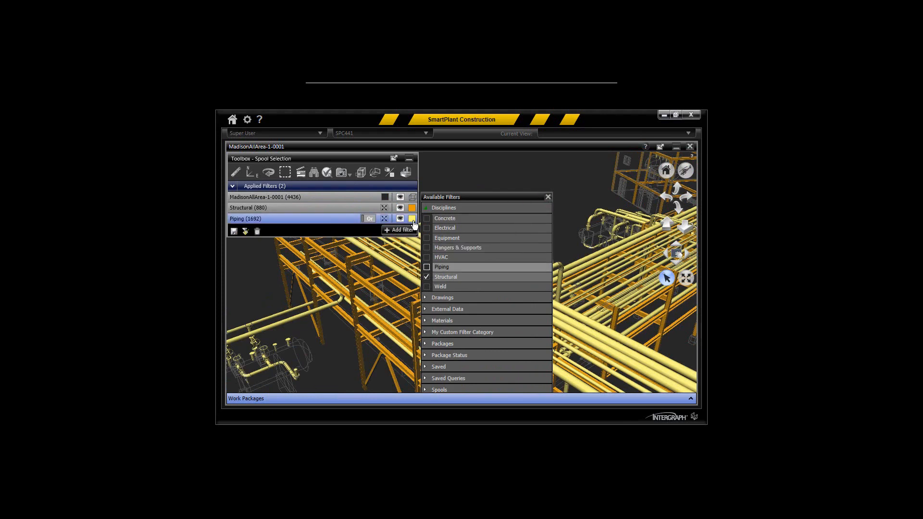
pyautogui.click(548, 197)
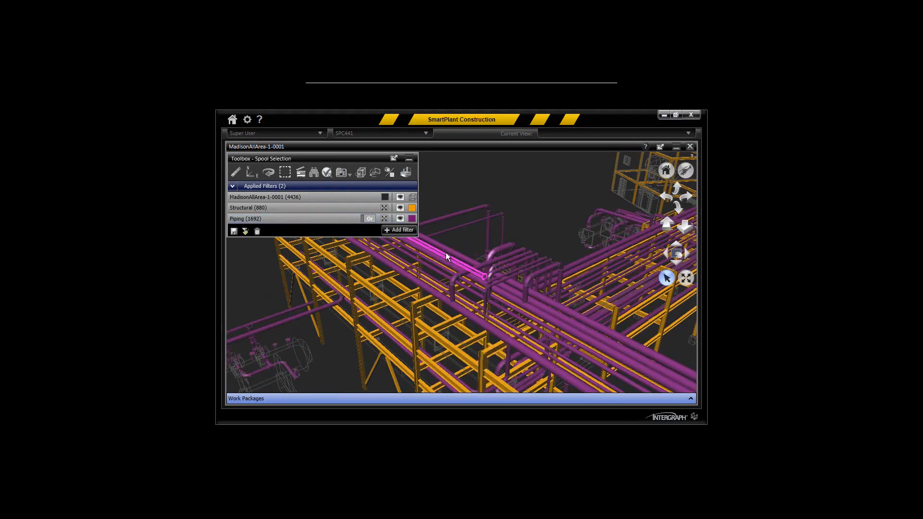
pyautogui.moveTo(400, 230)
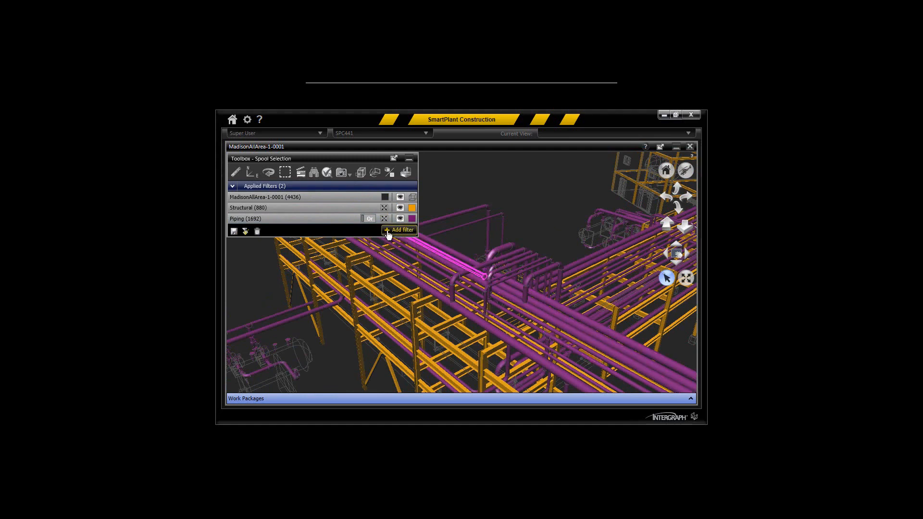
# - Add the Package Status filter Components Need Planning (Installation), highlighting components in yellow
pyautogui.click(399, 230)
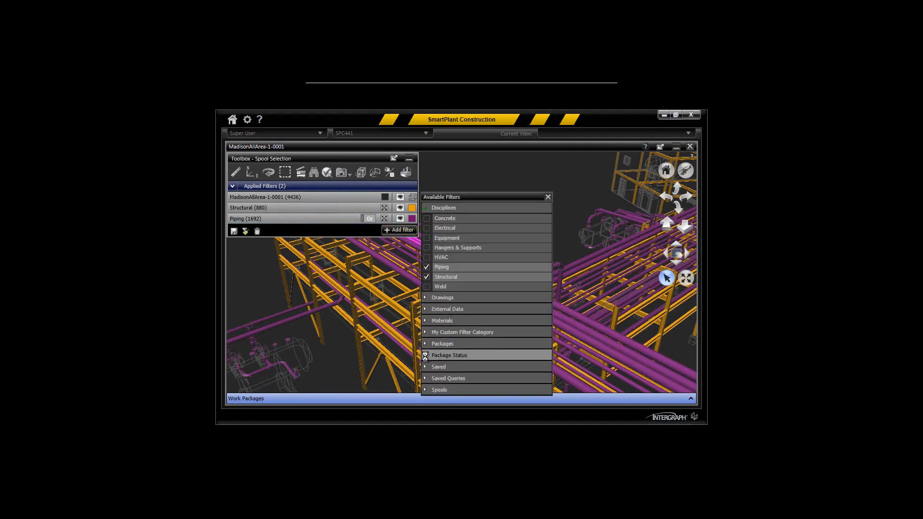
pyautogui.click(426, 355)
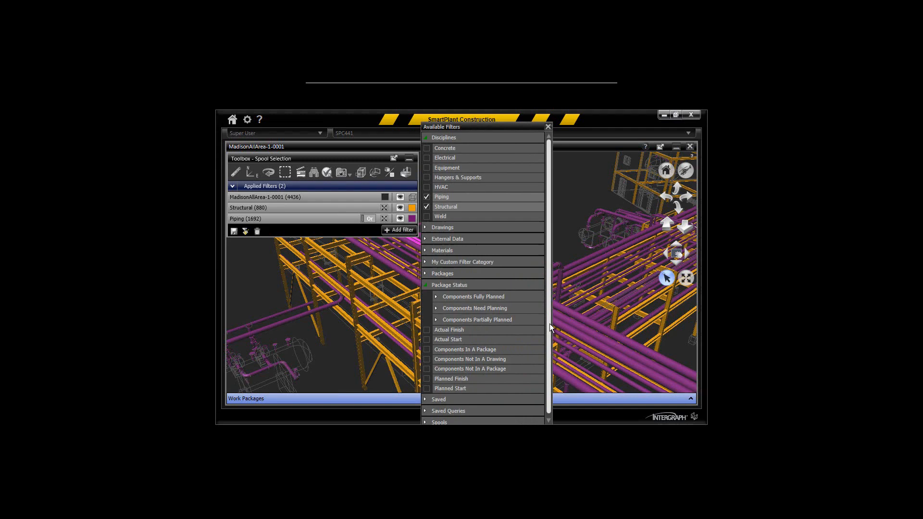
pyautogui.scroll(3)
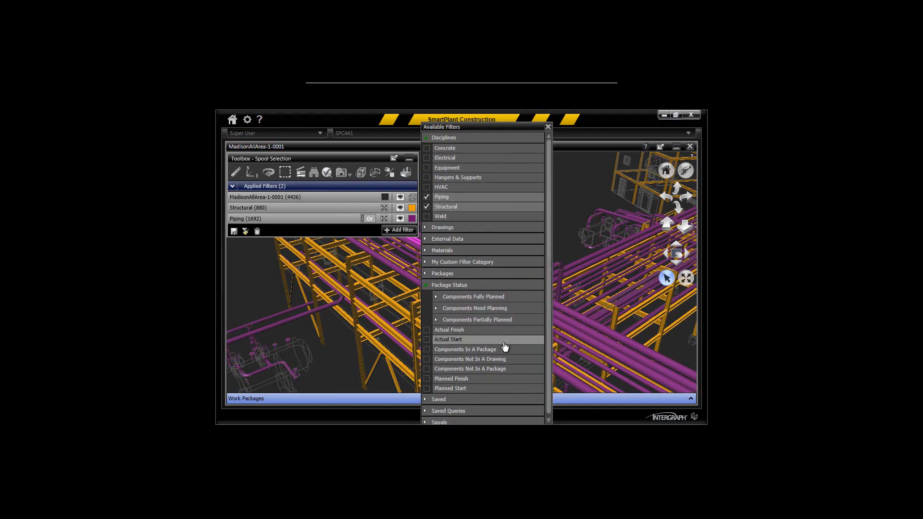
pyautogui.moveTo(488, 308)
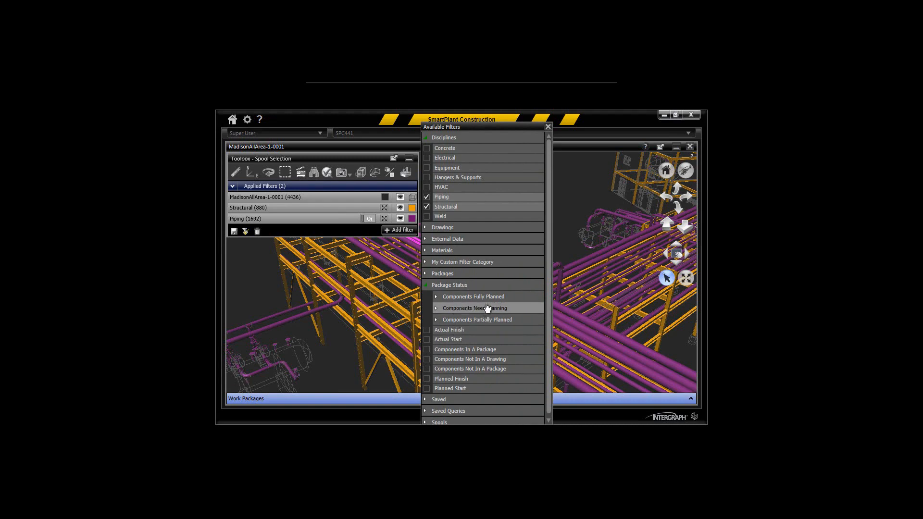
pyautogui.moveTo(498, 310)
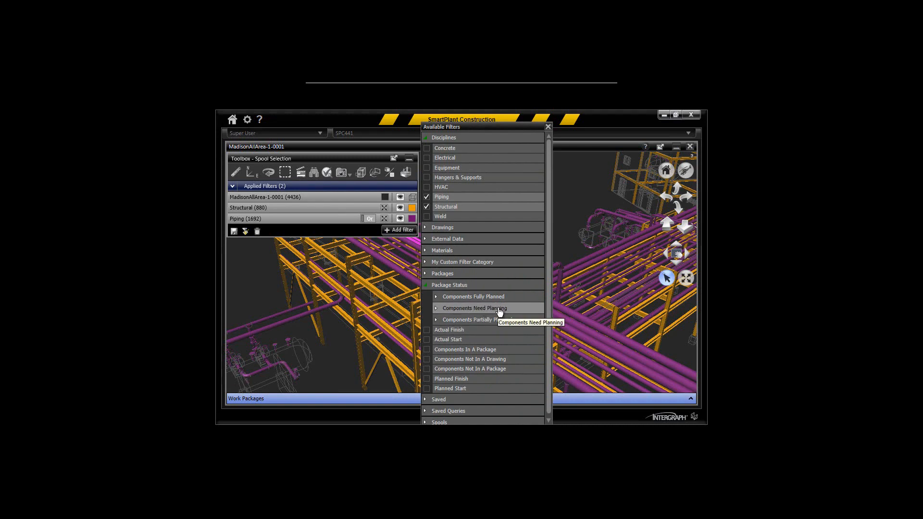
pyautogui.click(435, 308)
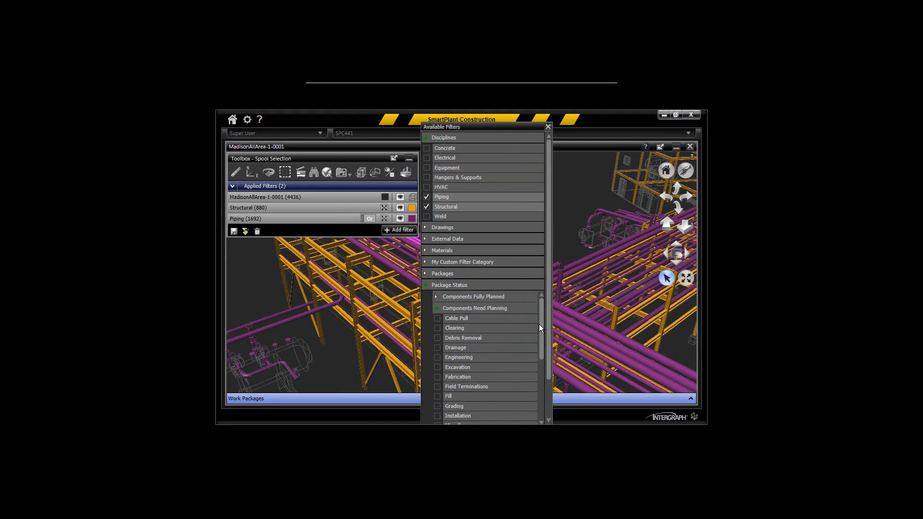
pyautogui.scroll(-3)
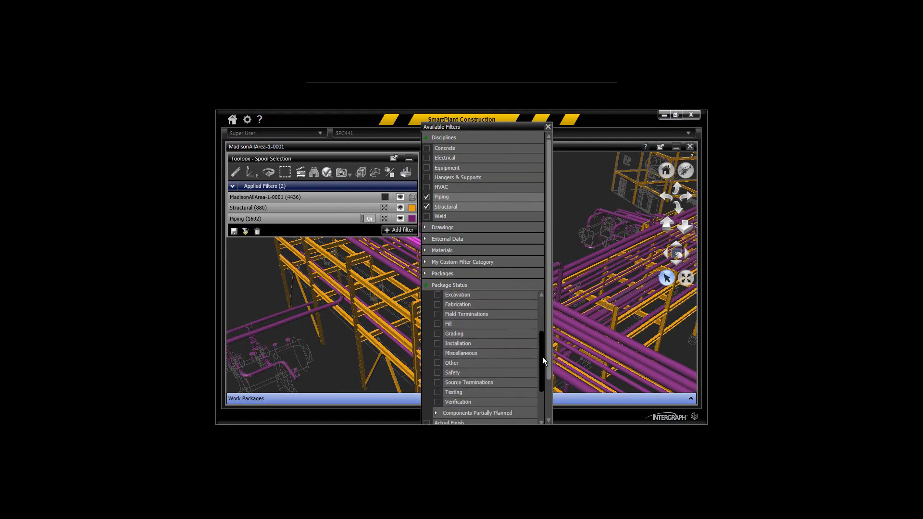
pyautogui.scroll(3)
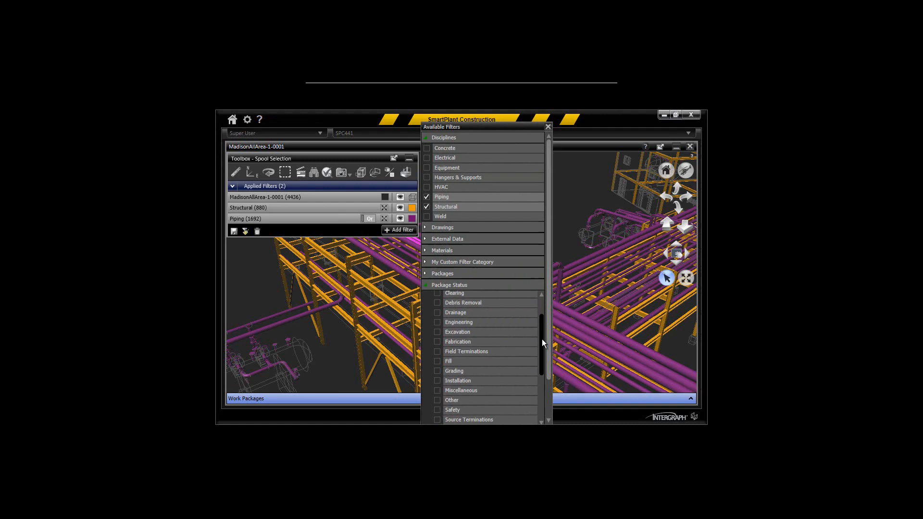
pyautogui.scroll(3)
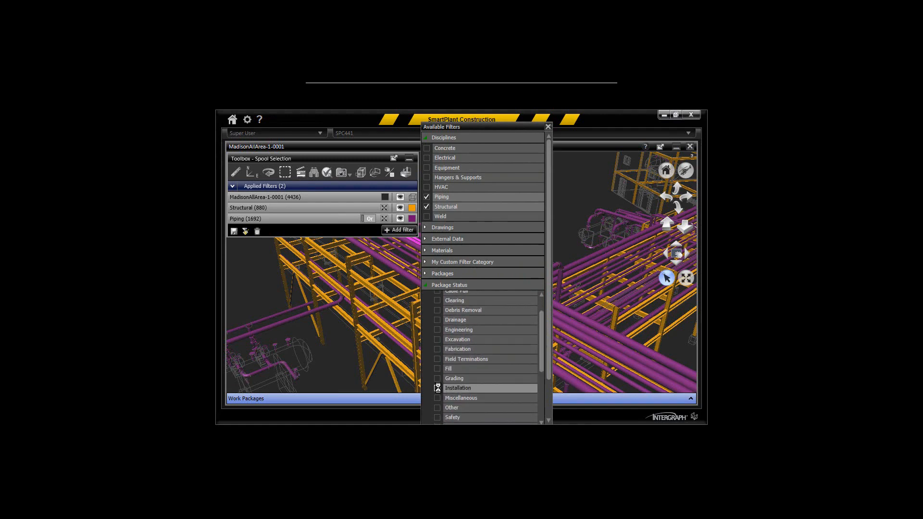
pyautogui.click(437, 388)
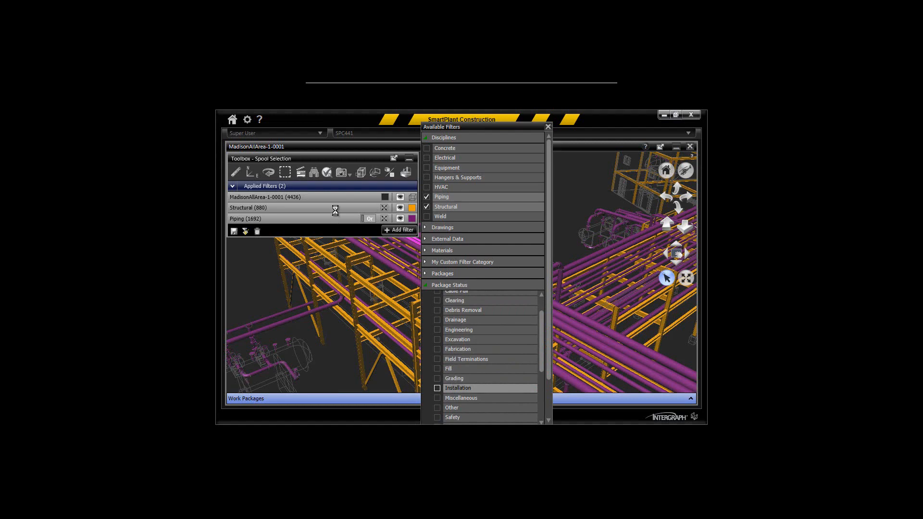
pyautogui.click(437, 388)
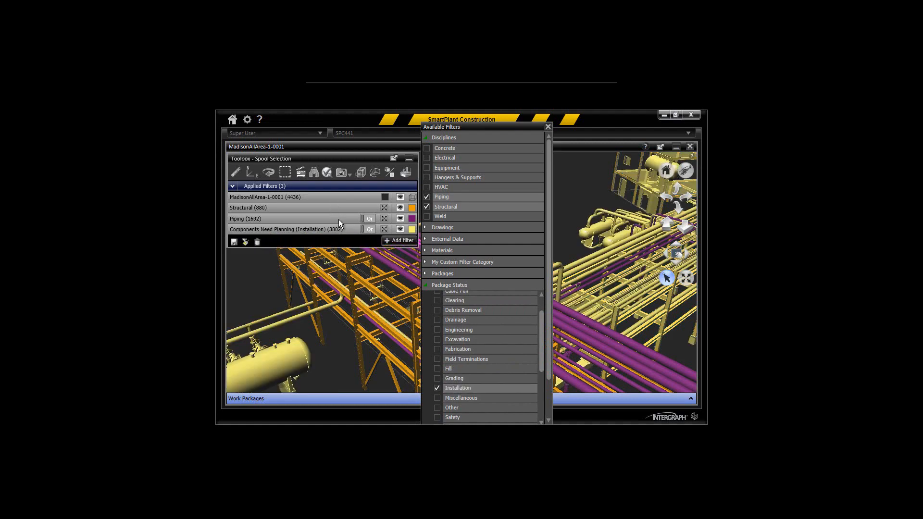
pyautogui.click(438, 388)
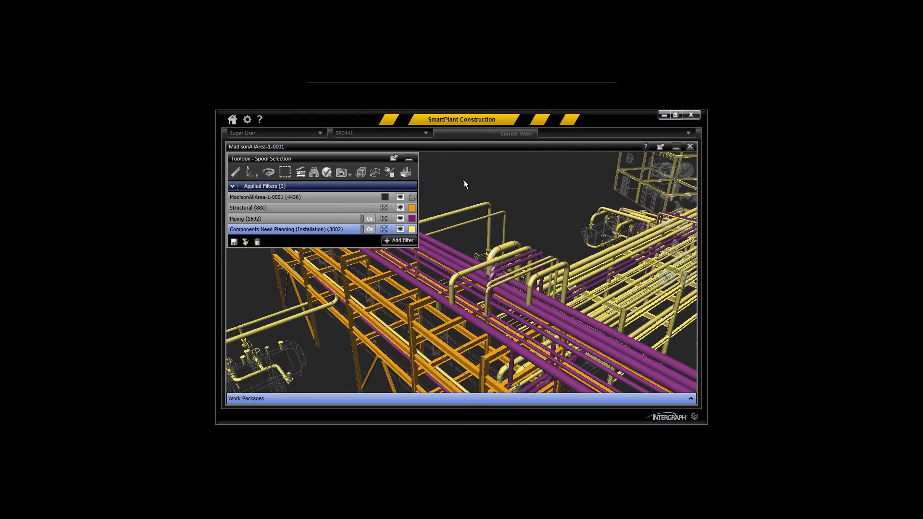
# - Switch the Installation filter to And, narrowing to 2209 components, and colour them red
pyautogui.click(368, 229)
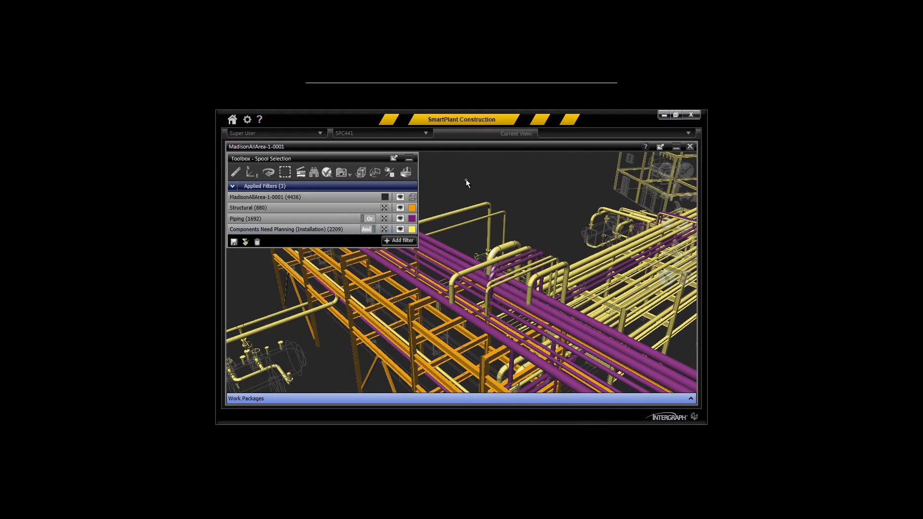
pyautogui.moveTo(459, 191)
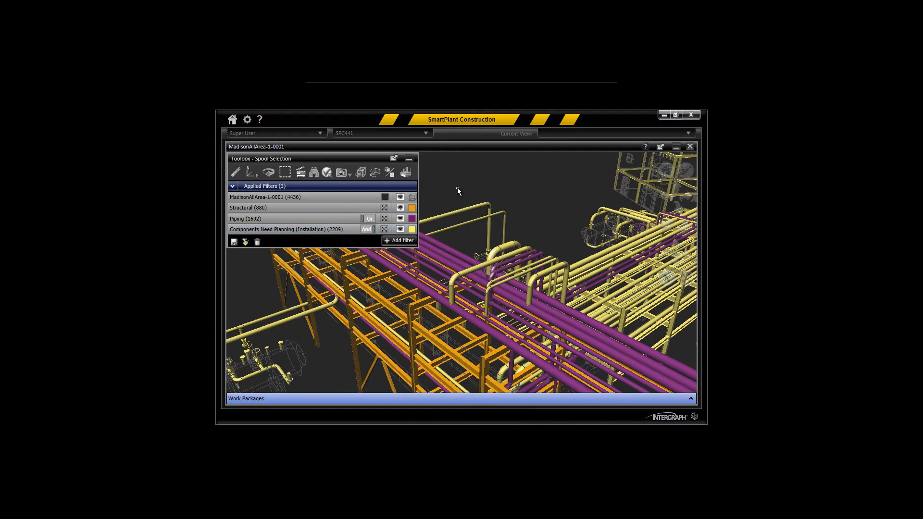
pyautogui.click(412, 229)
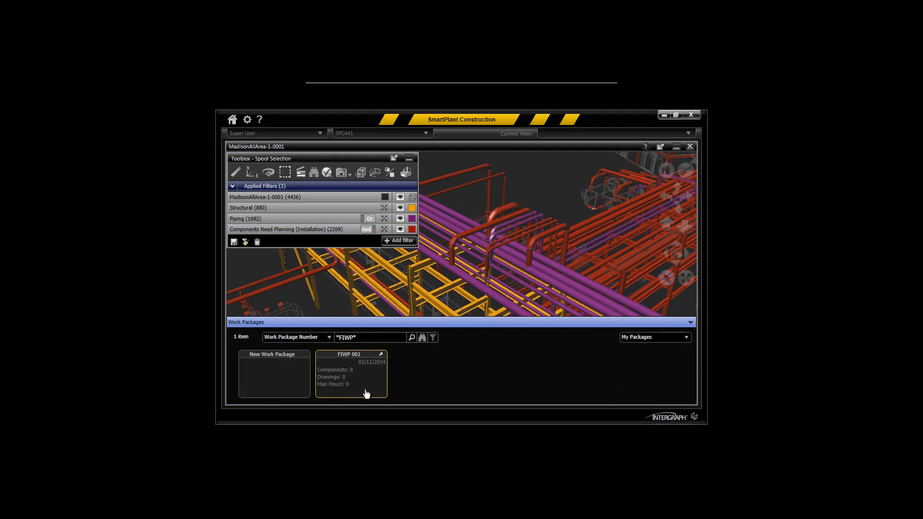
pyautogui.moveTo(455, 246)
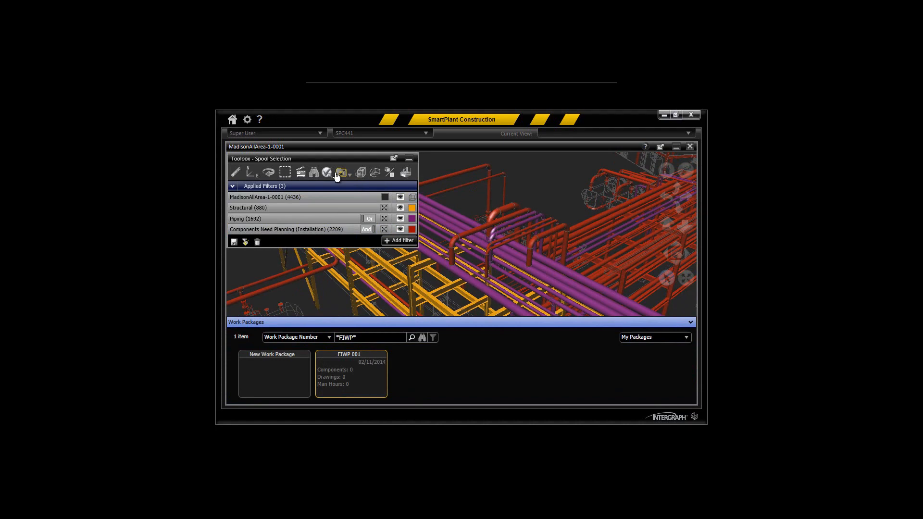
# - Change the selection rule from Spool to Component and close the rules window
pyautogui.click(326, 172)
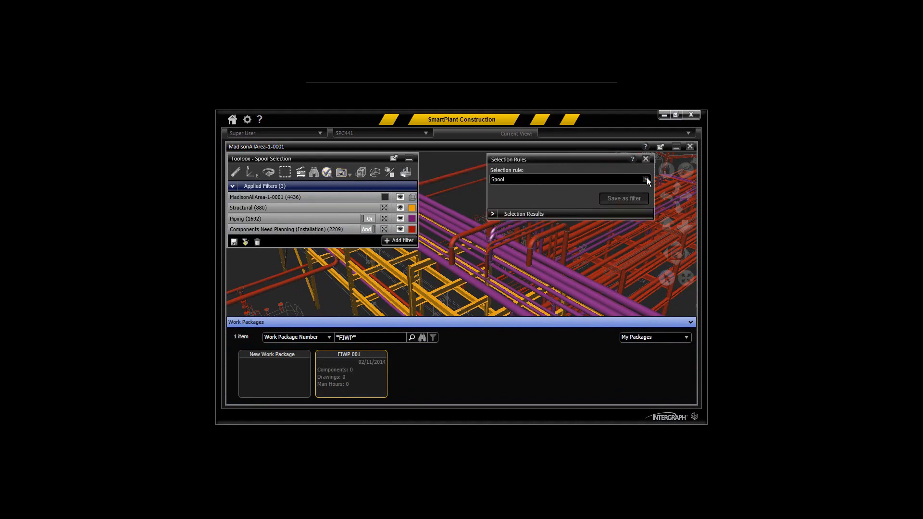
pyautogui.click(646, 180)
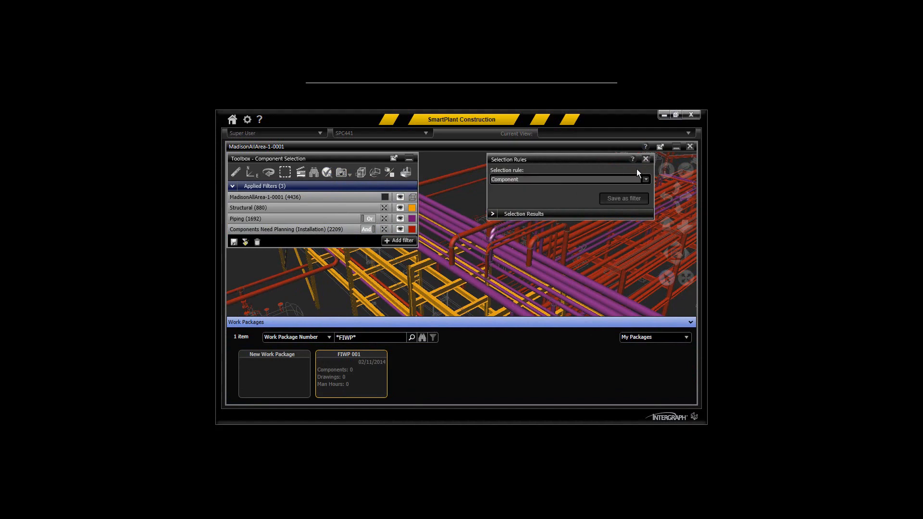
pyautogui.click(646, 160)
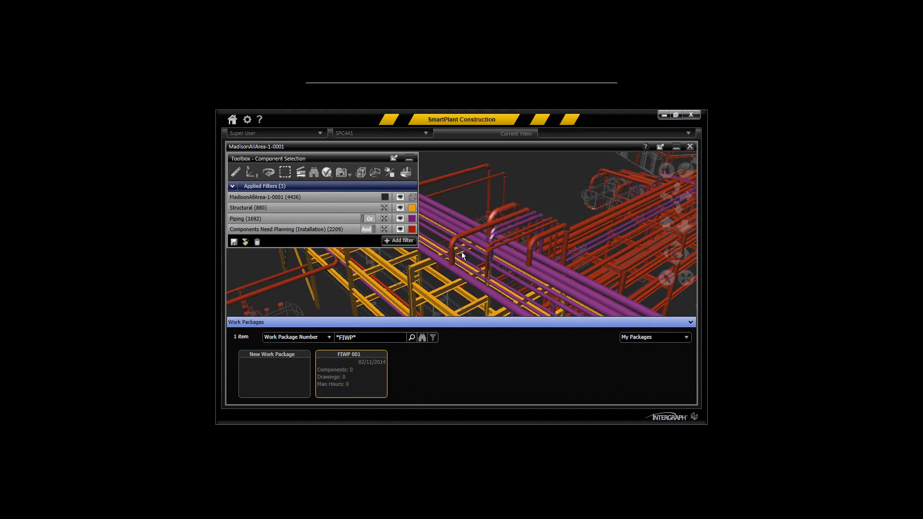
pyautogui.click(453, 244)
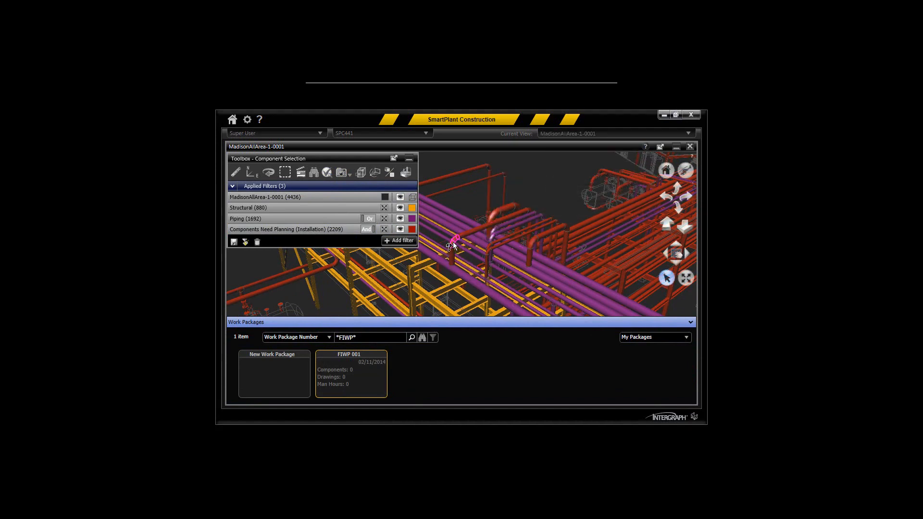
pyautogui.rightClick(453, 243)
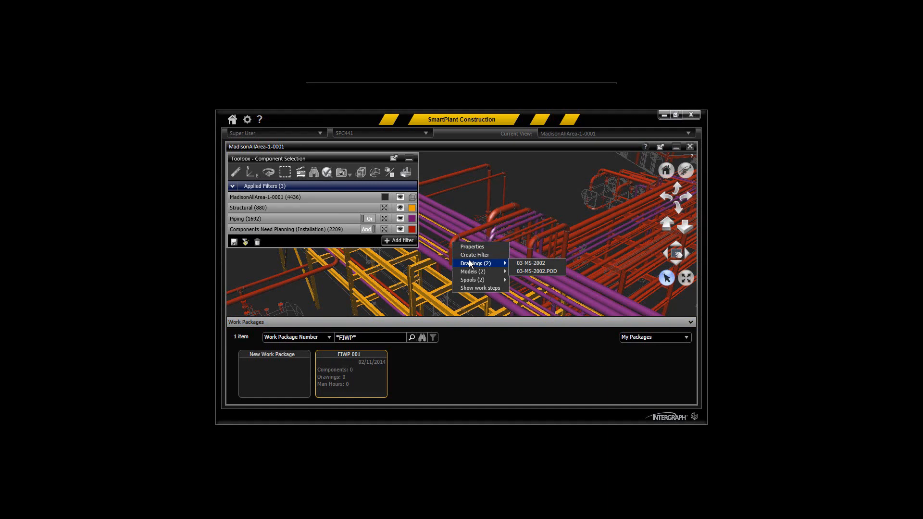
pyautogui.click(456, 242)
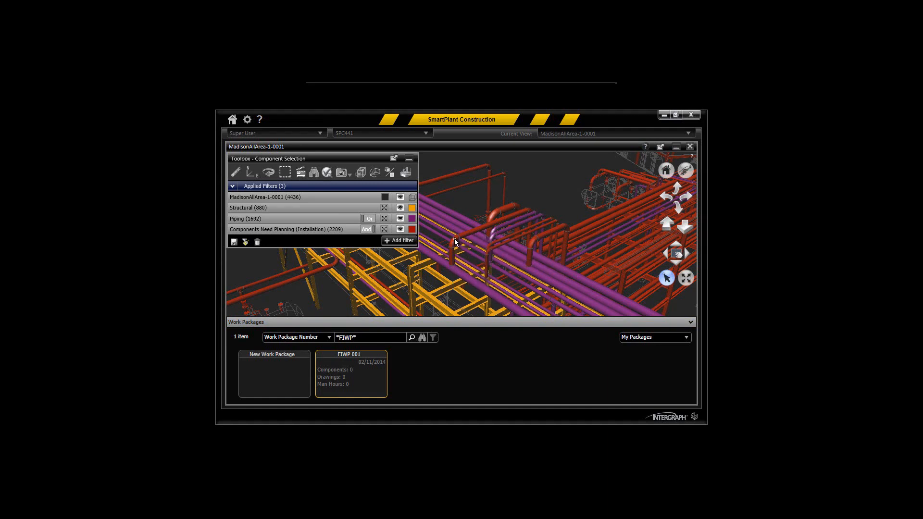
pyautogui.click(454, 244)
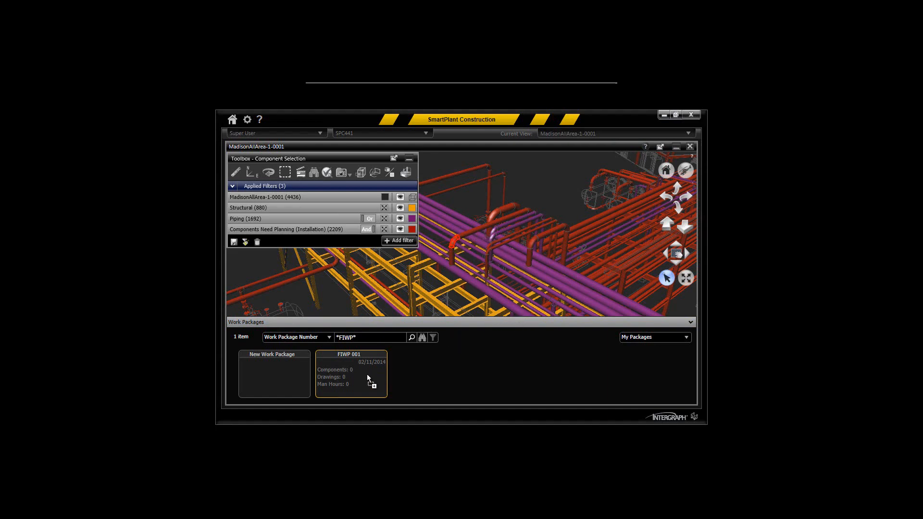
# - Add the pipe elbow to FIWP 001, giving it 1 component and 3 man hours
pyautogui.click(351, 377)
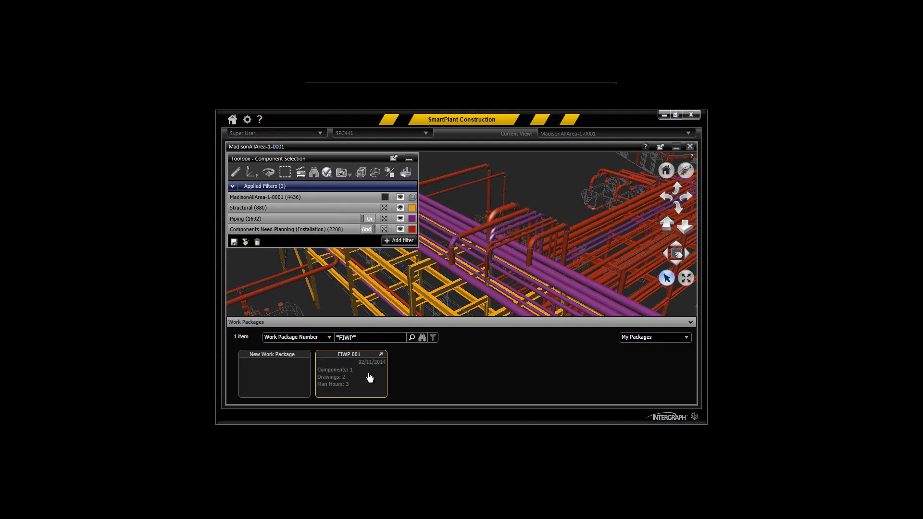
pyautogui.moveTo(351, 381)
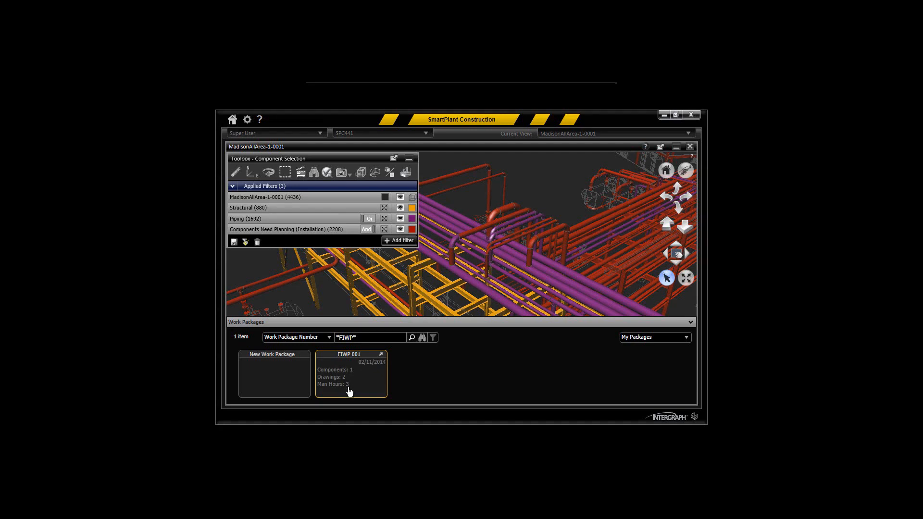
pyautogui.moveTo(351, 390)
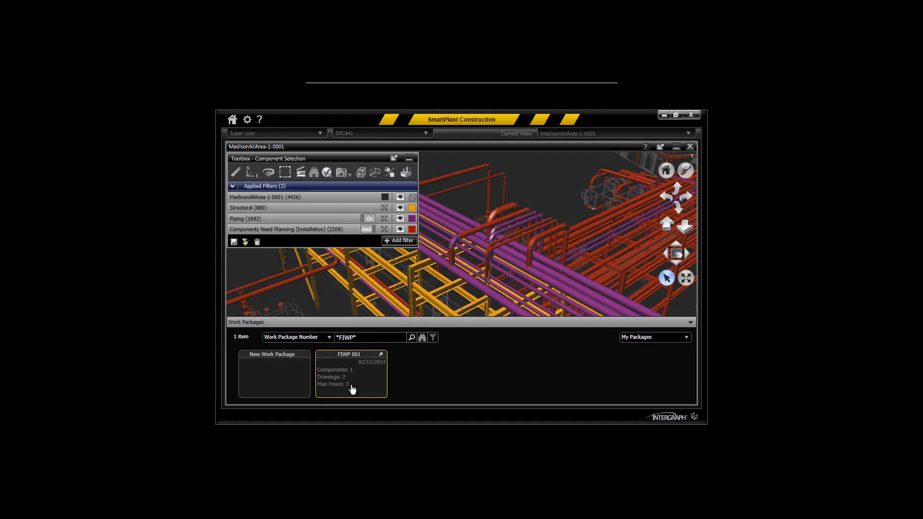
pyautogui.moveTo(457, 246)
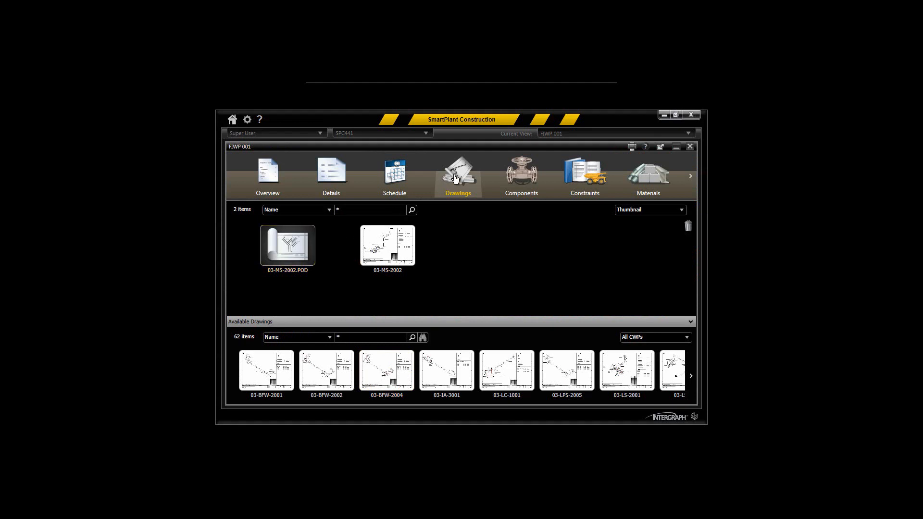
# - Show FIWP 001's components and list the package adjustment factors
pyautogui.click(520, 176)
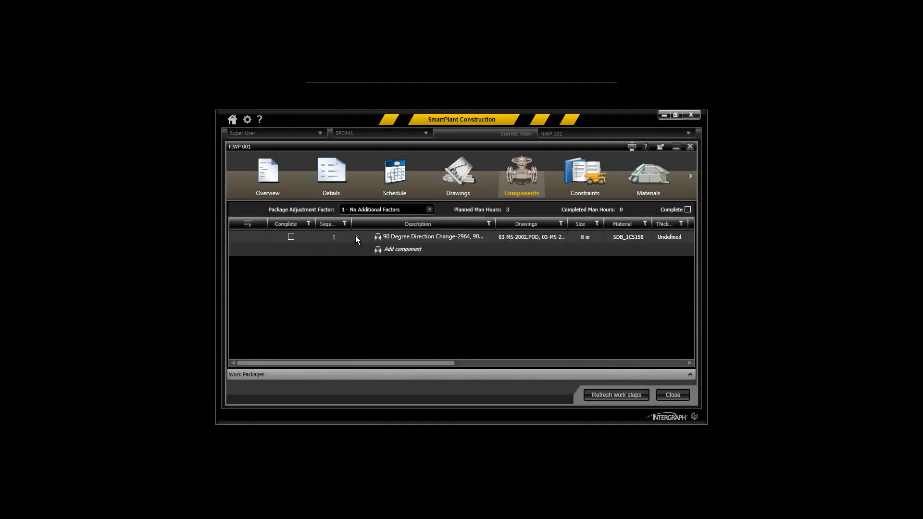
pyautogui.click(357, 237)
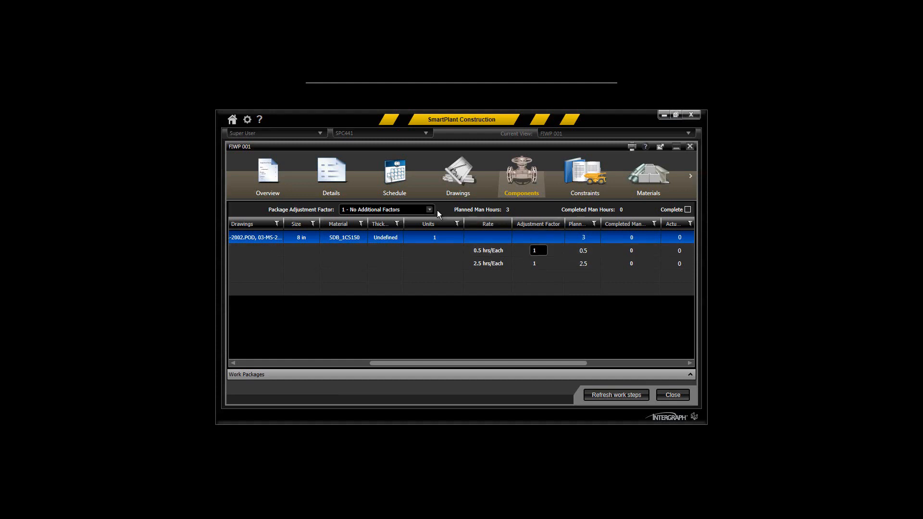
pyautogui.click(429, 209)
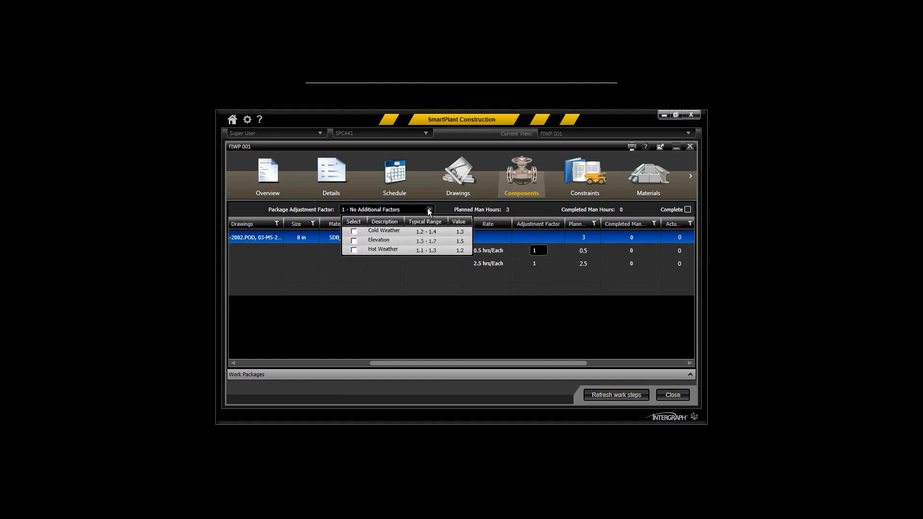
pyautogui.moveTo(461, 287)
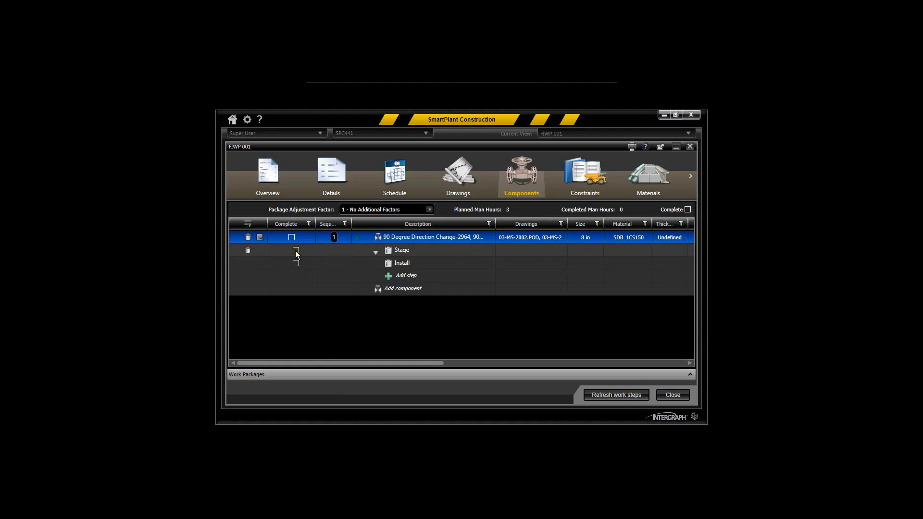
# - Mark the elbow's Stage step complete with 0.75 actual man hours
pyautogui.click(296, 249)
pyautogui.write('75')
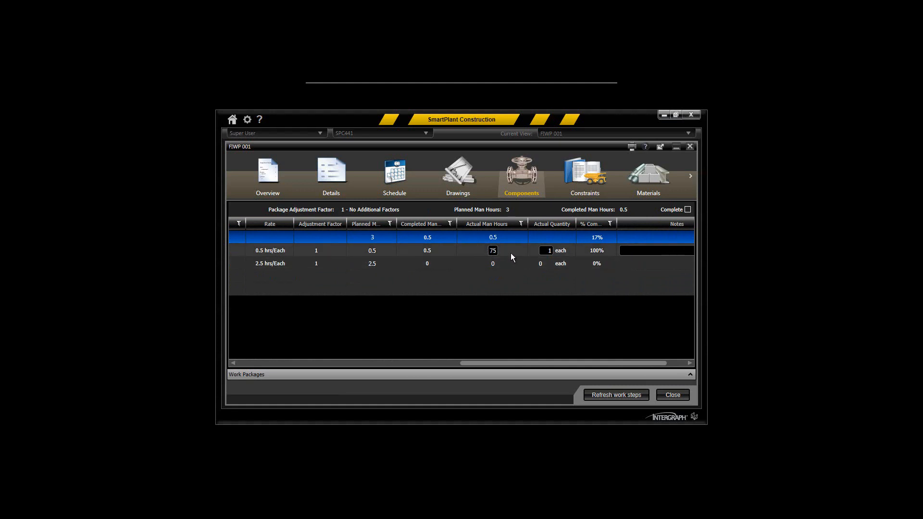
pyautogui.write('0.')
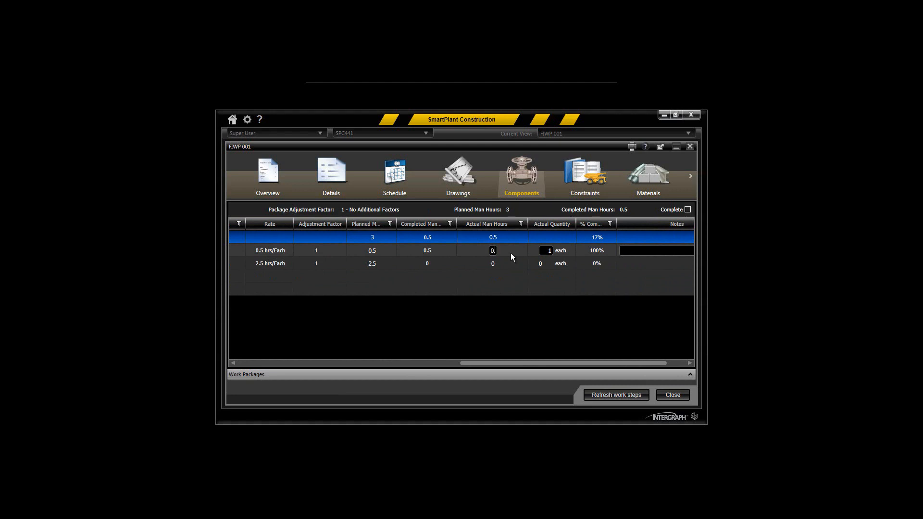
pyautogui.write('0.75')
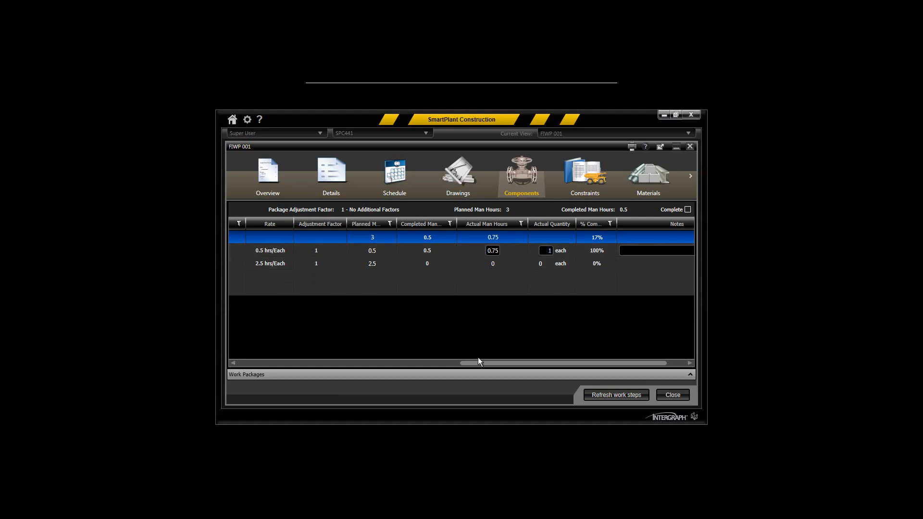
pyautogui.moveTo(585, 341)
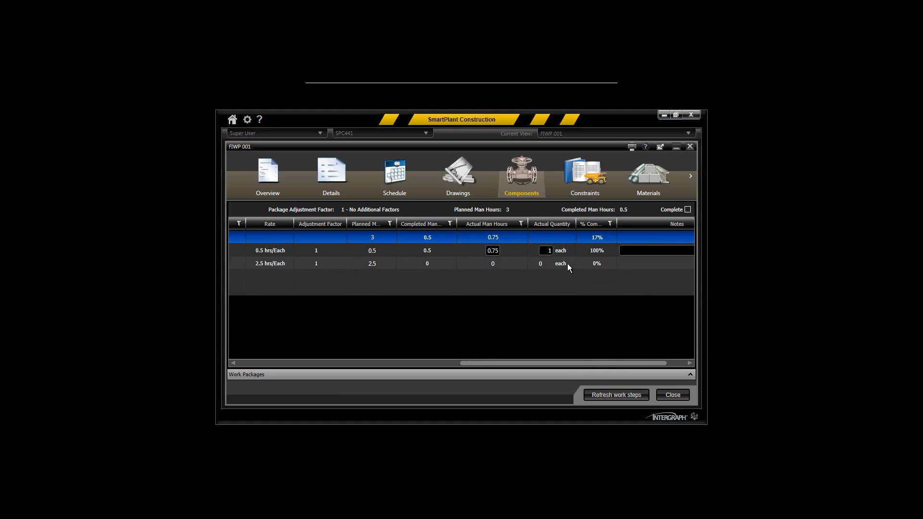
pyautogui.click(320, 263)
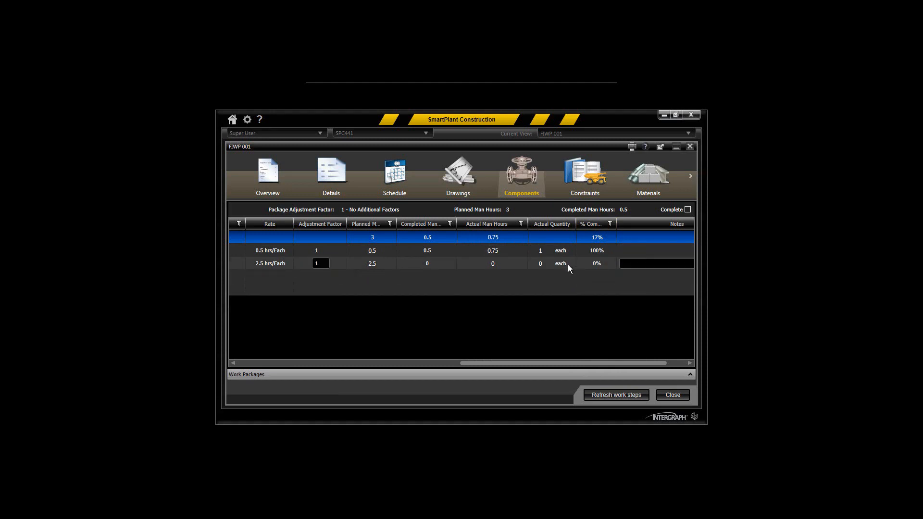
pyautogui.moveTo(530, 262)
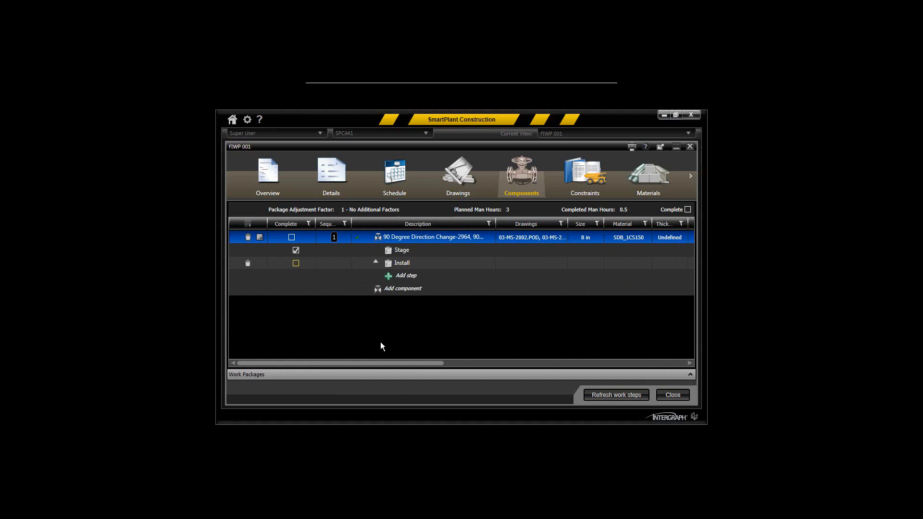
# - Complete the Install step, add the note 'FCR 20004', and start a work-step refresh
pyautogui.click(687, 209)
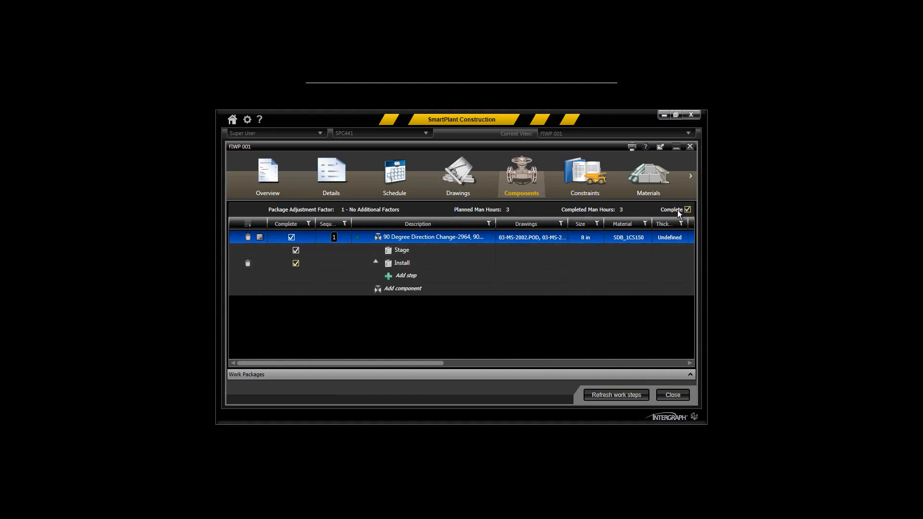
pyautogui.moveTo(627, 215)
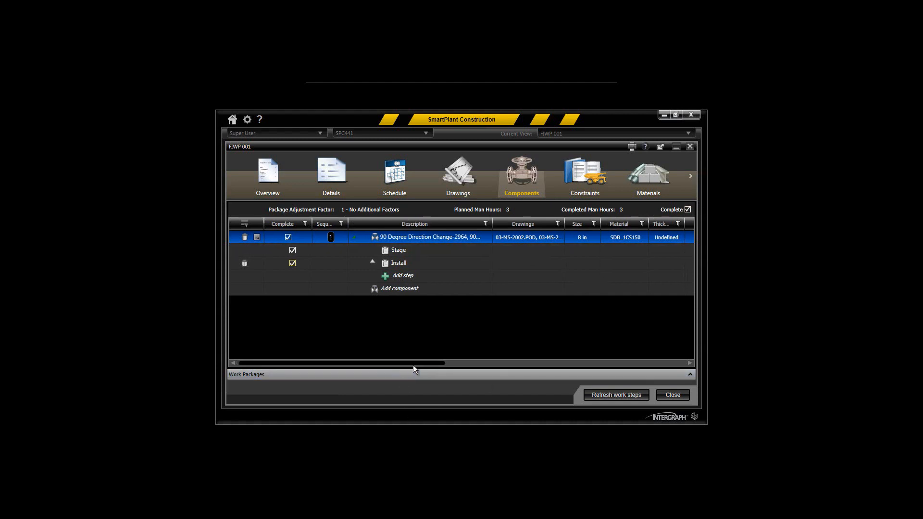
pyautogui.hscroll(3)
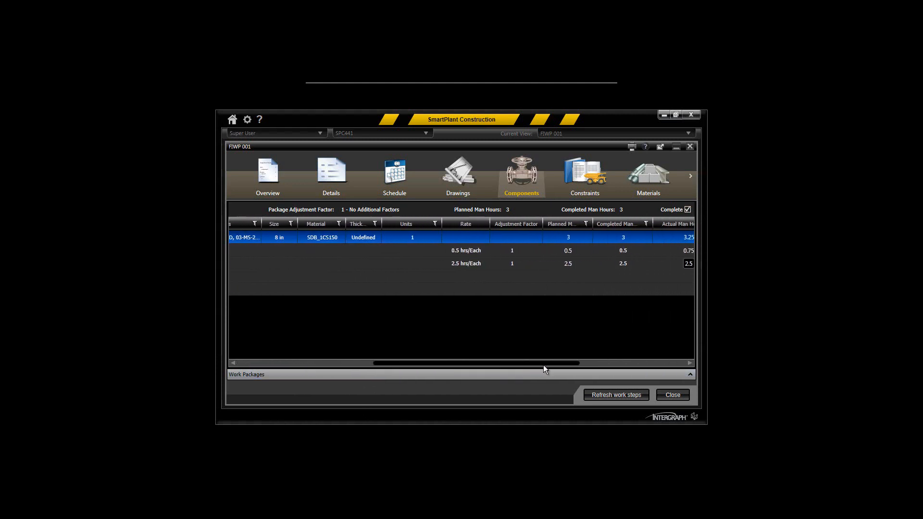
pyautogui.hscroll(3)
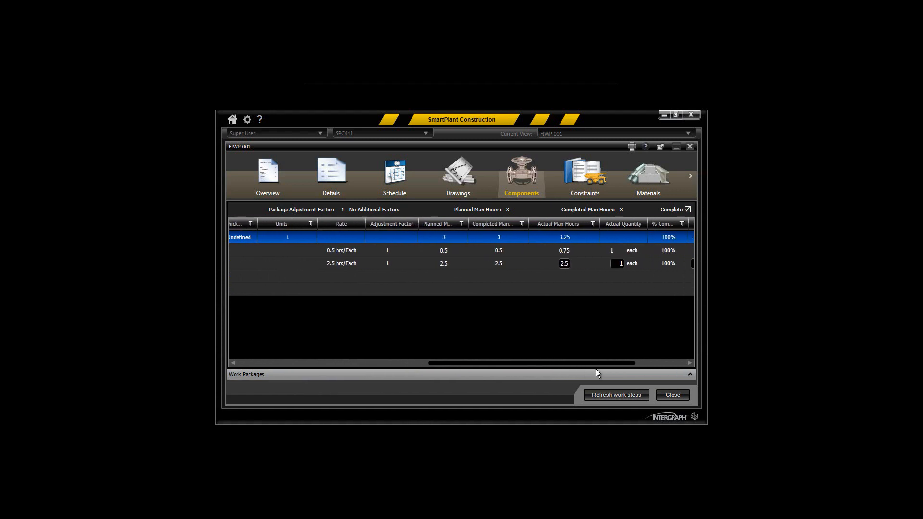
pyautogui.hscroll(3)
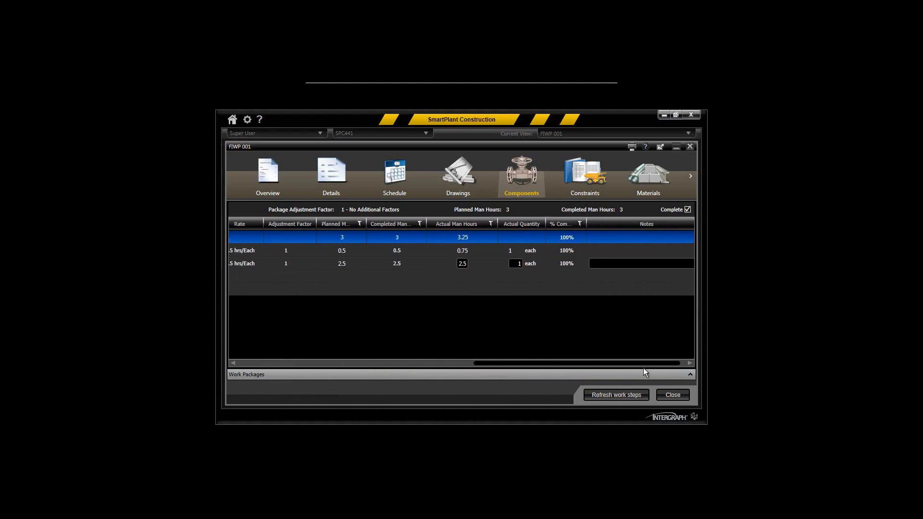
pyautogui.click(639, 263)
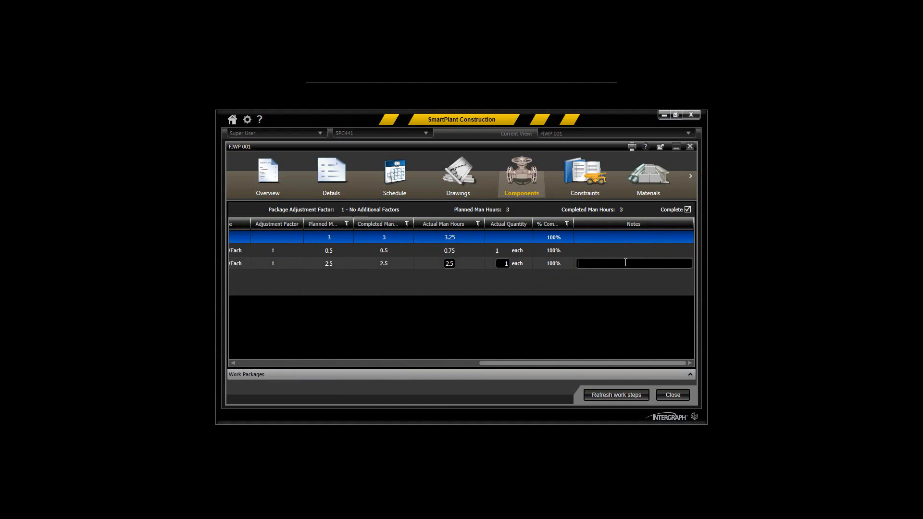
pyautogui.write('FCR')
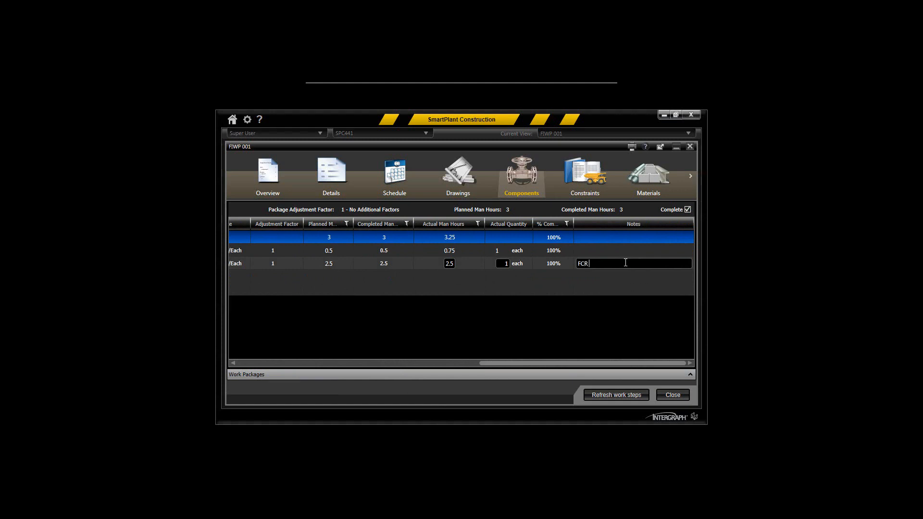
pyautogui.write('20004')
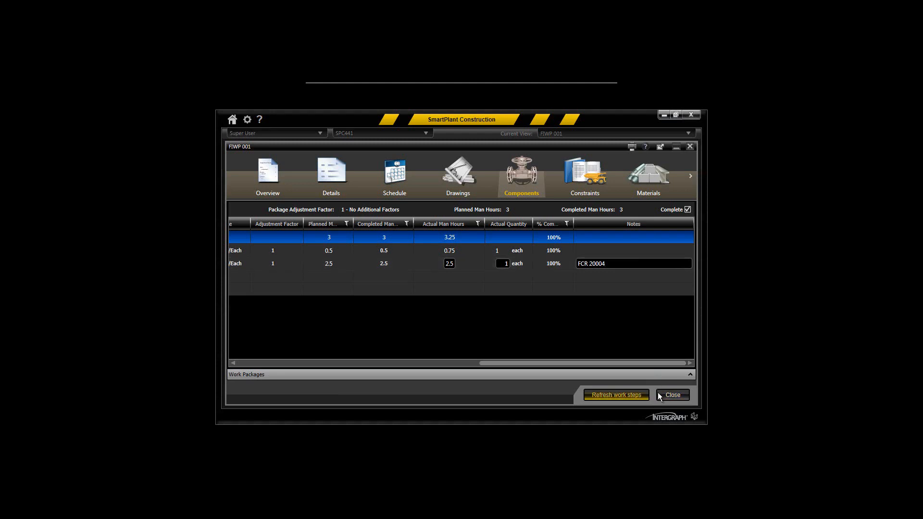
pyautogui.click(616, 394)
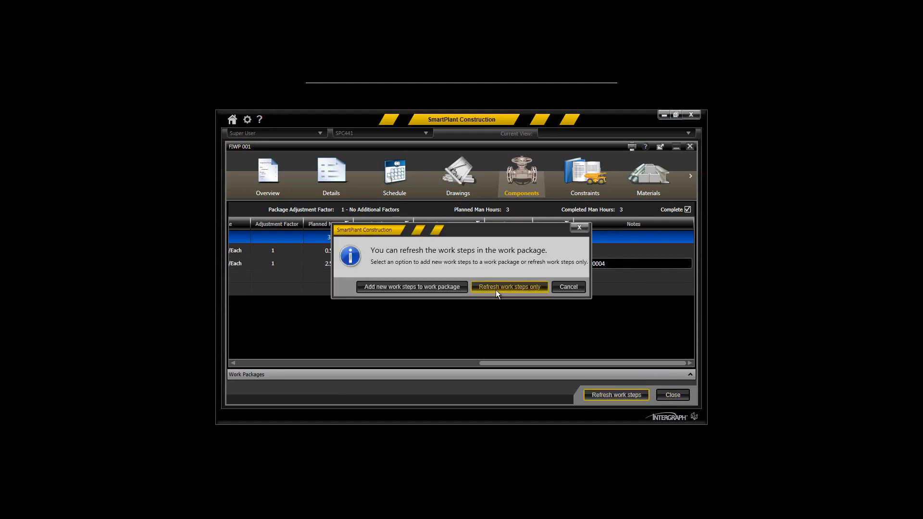
# - Refresh existing work steps only and reveal later package sections on the ribbon
pyautogui.click(508, 287)
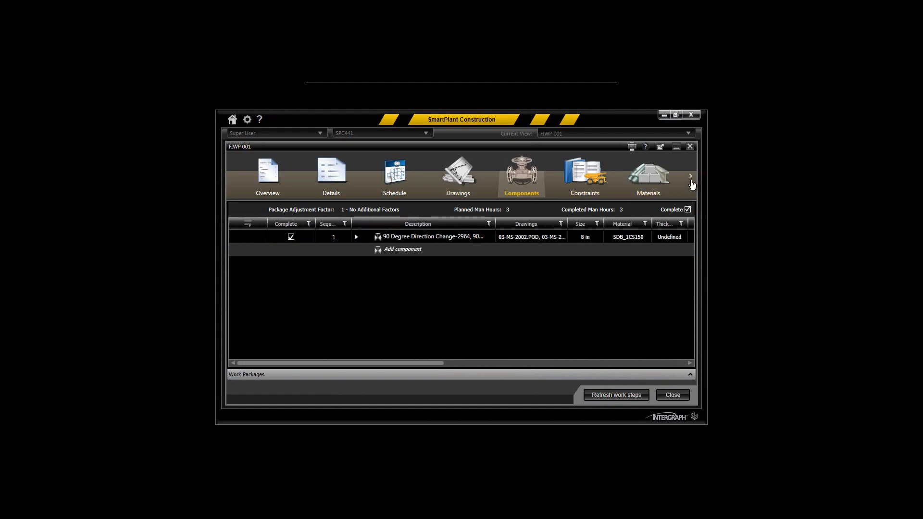
pyautogui.click(692, 176)
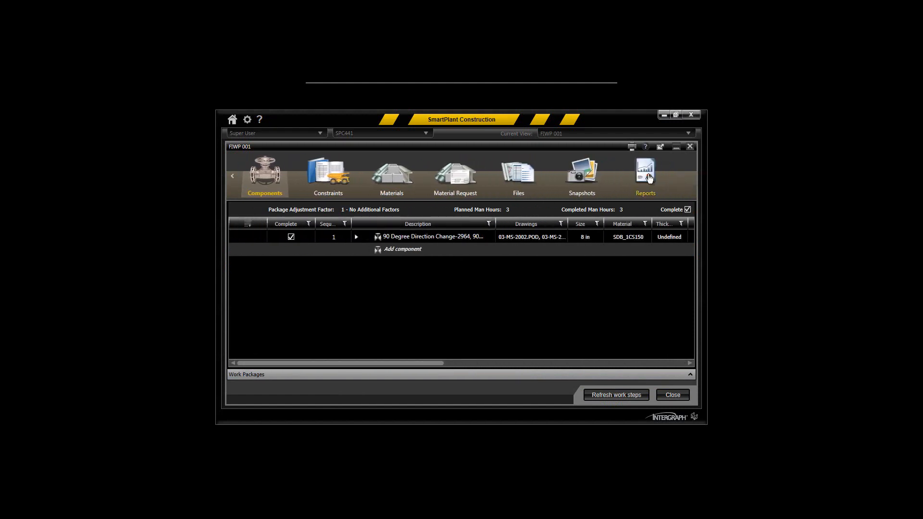
# - Open FIWP 001's Reports page listing the available reports
pyautogui.click(646, 176)
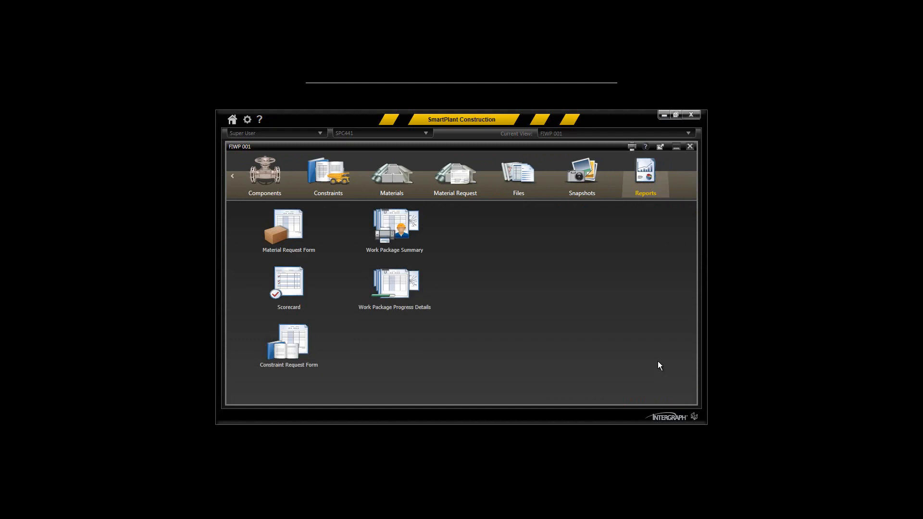
pyautogui.moveTo(488, 352)
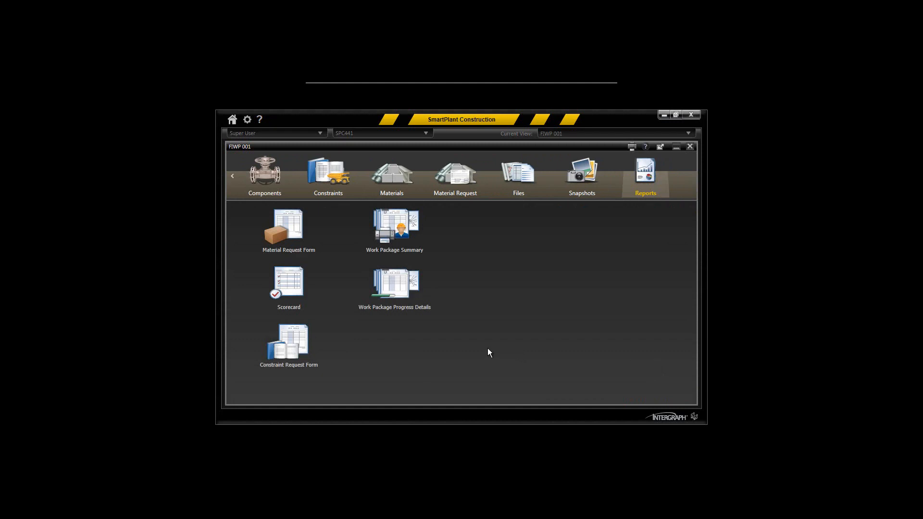
pyautogui.moveTo(297, 293)
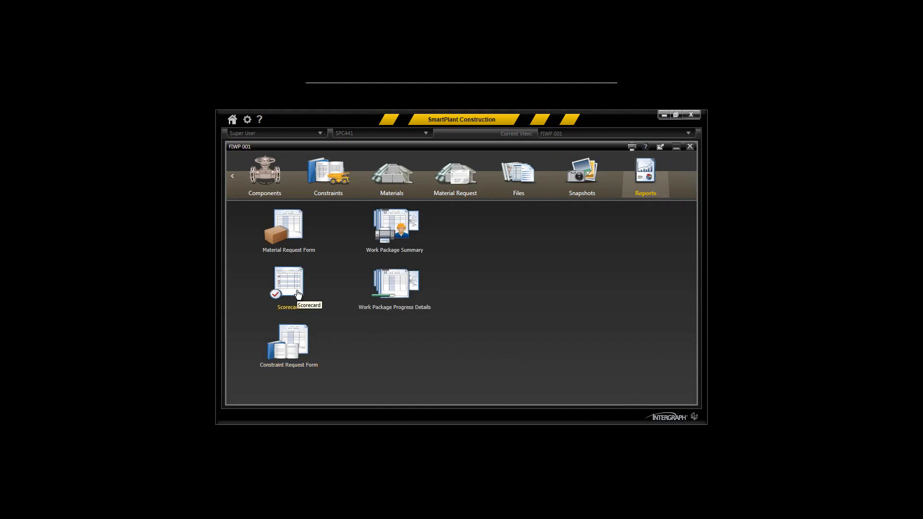
pyautogui.moveTo(395, 288)
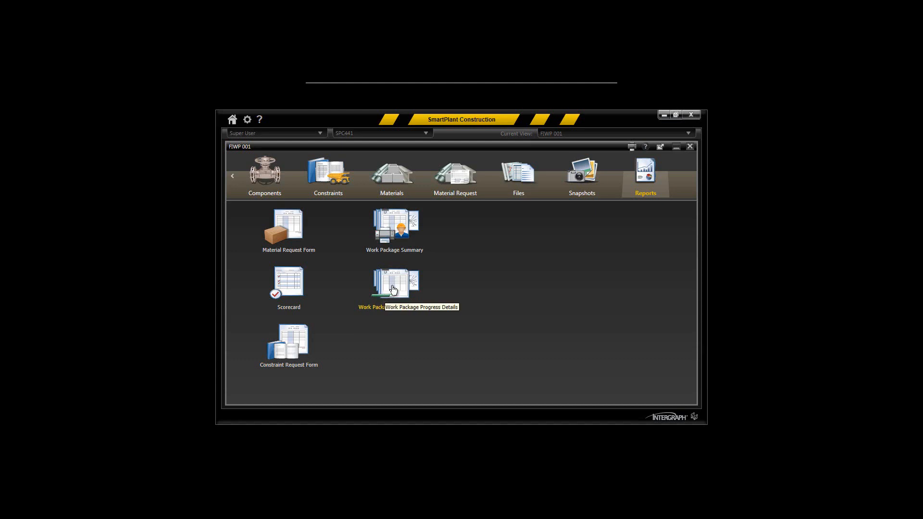
pyautogui.moveTo(398, 227)
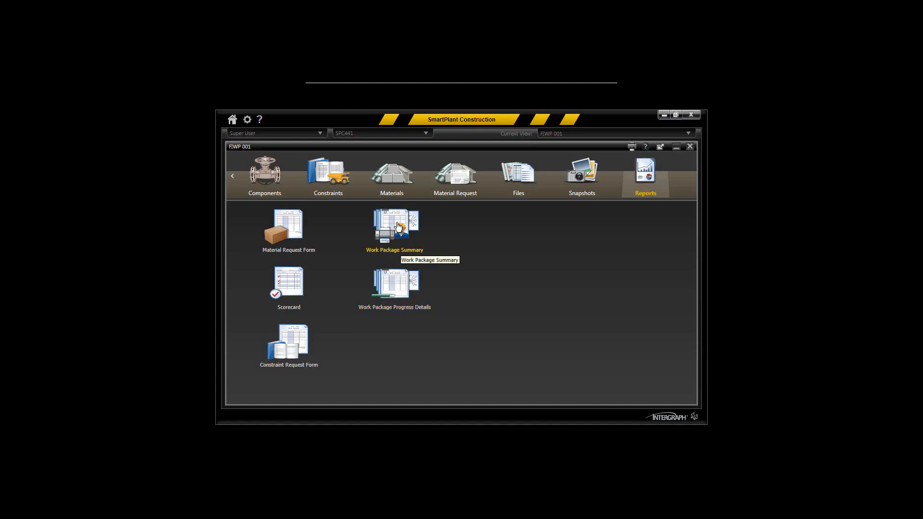
pyautogui.moveTo(295, 363)
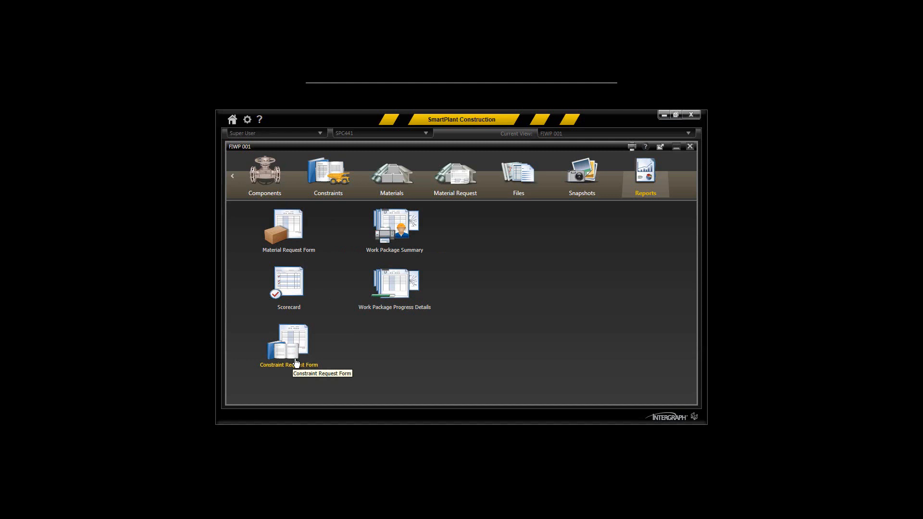
pyautogui.moveTo(396, 283)
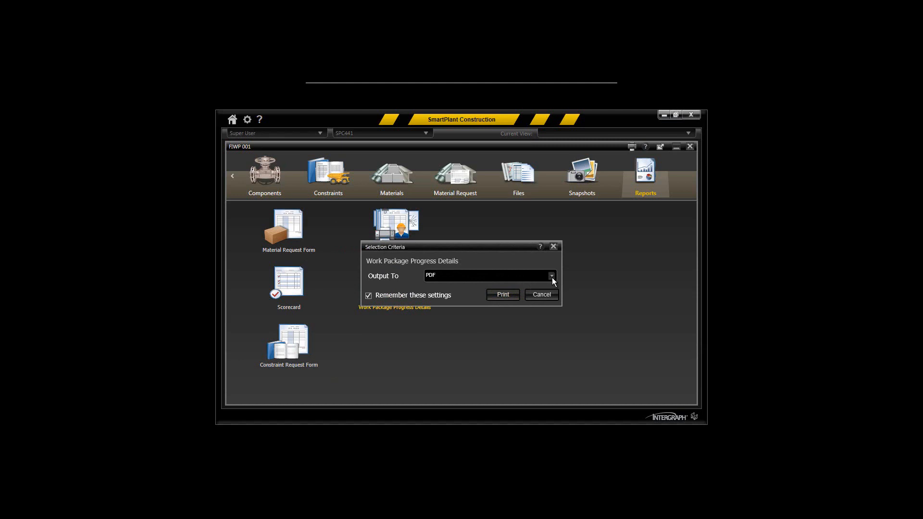
# - Print the Work Package Progress Details report with PDF output
pyautogui.click(551, 276)
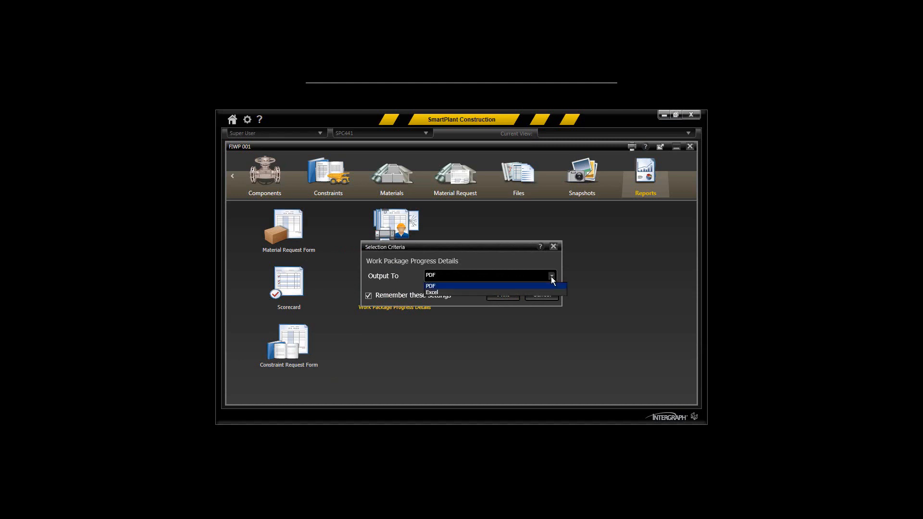
pyautogui.moveTo(517, 290)
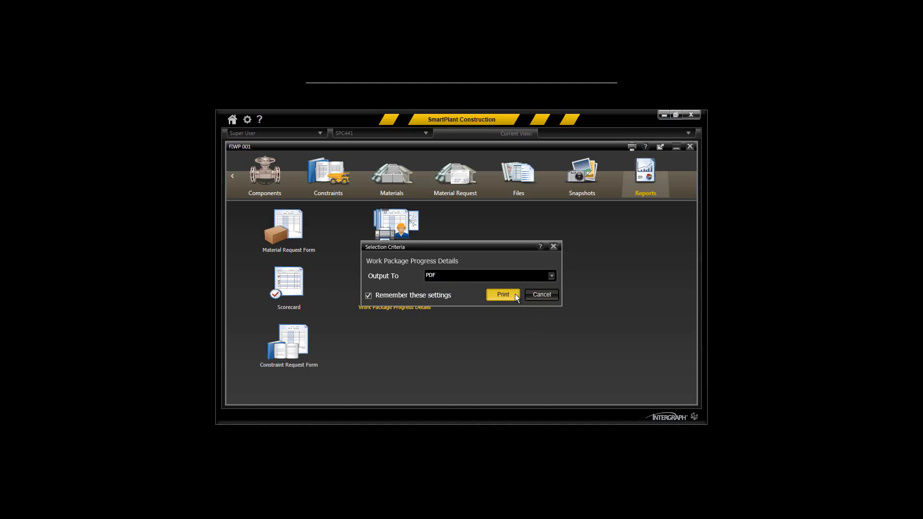
pyautogui.click(502, 294)
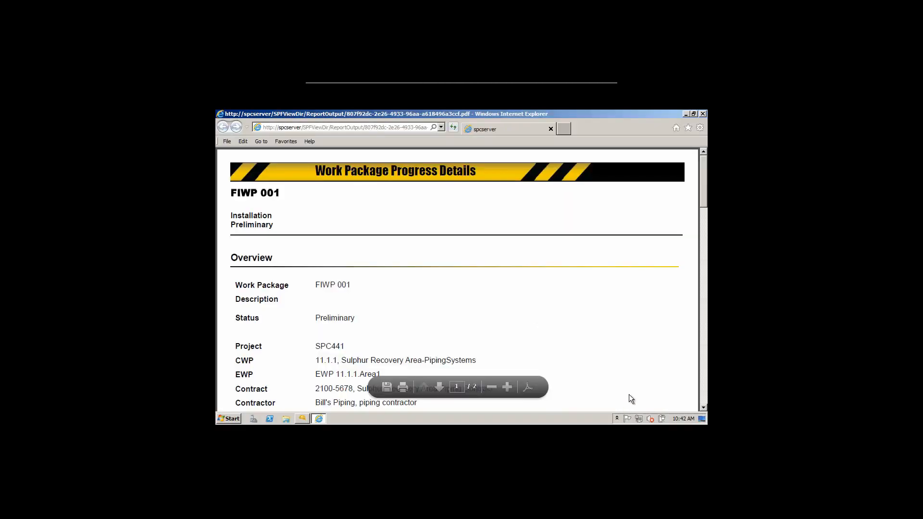
# - Scroll through the two-page progress report to the components table, then close it
pyautogui.scroll(-3)
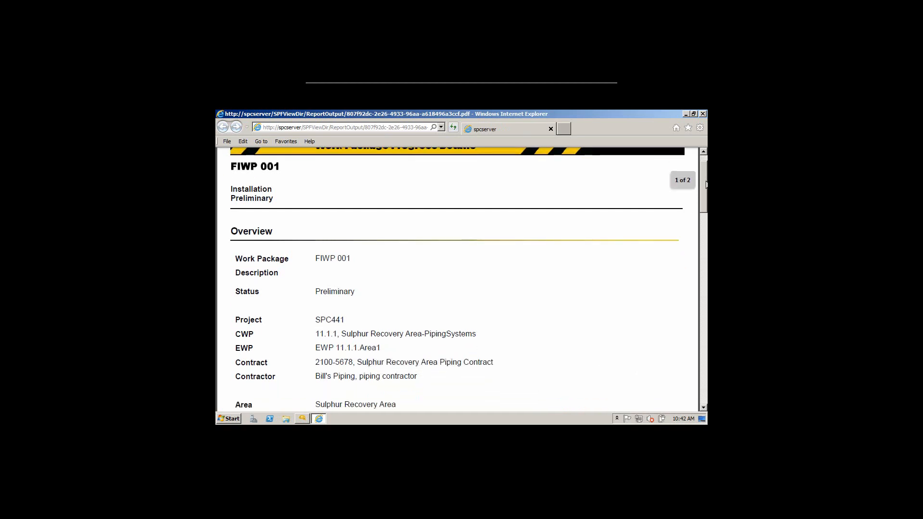
pyautogui.scroll(-3)
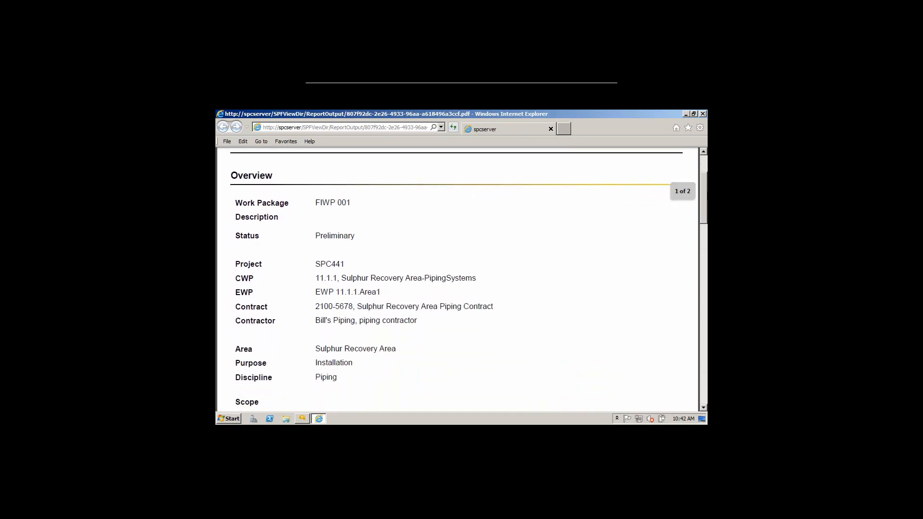
pyautogui.scroll(-3)
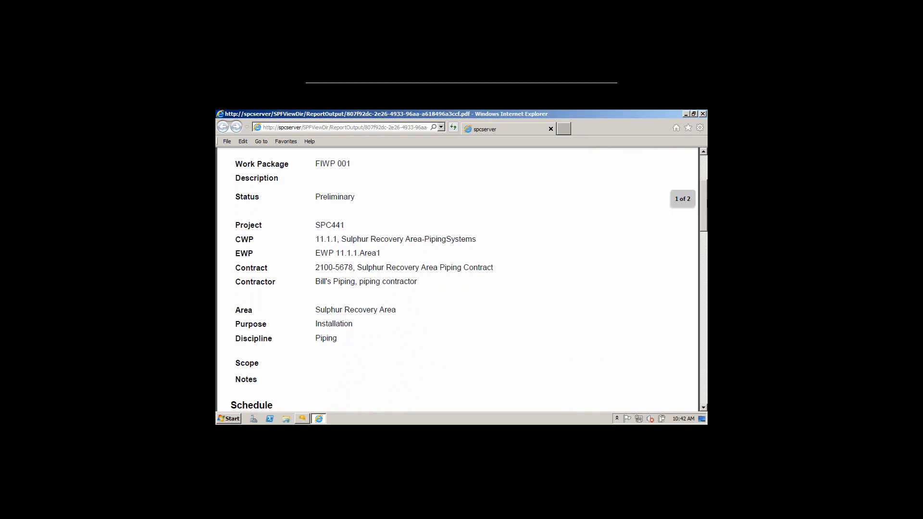
pyautogui.scroll(-3)
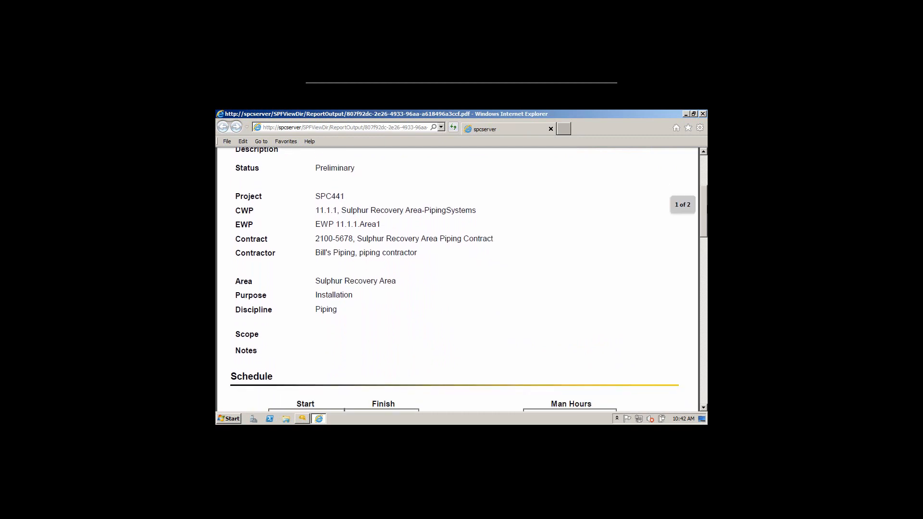
pyautogui.scroll(-3)
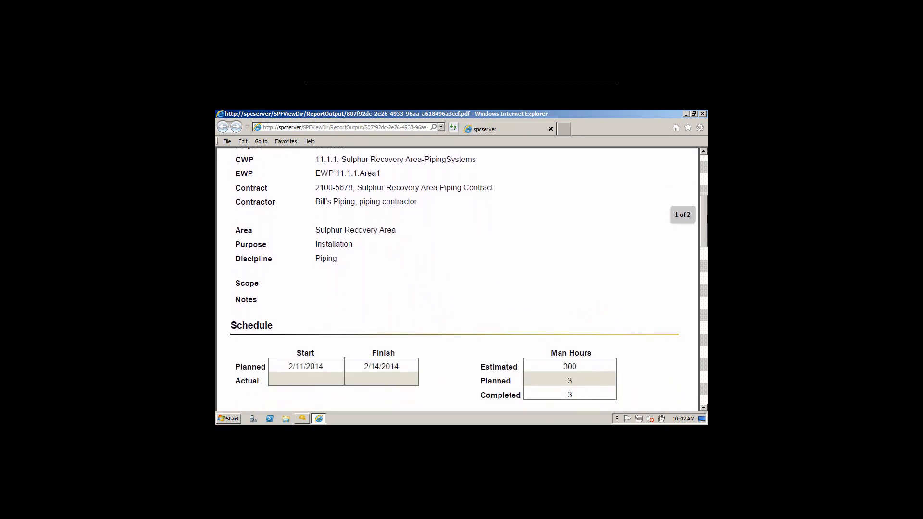
pyautogui.scroll(-3)
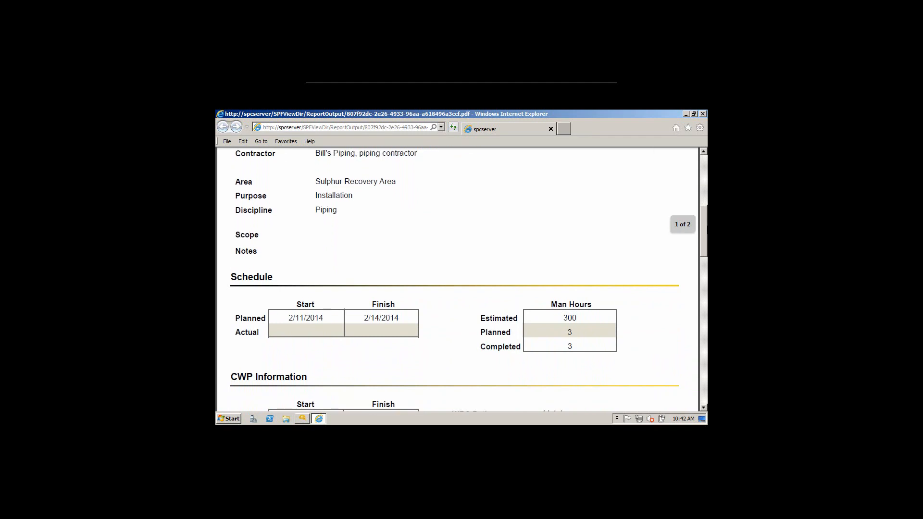
pyautogui.scroll(-3)
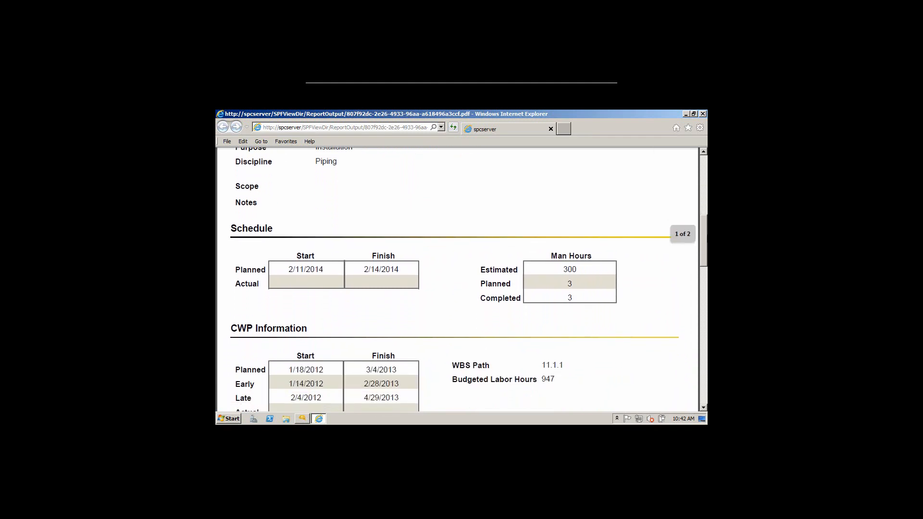
pyautogui.scroll(-3)
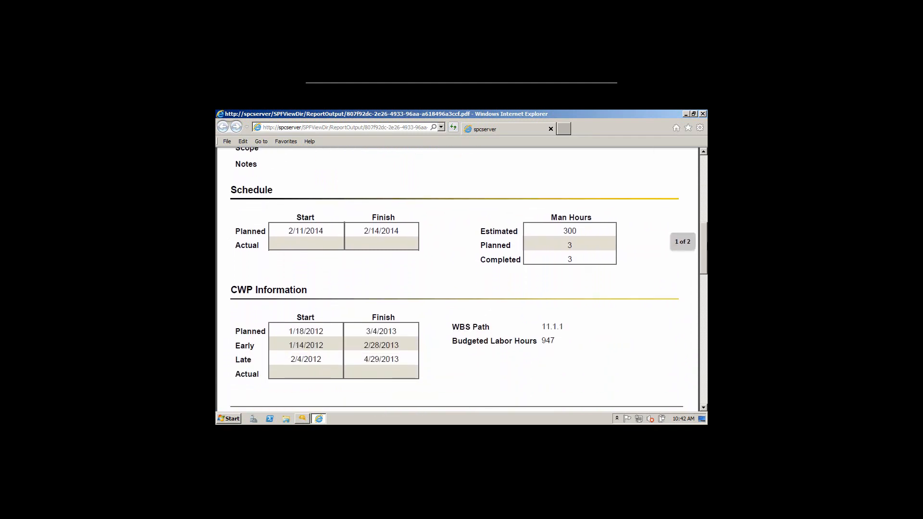
pyautogui.scroll(-3)
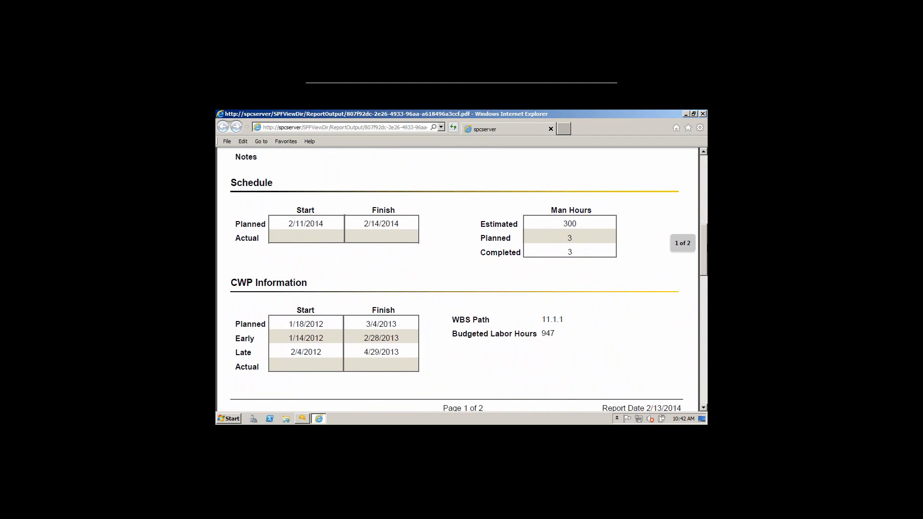
pyautogui.scroll(-3)
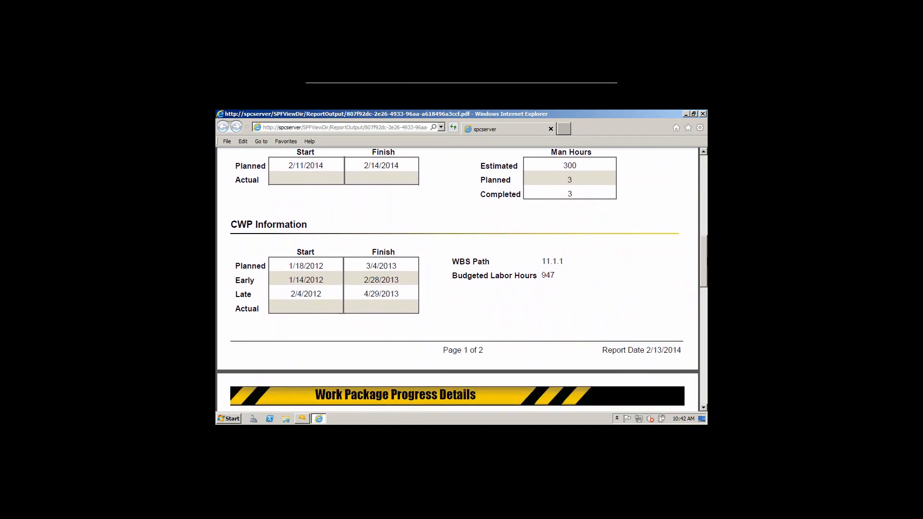
pyautogui.scroll(-3)
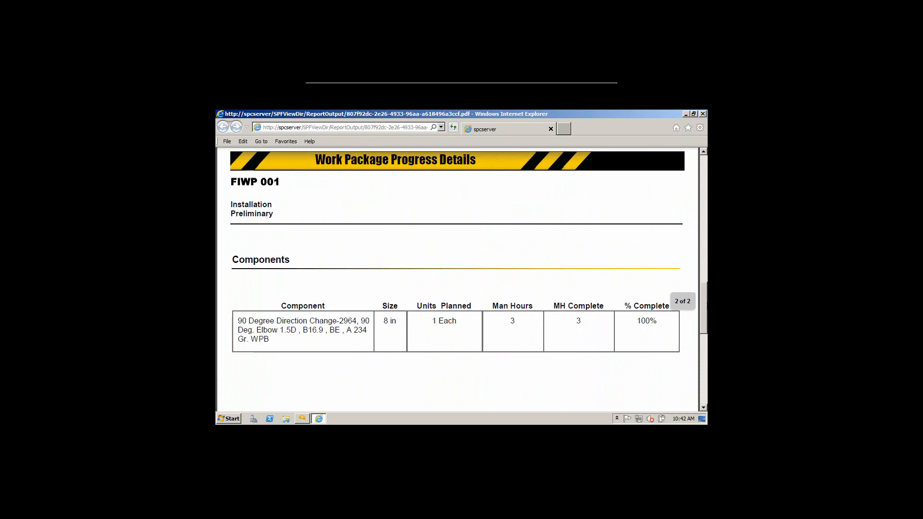
pyautogui.click(703, 113)
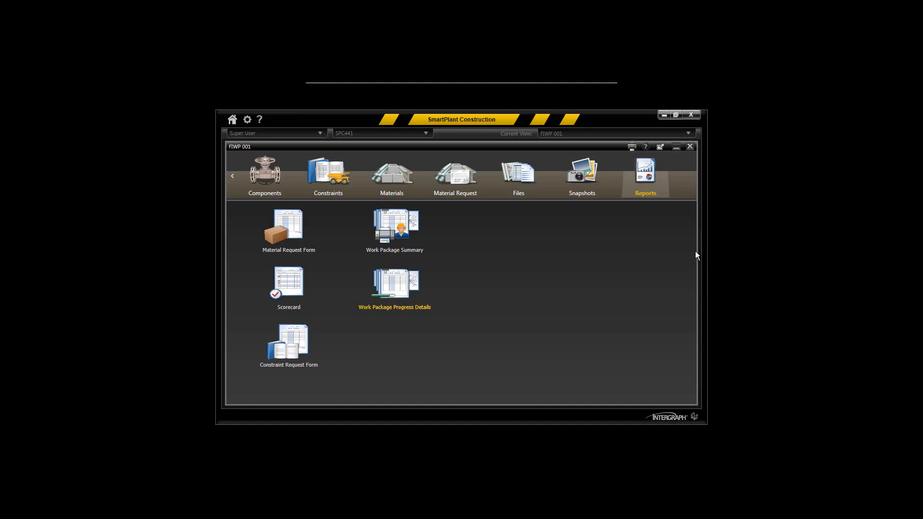
pyautogui.moveTo(677, 150)
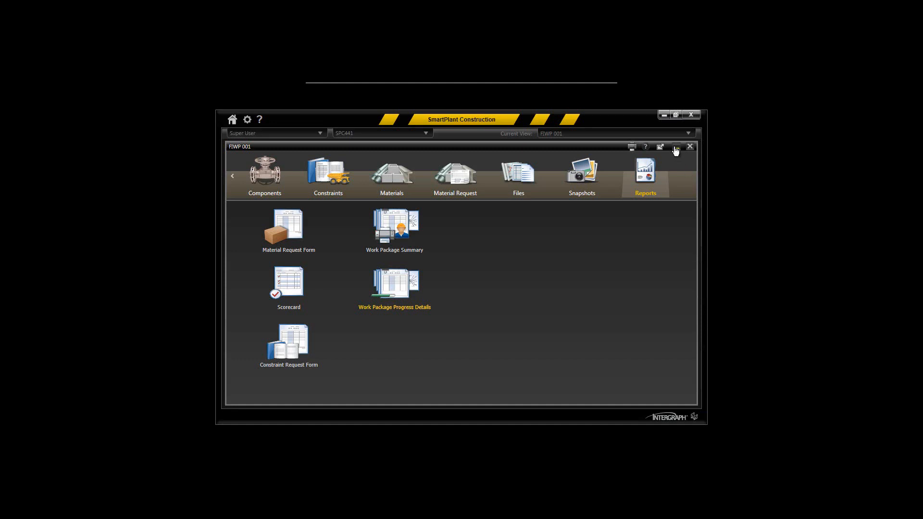
# - Close FIWP 001, open work package 2100-SRA-PIP-INST-001 and display its Components list
pyautogui.click(231, 120)
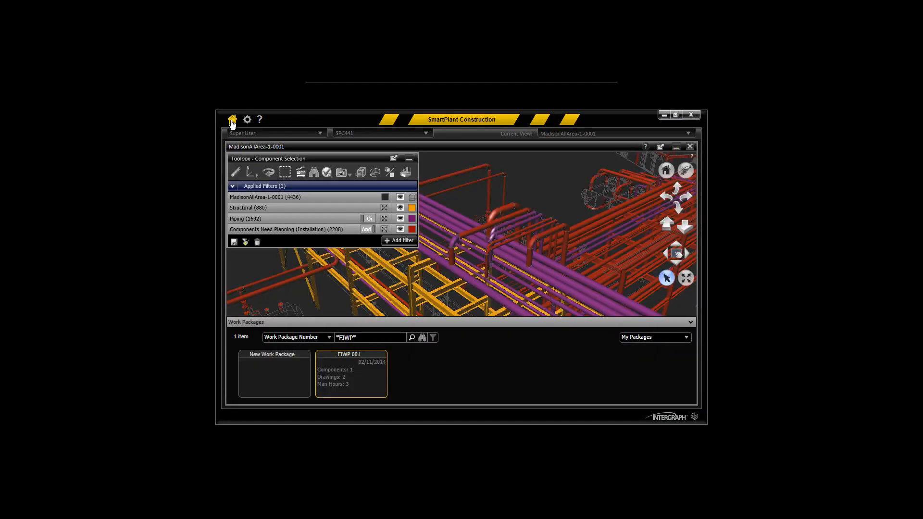
pyautogui.click(232, 120)
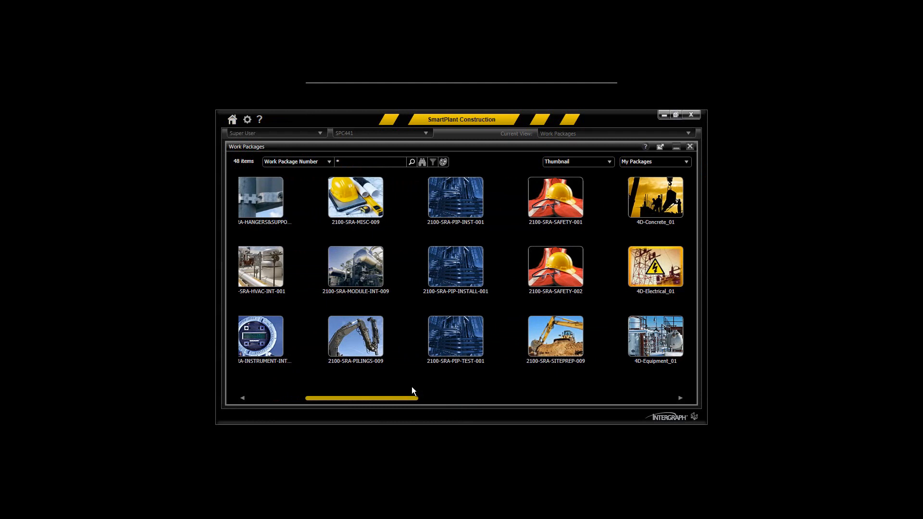
pyautogui.doubleClick(455, 197)
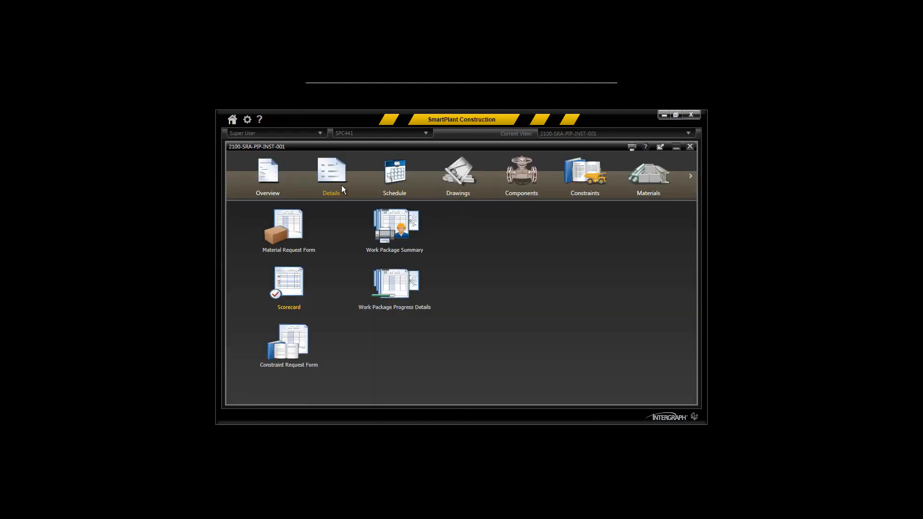
pyautogui.moveTo(458, 176)
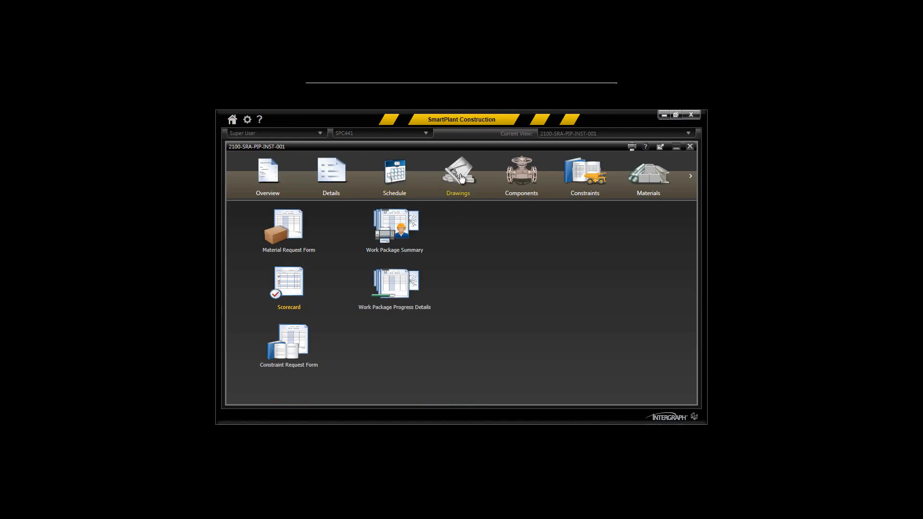
pyautogui.click(521, 175)
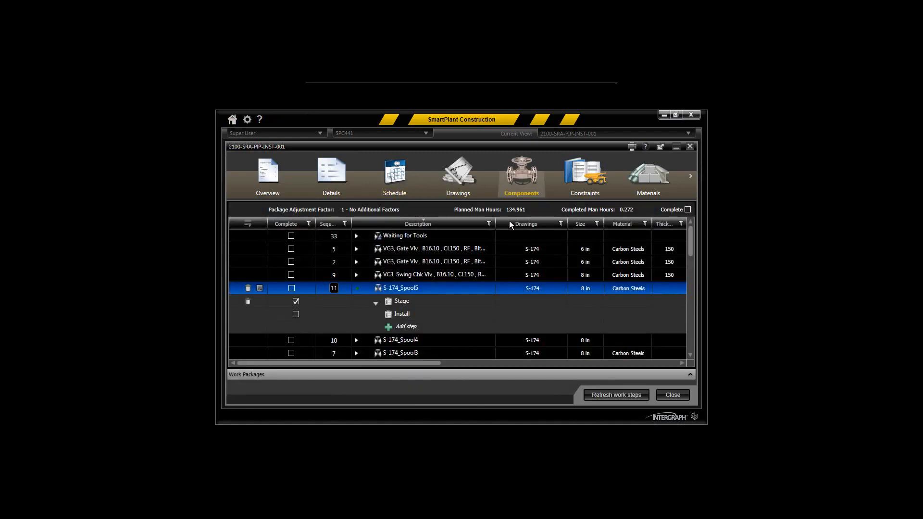
pyautogui.moveTo(318, 294)
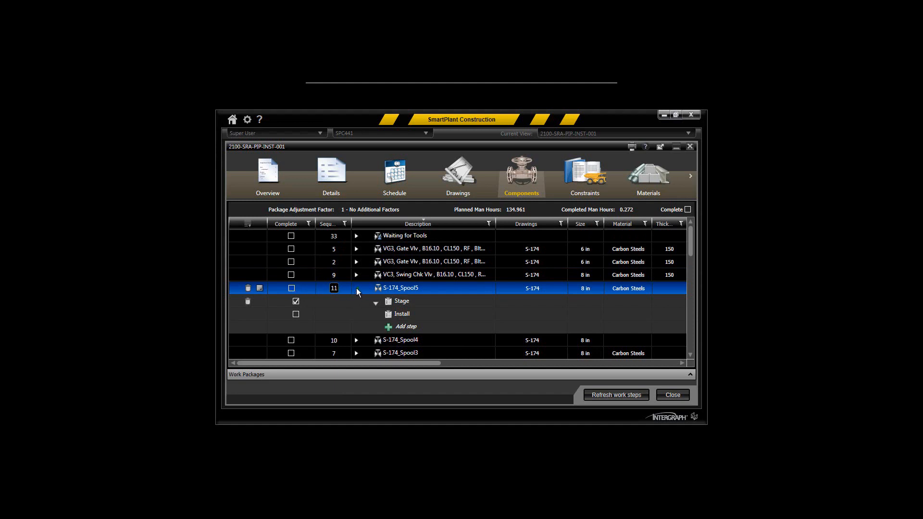
# - Collapse S-174_Spool5's work steps and browse the welds, valves, flanges and man-hour columns
pyautogui.click(355, 288)
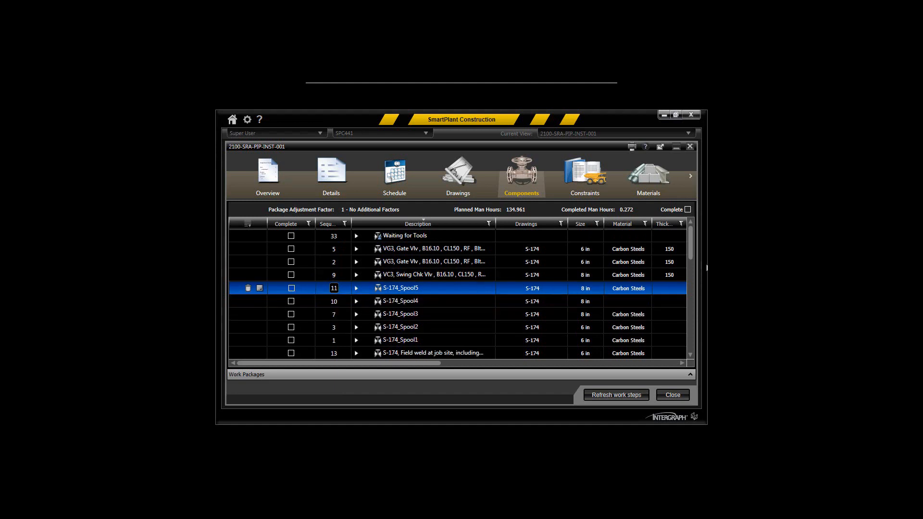
pyautogui.scroll(-3)
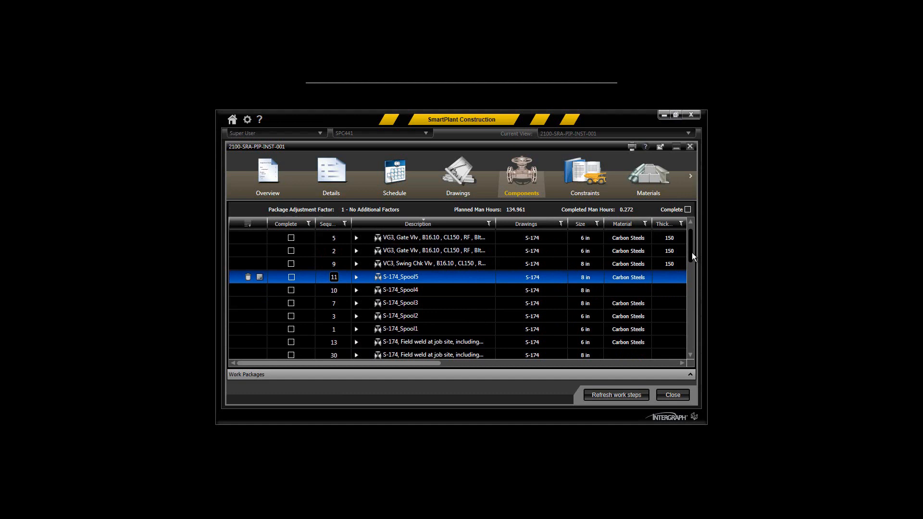
pyautogui.scroll(-3)
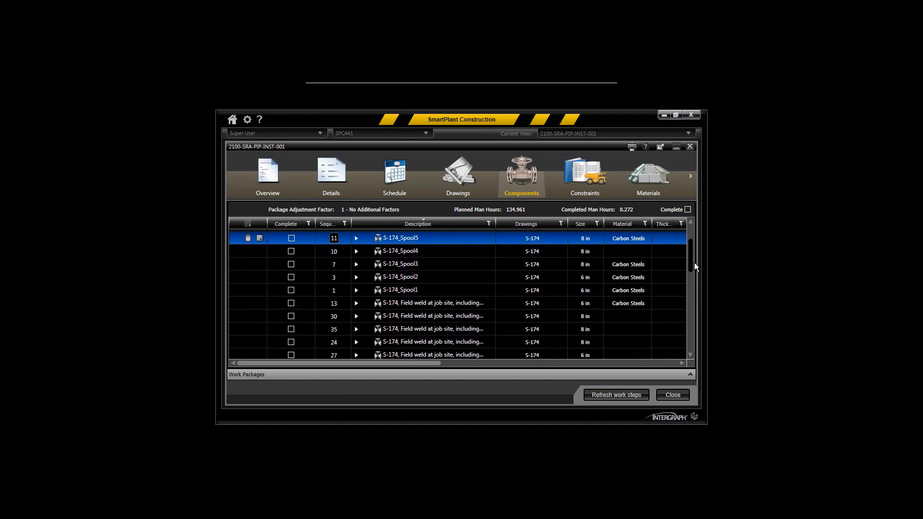
pyautogui.scroll(-3)
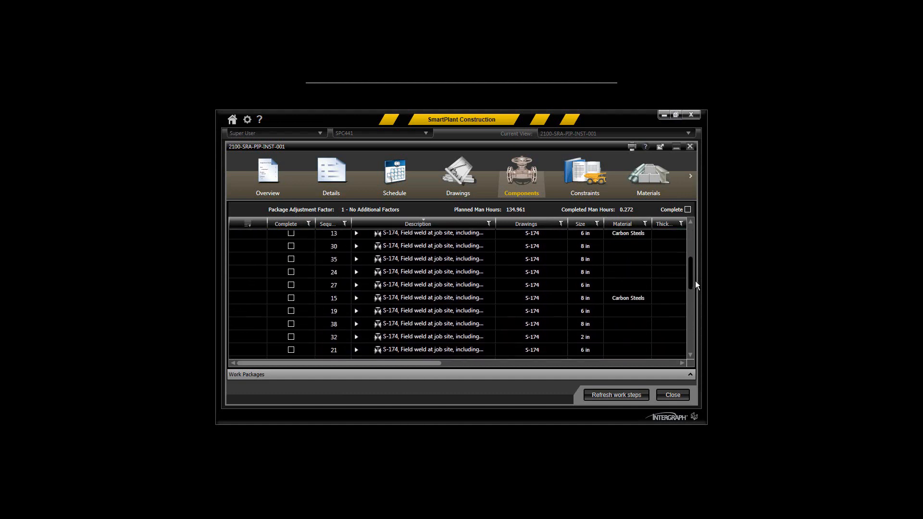
pyautogui.scroll(-3)
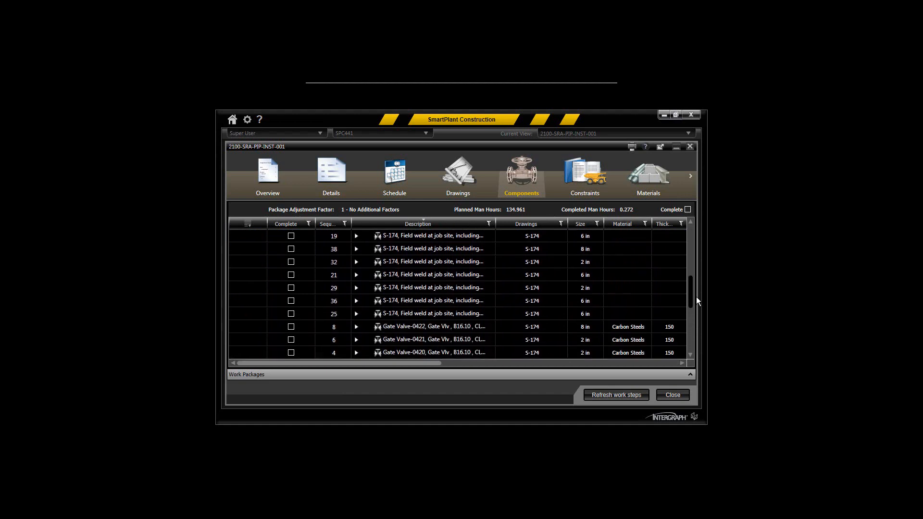
pyautogui.scroll(-3)
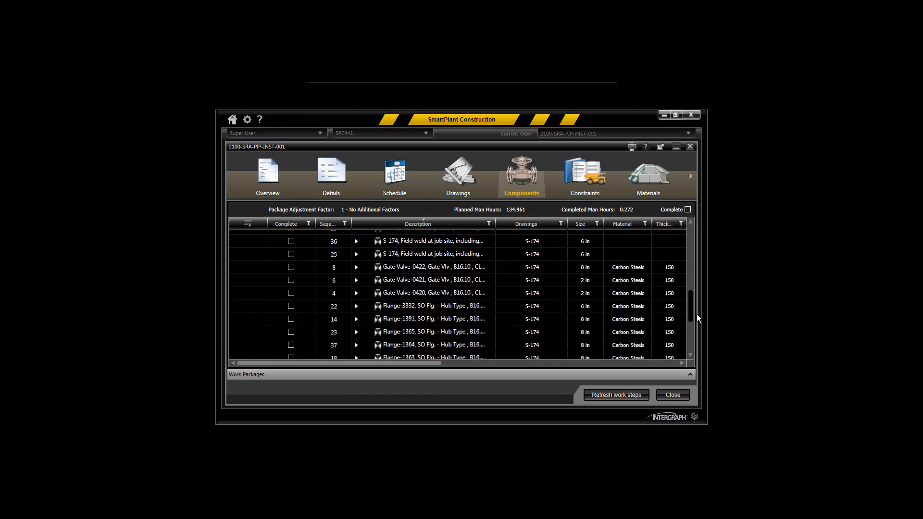
pyautogui.scroll(-3)
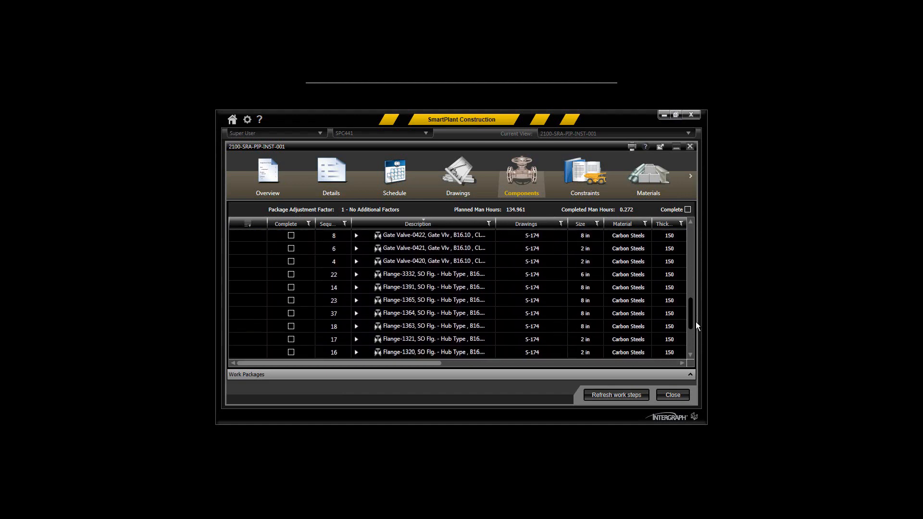
pyautogui.scroll(-3)
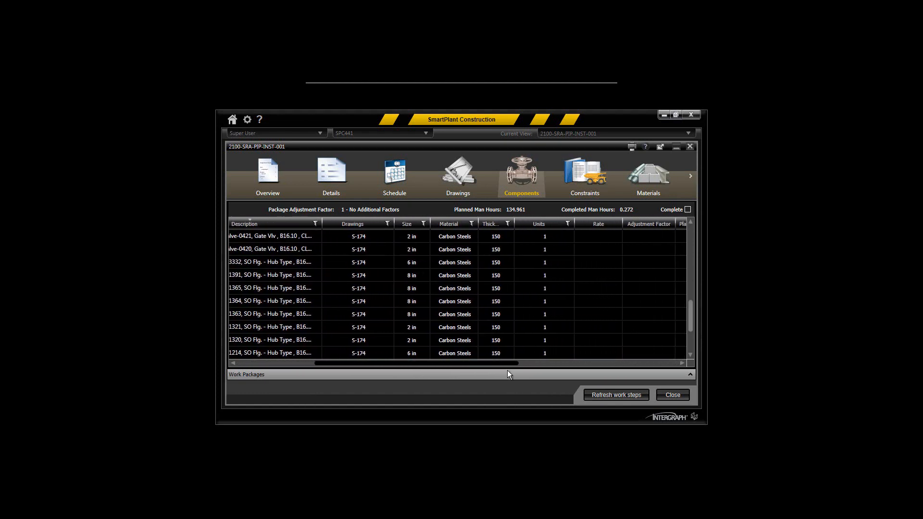
pyautogui.hscroll(3)
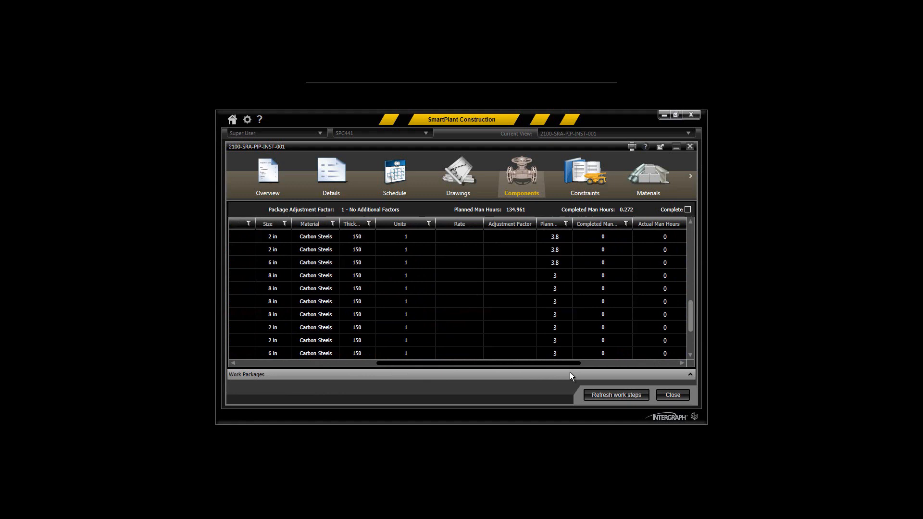
pyautogui.hscroll(3)
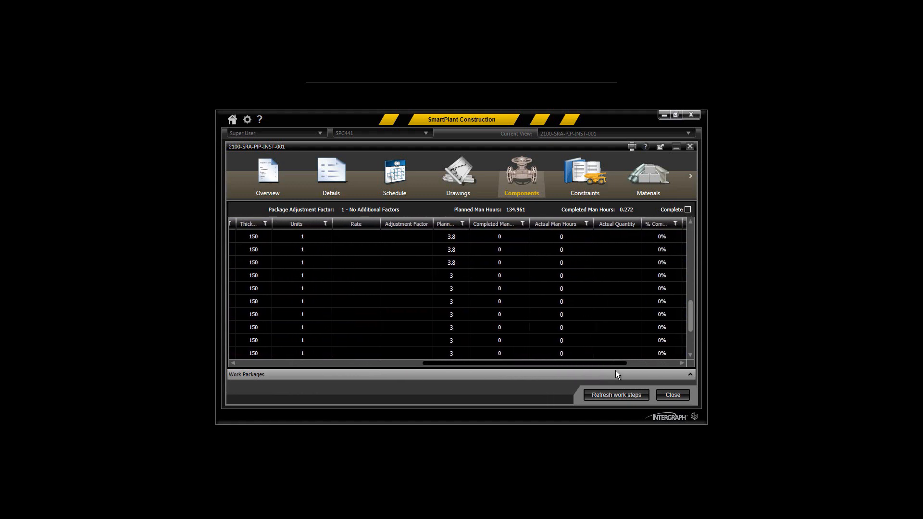
pyautogui.hscroll(-3)
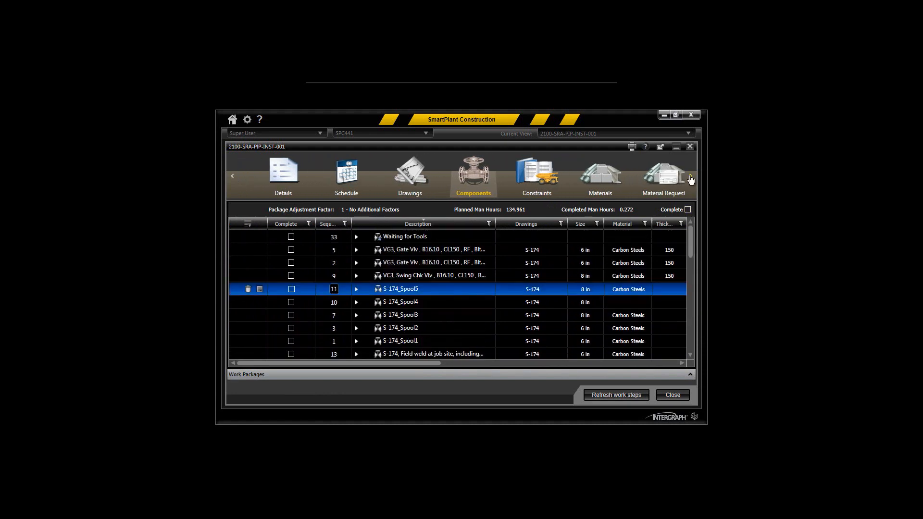
# - From the package's Reports section, print Work Package Progress Details with PDF output
pyautogui.click(690, 179)
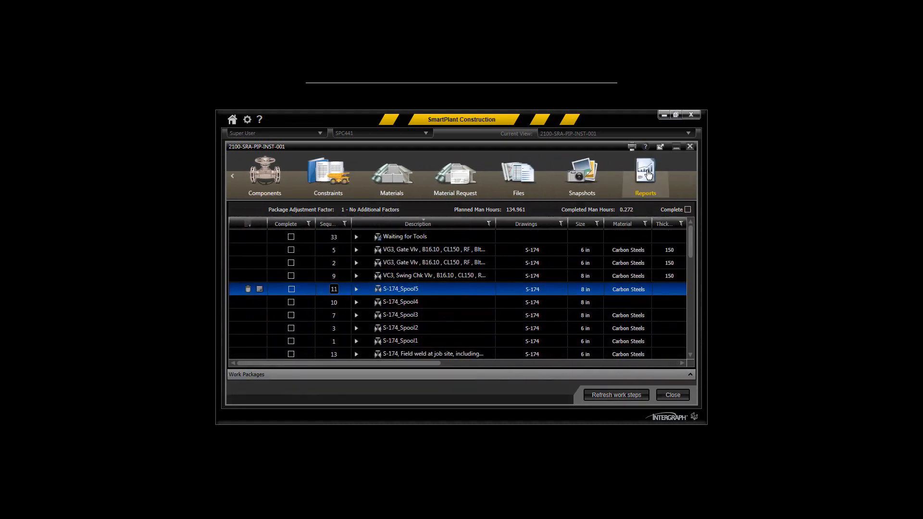
pyautogui.click(646, 176)
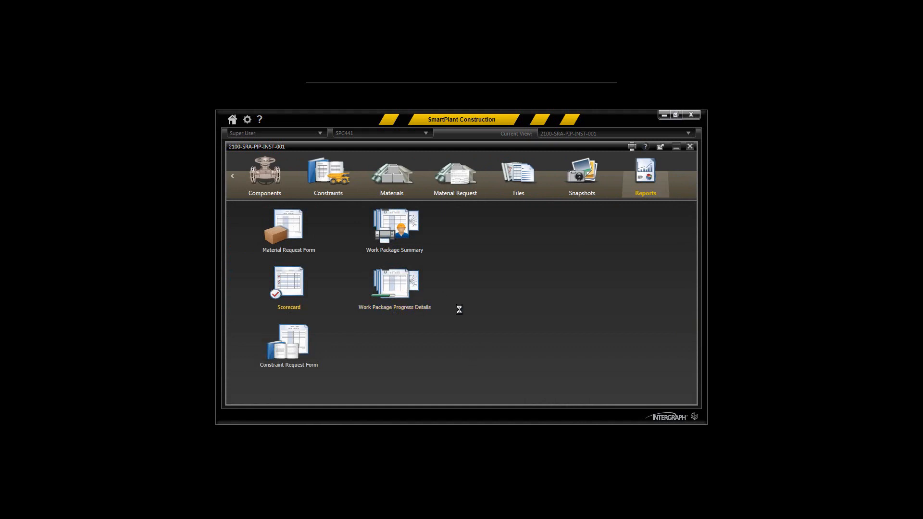
pyautogui.doubleClick(395, 282)
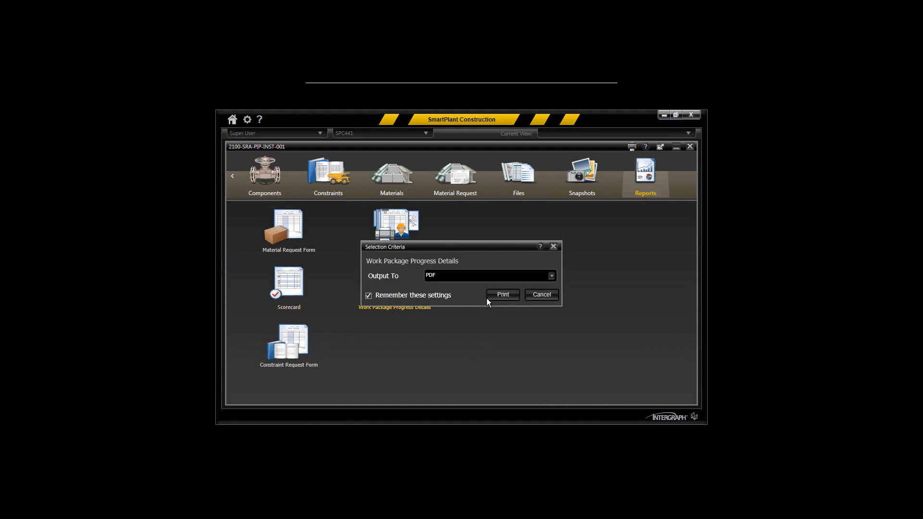
pyautogui.click(502, 294)
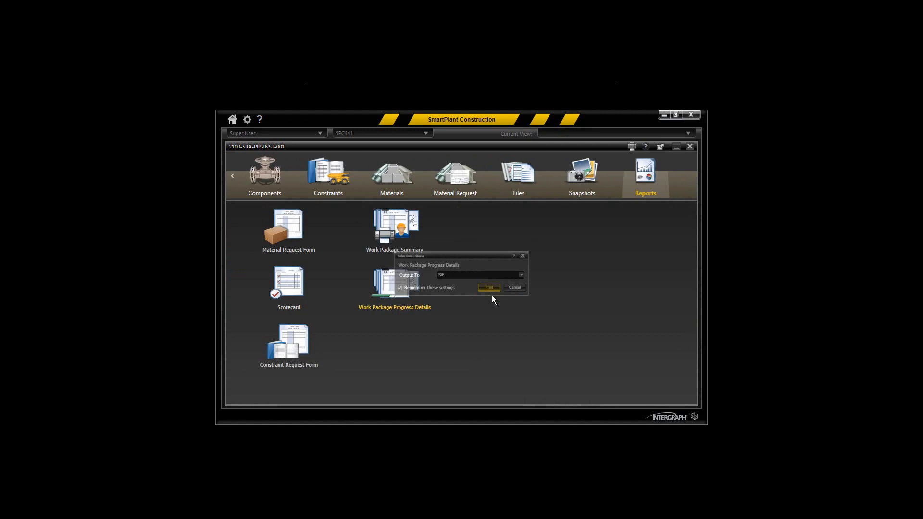
pyautogui.click(489, 288)
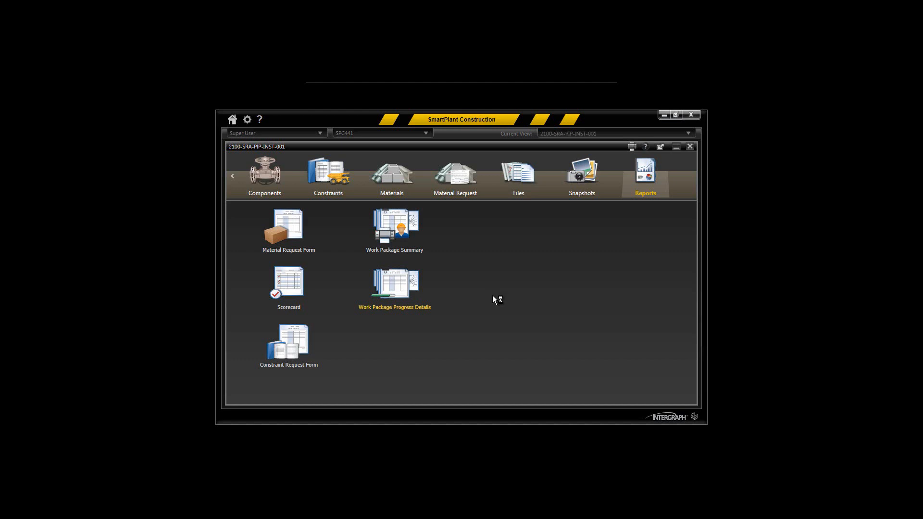
pyautogui.doubleClick(395, 283)
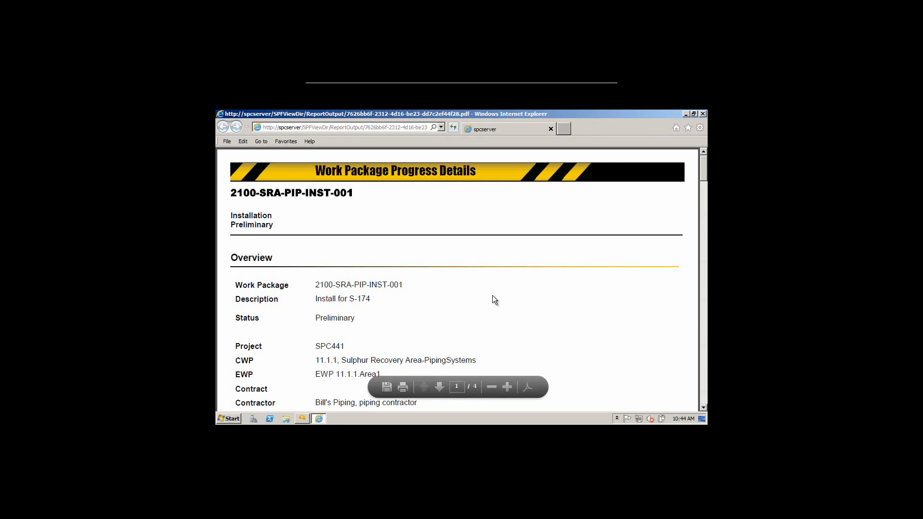
pyautogui.moveTo(705, 175)
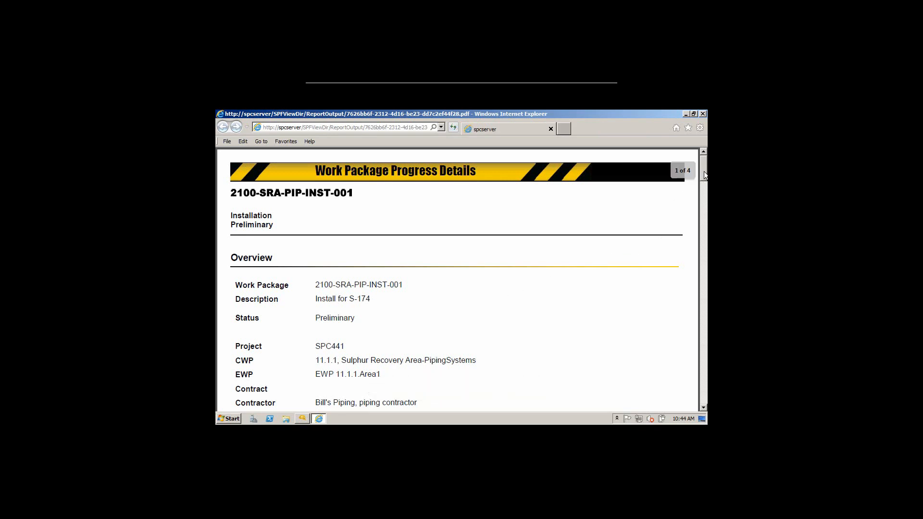
# - Read through all four pages of the progress report PDF and close the browser window
pyautogui.scroll(-3)
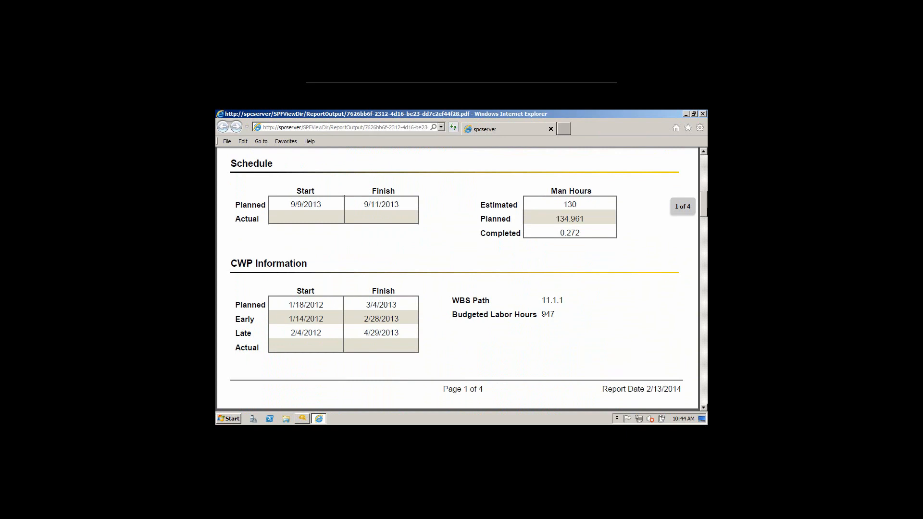
pyautogui.scroll(-3)
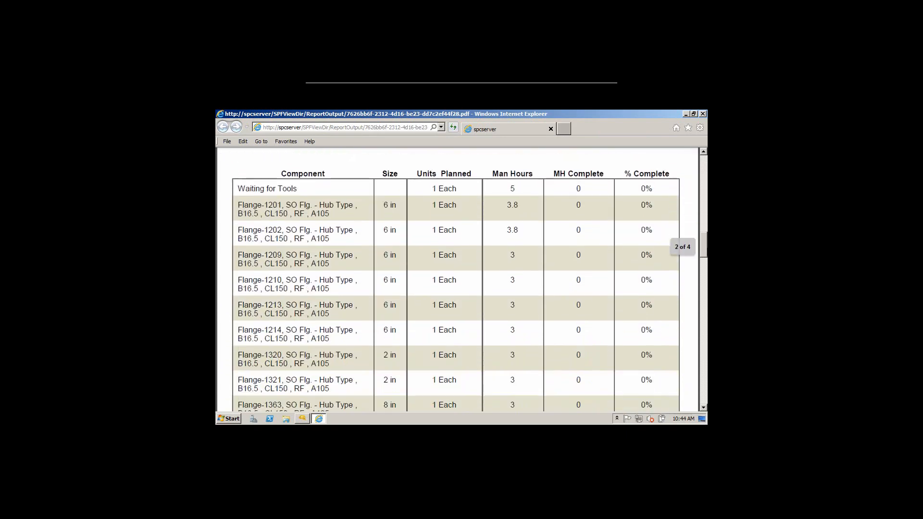
pyautogui.scroll(-3)
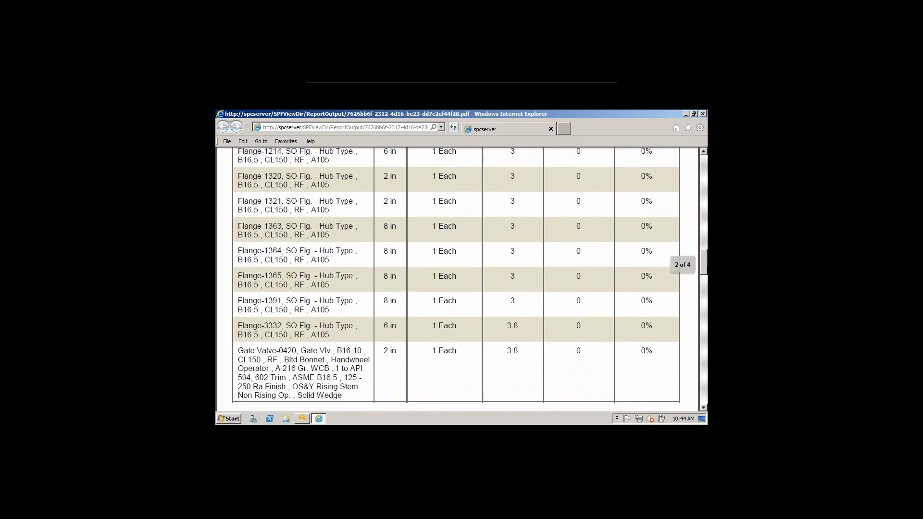
pyautogui.scroll(-3)
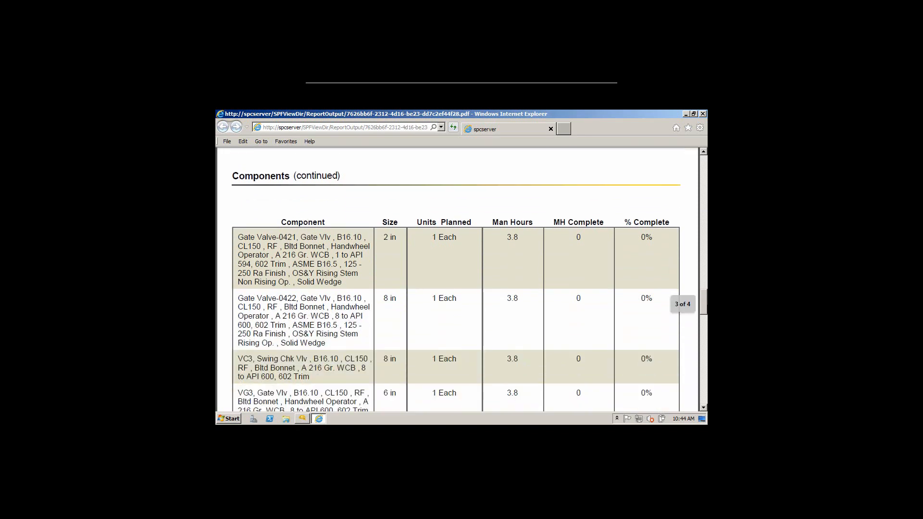
pyautogui.scroll(-3)
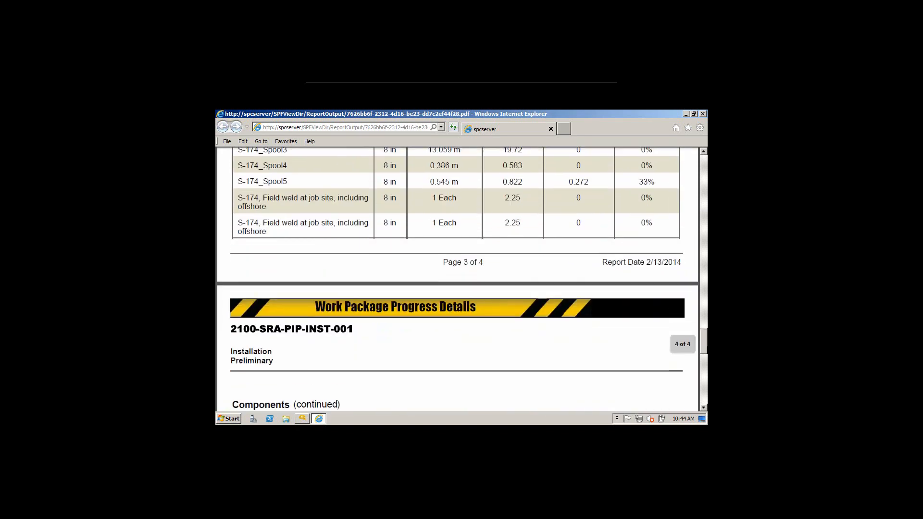
pyautogui.scroll(-3)
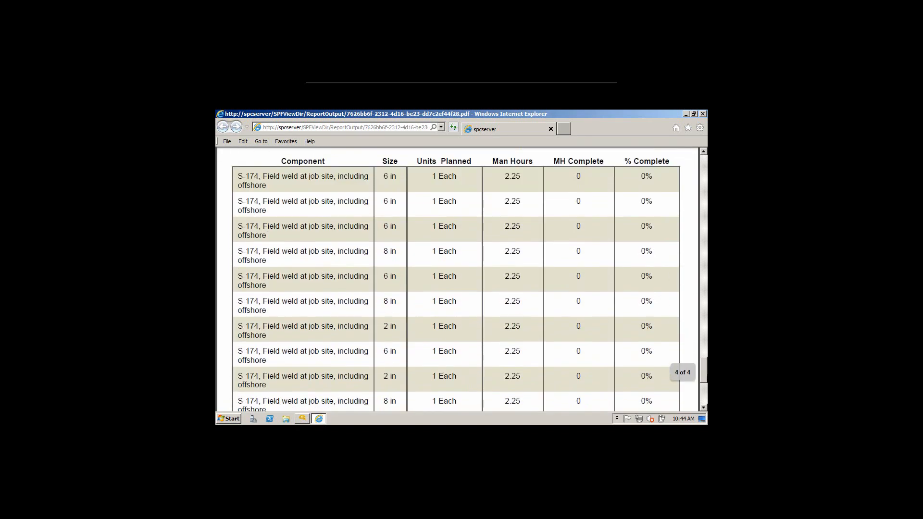
pyautogui.scroll(3)
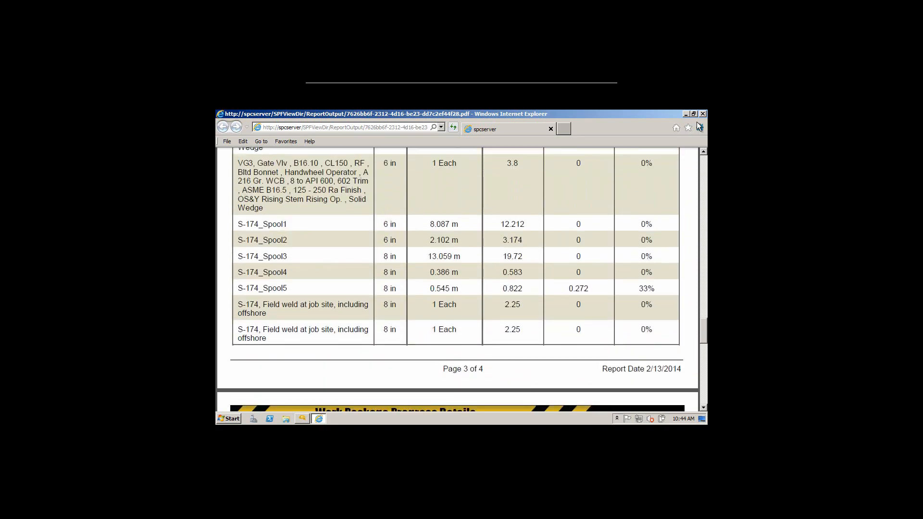
pyautogui.click(702, 113)
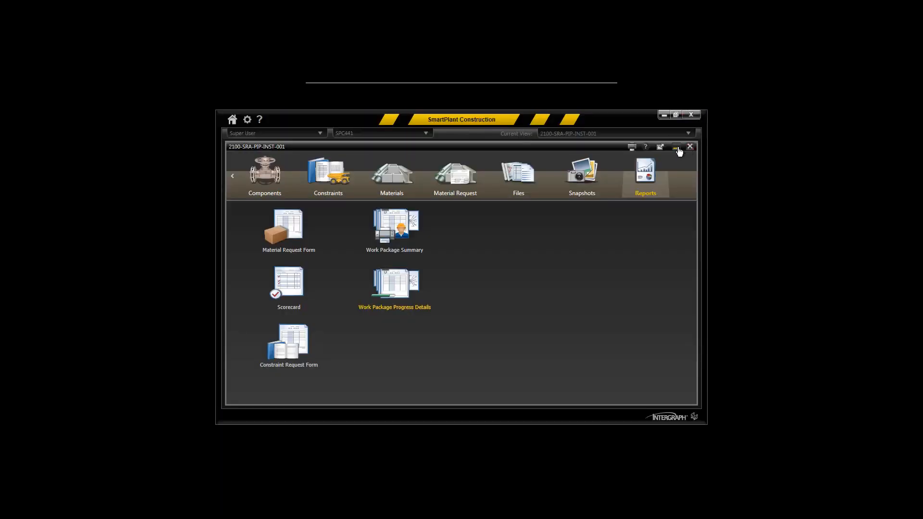
# - Go Home, open the Reports tile and launch the CWP Schedule Breakdown report settings
pyautogui.click(232, 120)
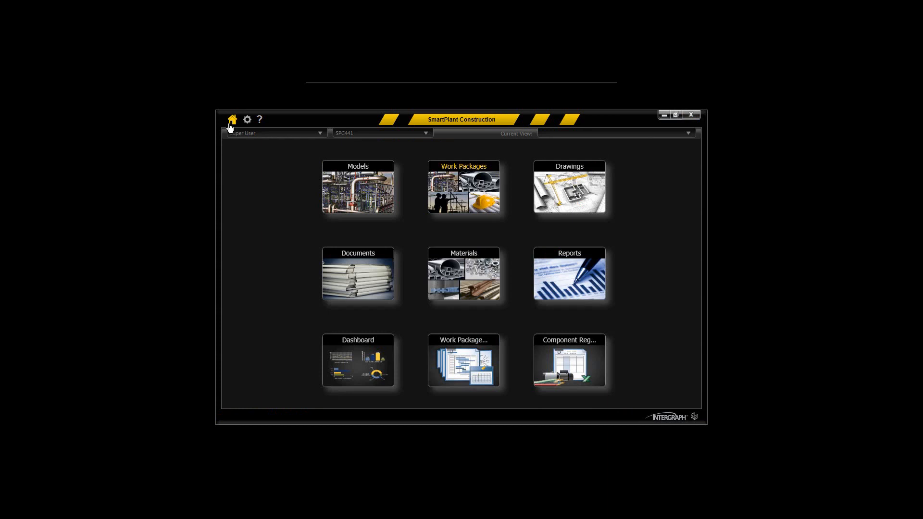
pyautogui.moveTo(462, 300)
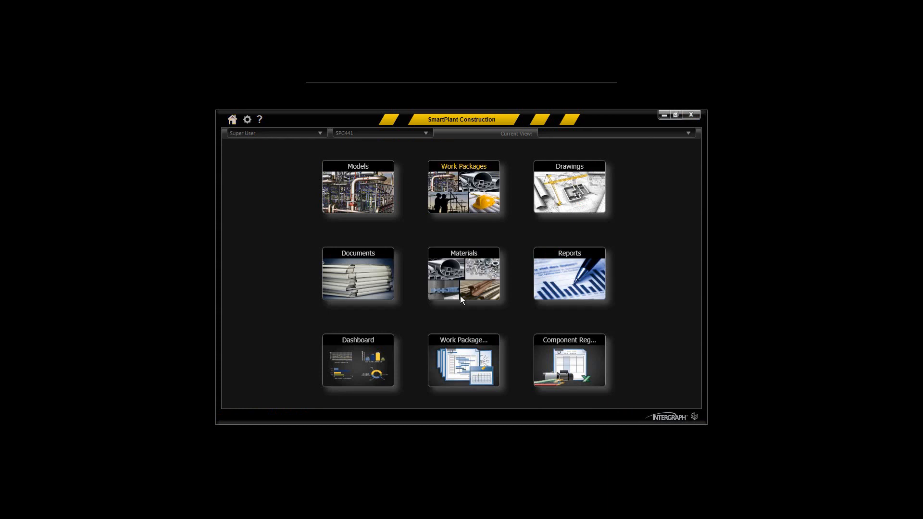
pyautogui.click(569, 273)
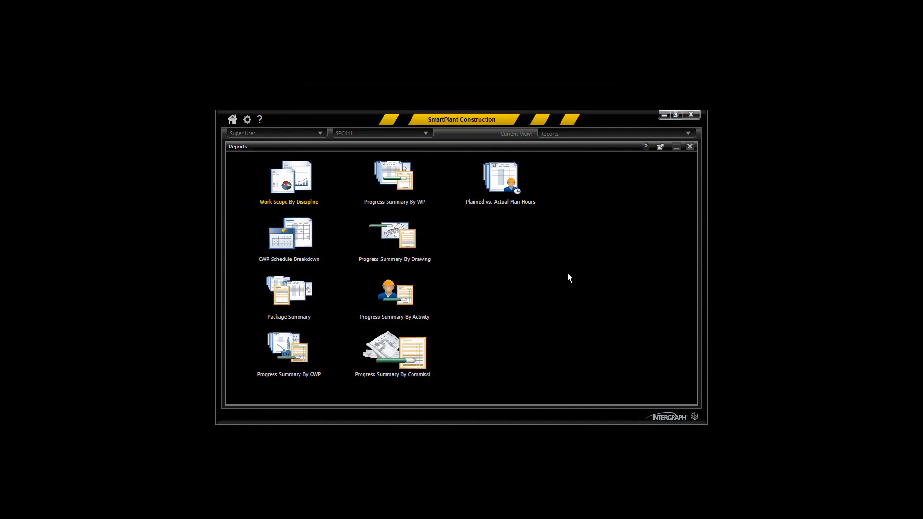
pyautogui.moveTo(486, 253)
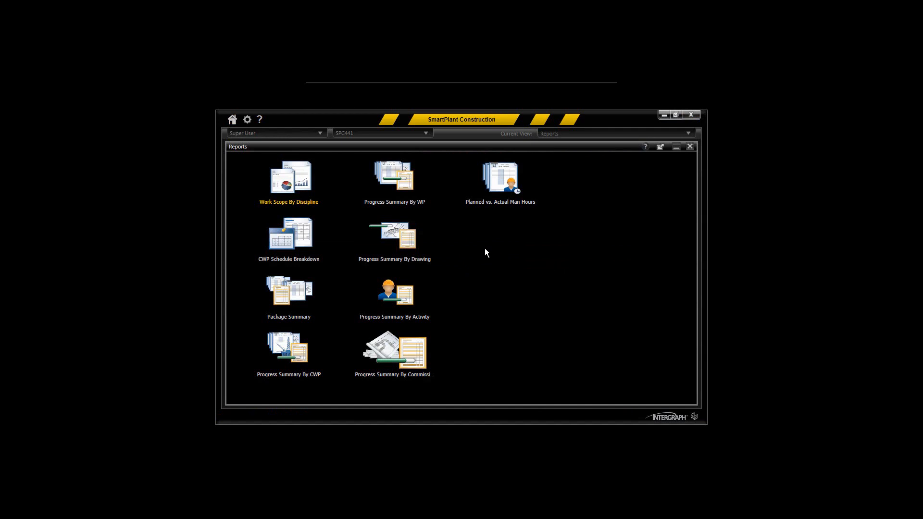
pyautogui.moveTo(315, 199)
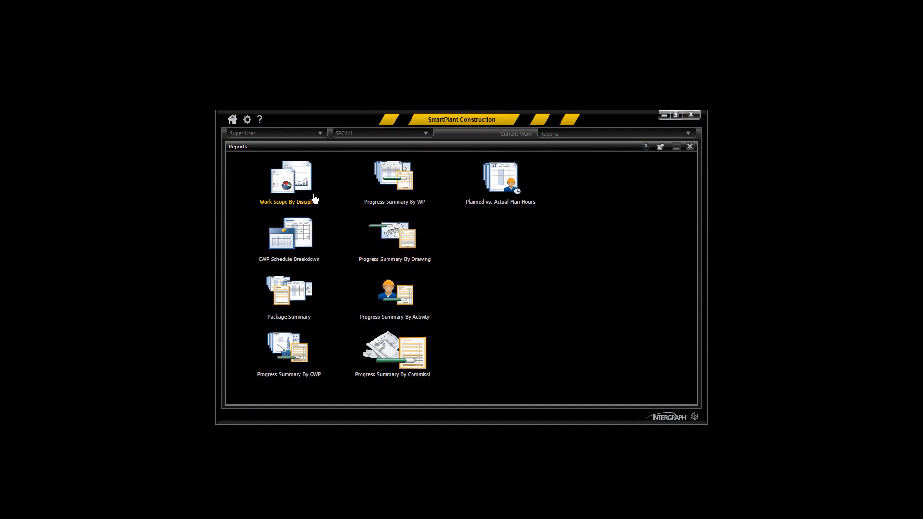
pyautogui.moveTo(306, 240)
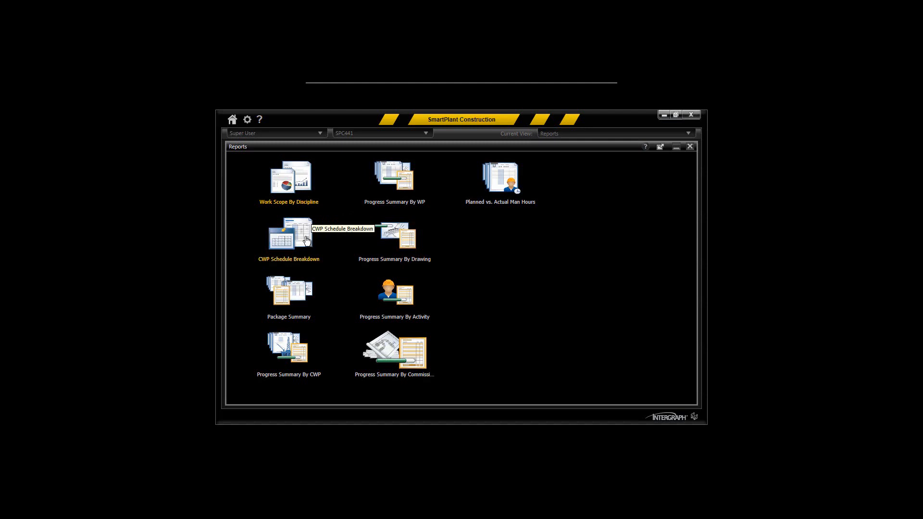
pyautogui.moveTo(320, 313)
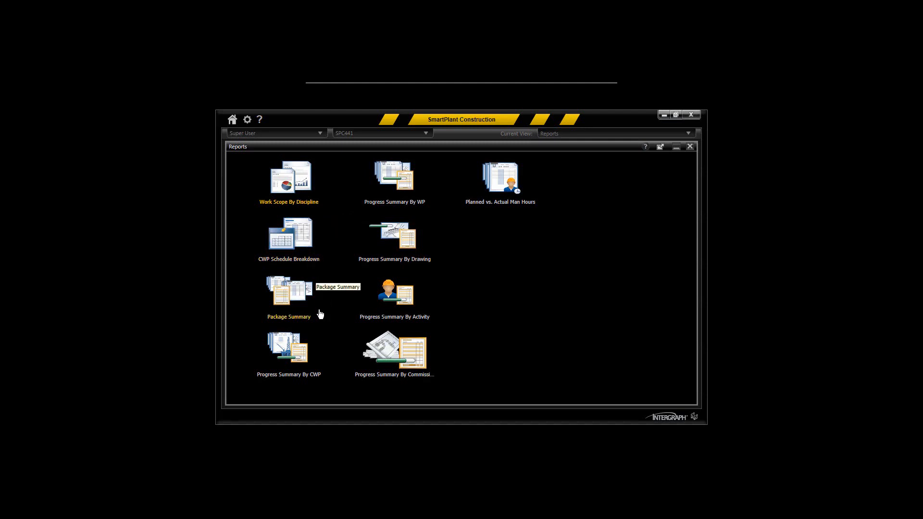
pyautogui.moveTo(486, 210)
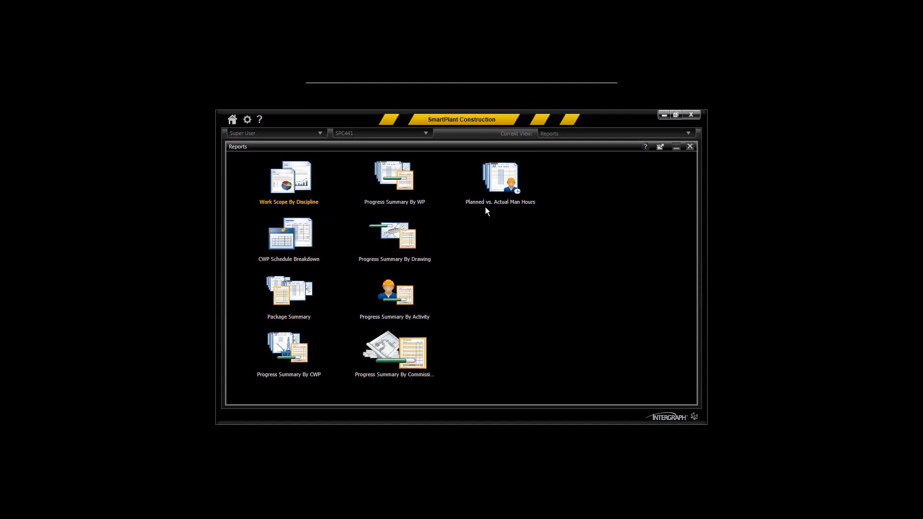
pyautogui.moveTo(500, 177)
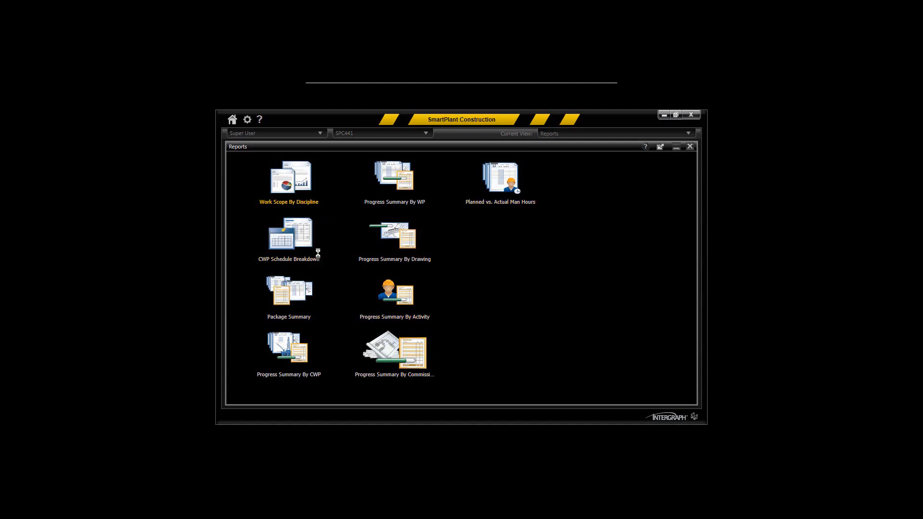
pyautogui.doubleClick(289, 233)
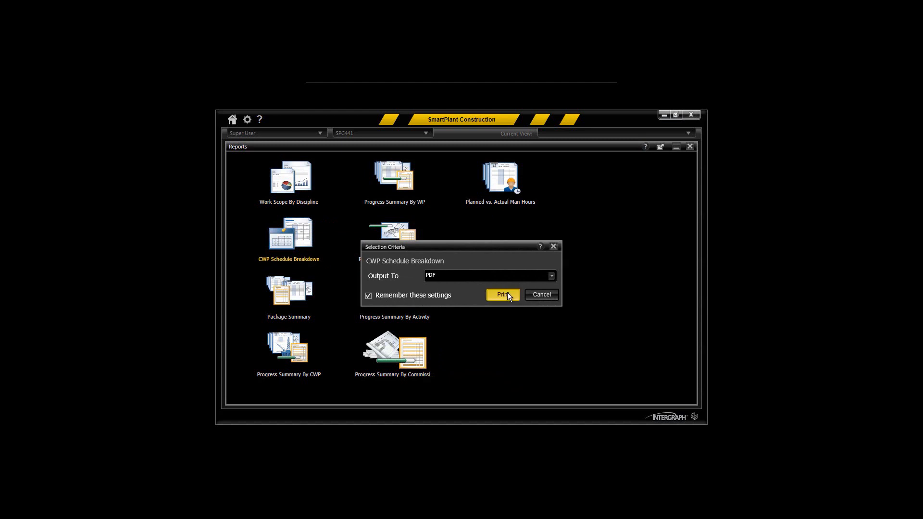
# - Print the CWP Schedule Breakdown as a PDF, scroll through it, and close the browser
pyautogui.click(501, 294)
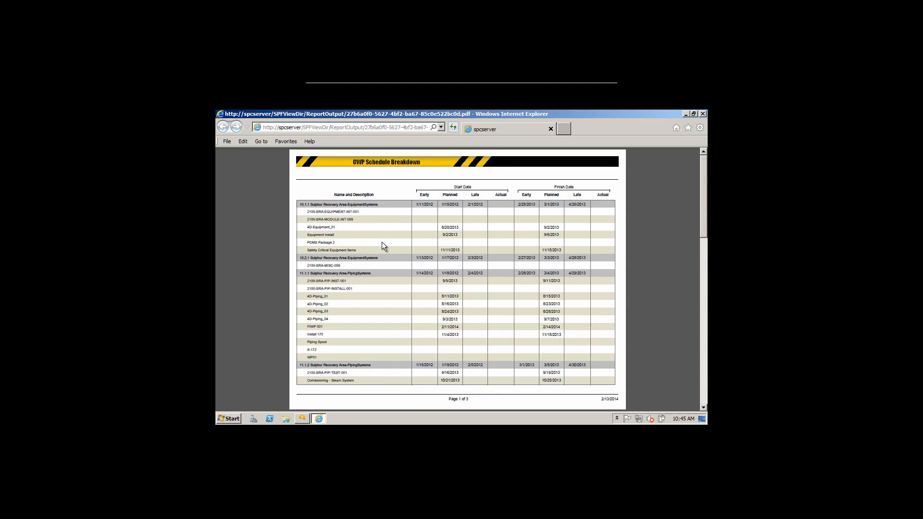
pyautogui.scroll(-3)
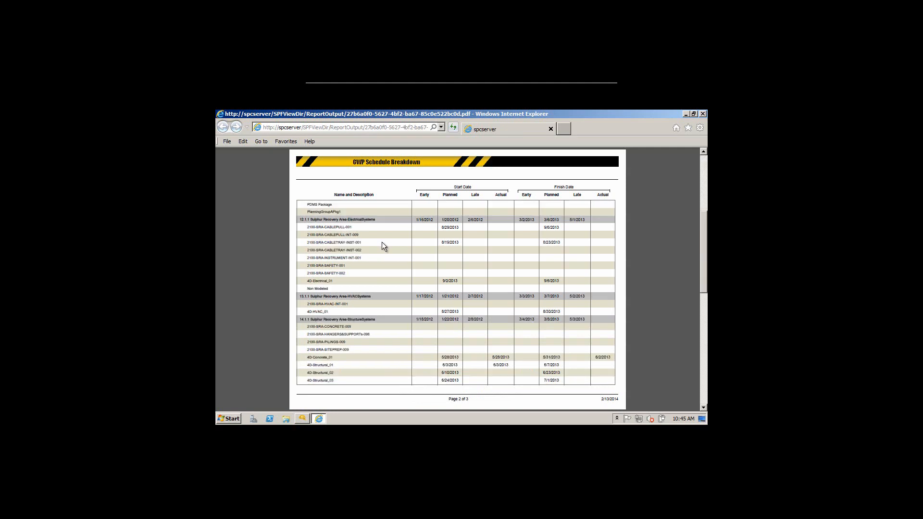
pyautogui.scroll(-3)
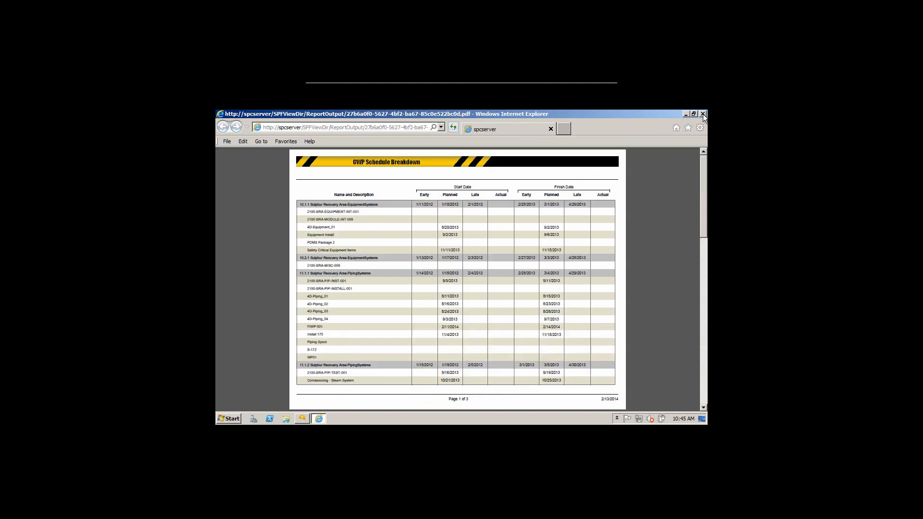
pyautogui.click(702, 114)
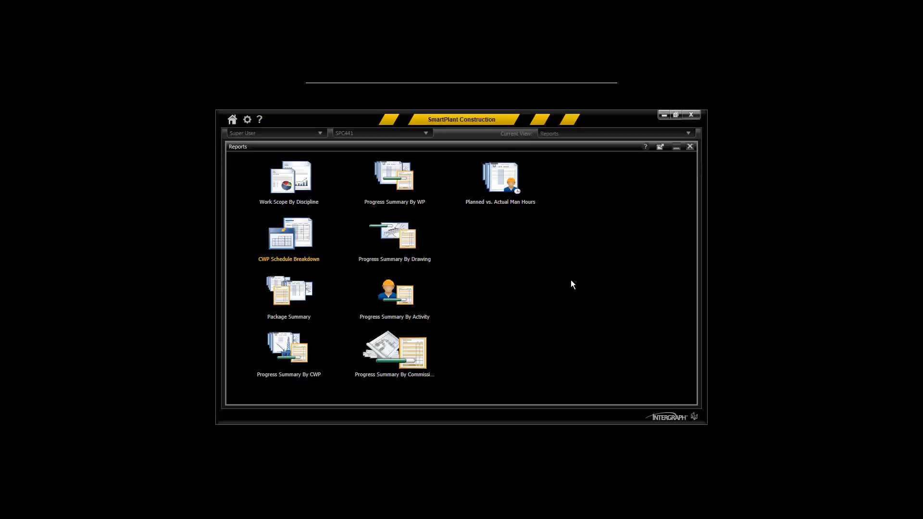
pyautogui.moveTo(476, 320)
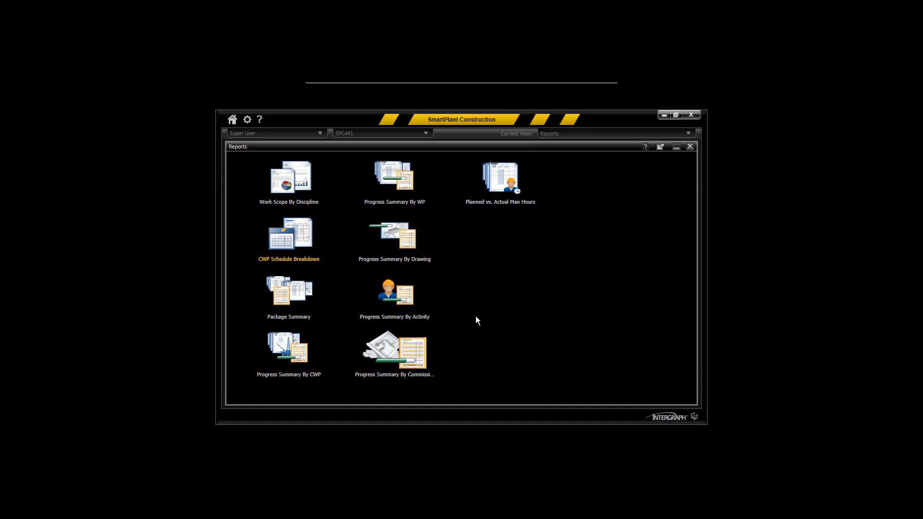
pyautogui.moveTo(661, 173)
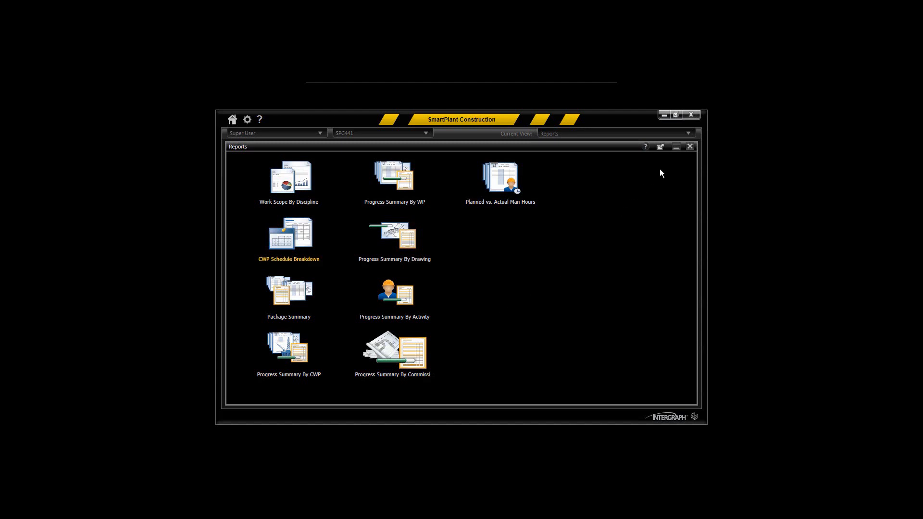
# - Return to the home screen and enter the Dashboard area
pyautogui.click(690, 146)
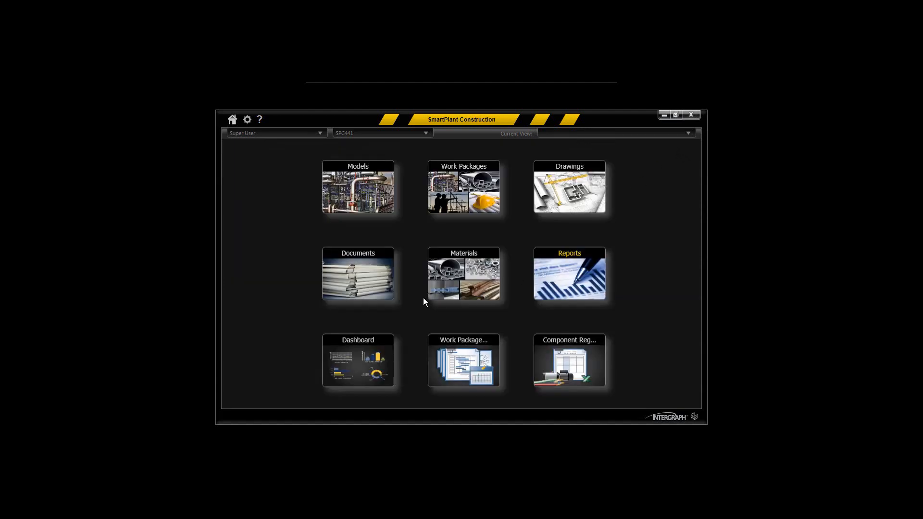
pyautogui.click(357, 360)
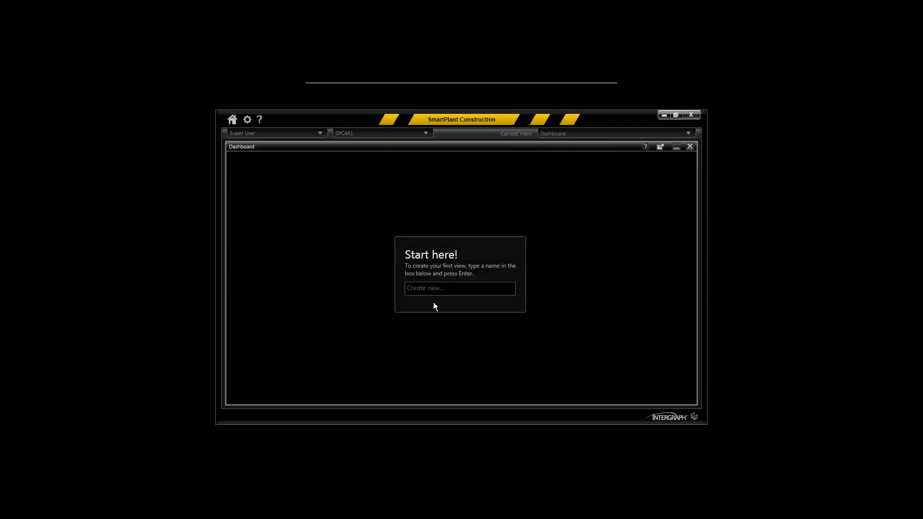
pyautogui.moveTo(485, 297)
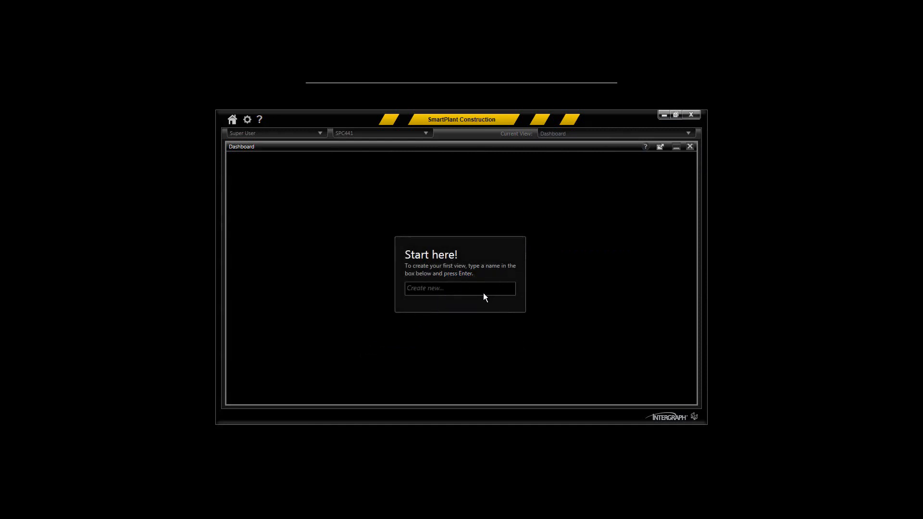
# - Create a dashboard view named 'Discipline' and bring up the Views/Items panel
pyautogui.click(460, 288)
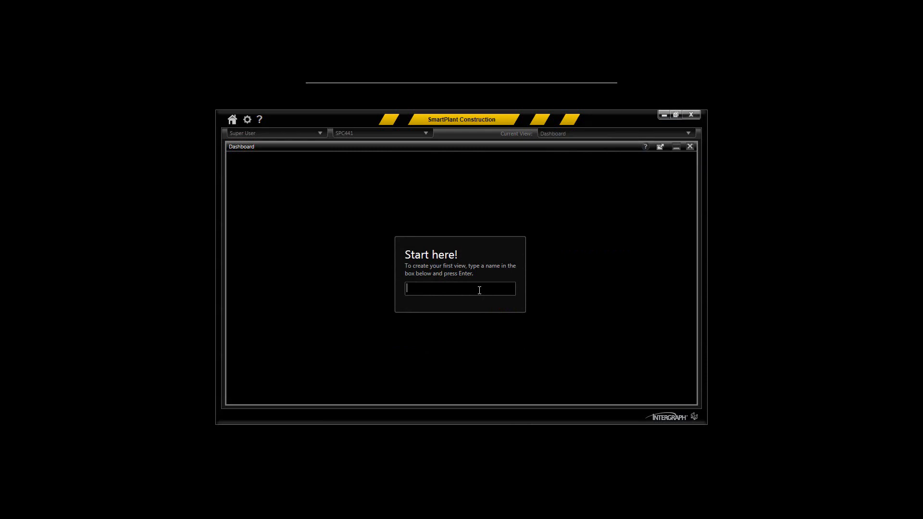
pyautogui.write('Dis')
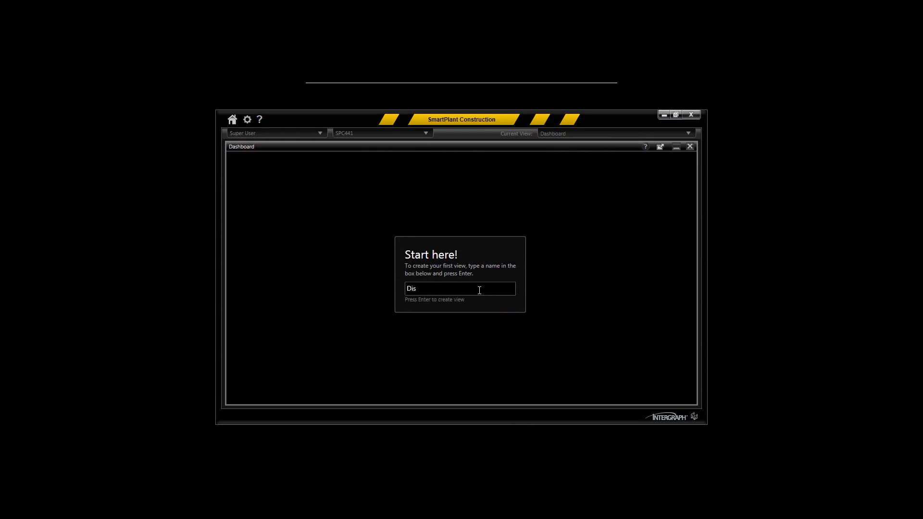
pyautogui.write('cipline')
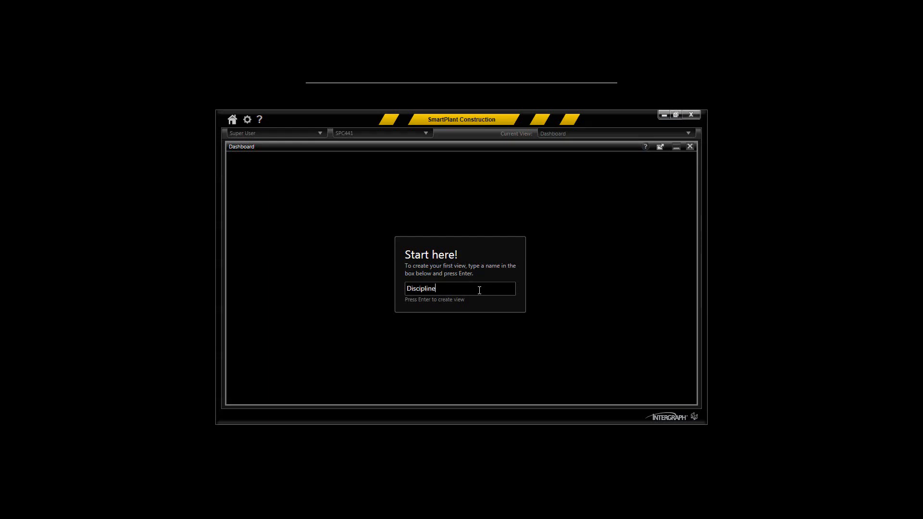
pyautogui.press('Return')
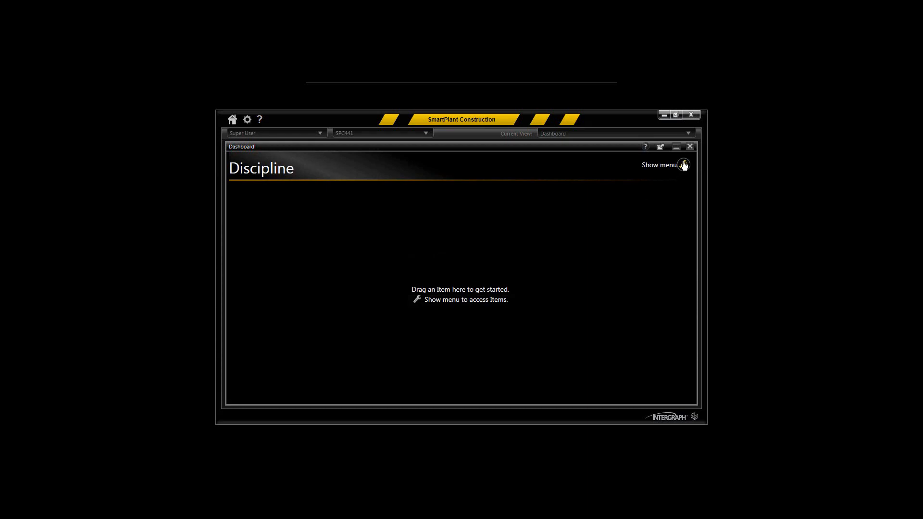
pyautogui.click(658, 165)
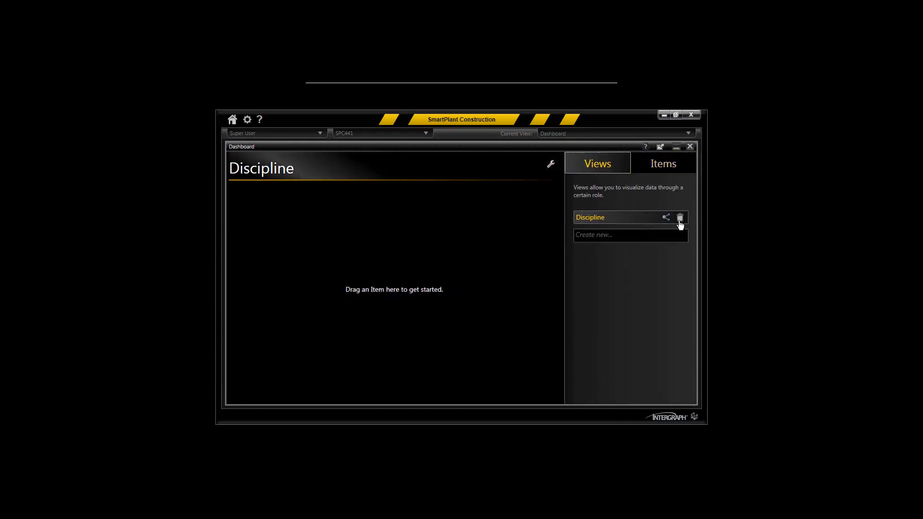
pyautogui.moveTo(554, 220)
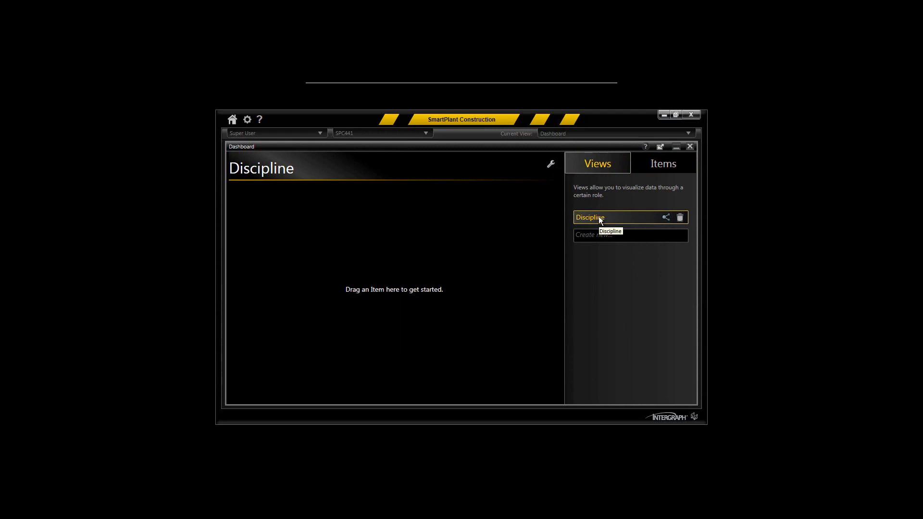
pyautogui.moveTo(573, 216)
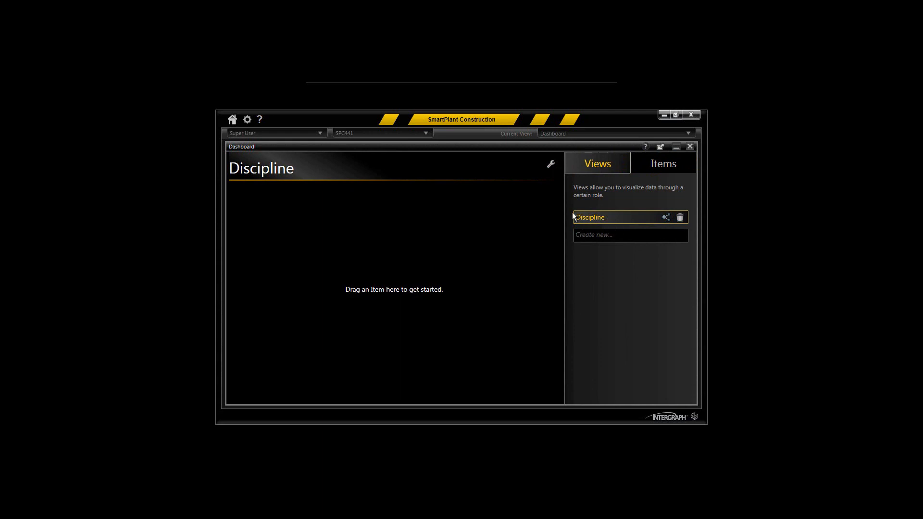
pyautogui.click(663, 163)
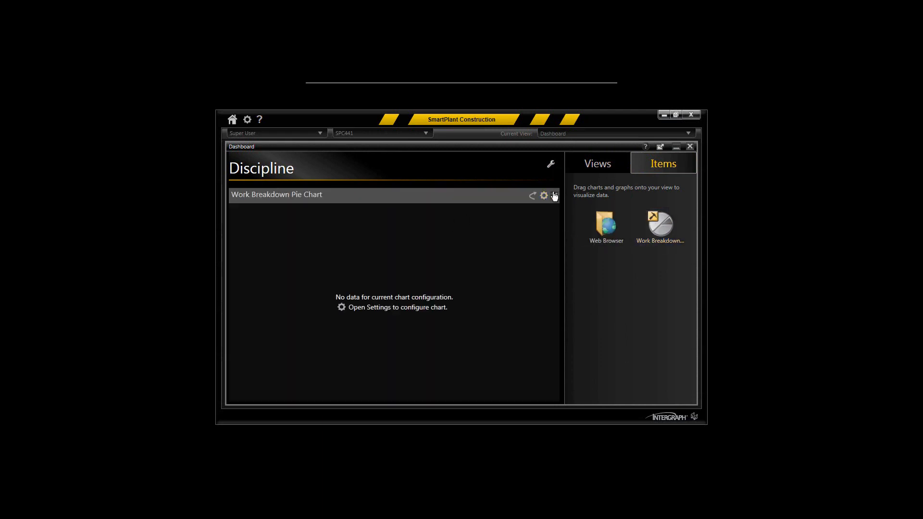
# - Set the pie chart to group by Contractor, sum Completed Man Hours, show labels, then return home
pyautogui.click(544, 195)
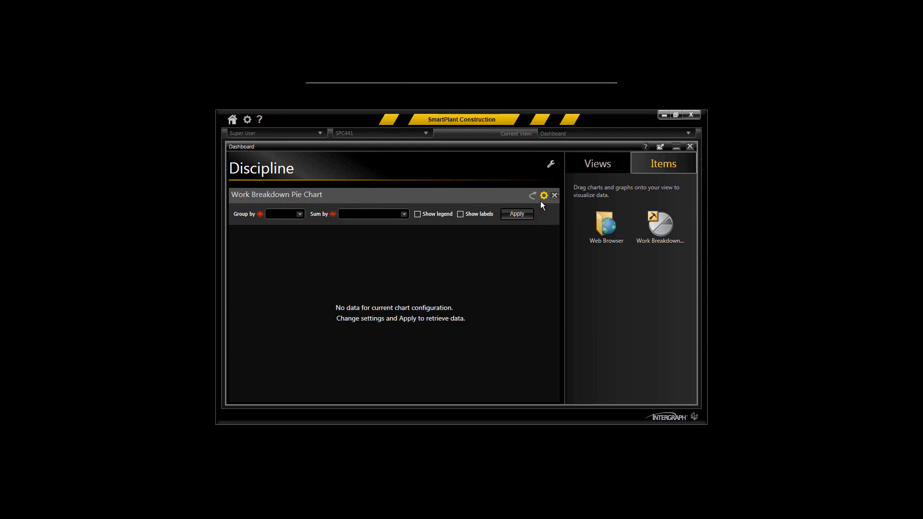
pyautogui.click(300, 214)
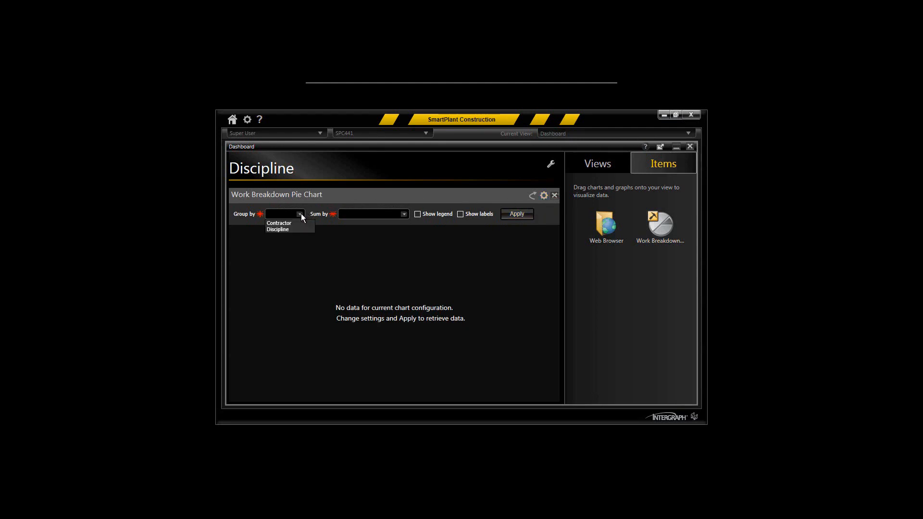
pyautogui.click(278, 223)
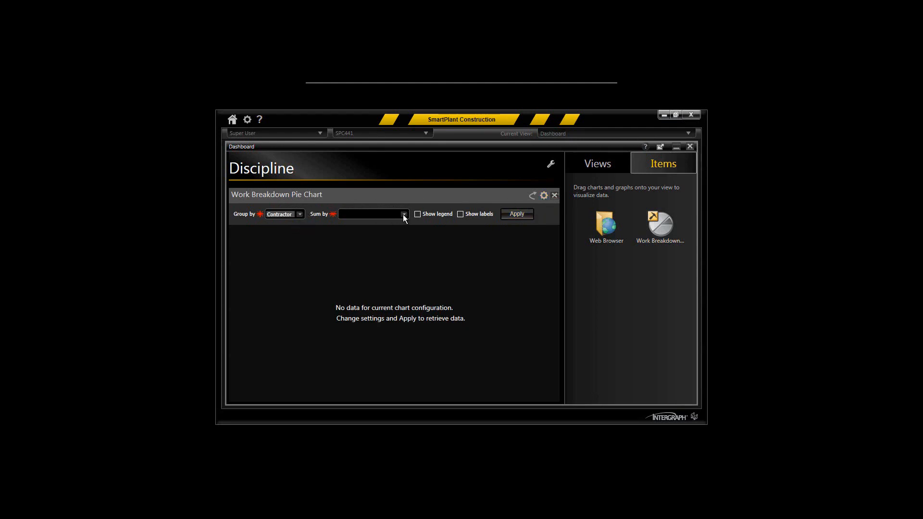
pyautogui.click(403, 214)
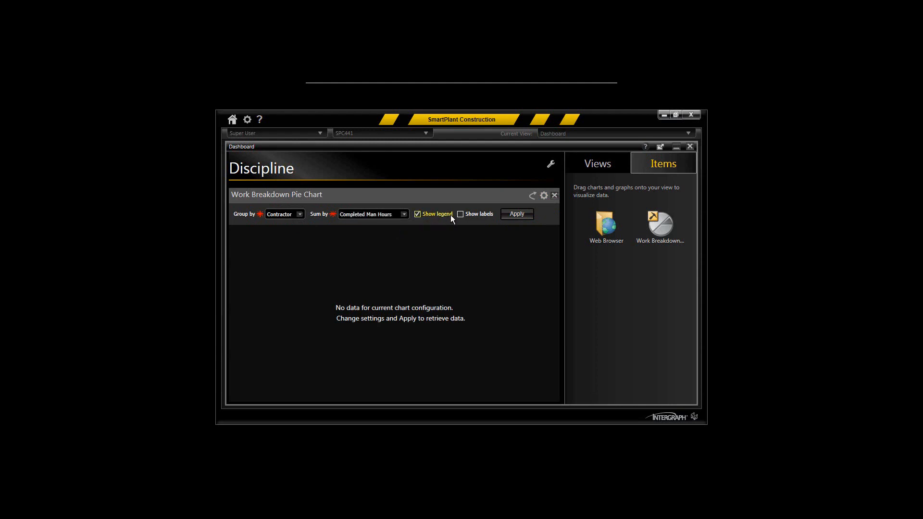
pyautogui.click(517, 213)
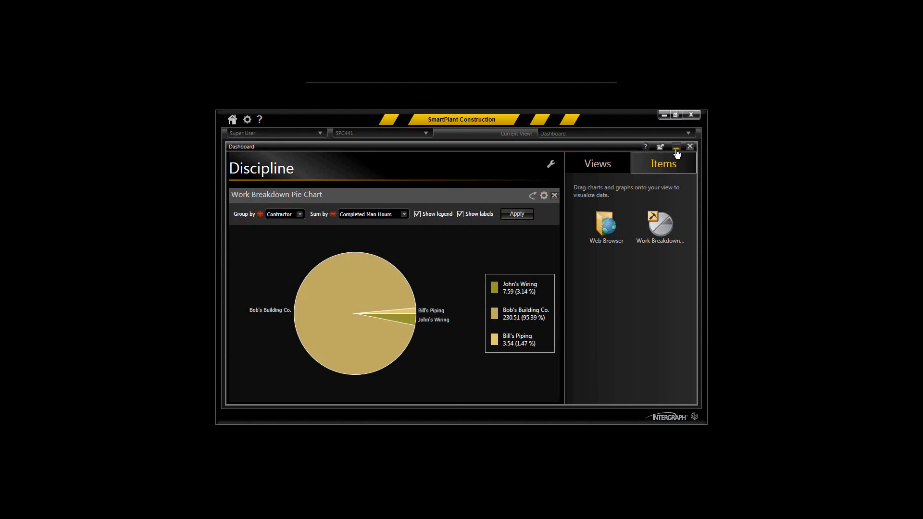
pyautogui.click(232, 119)
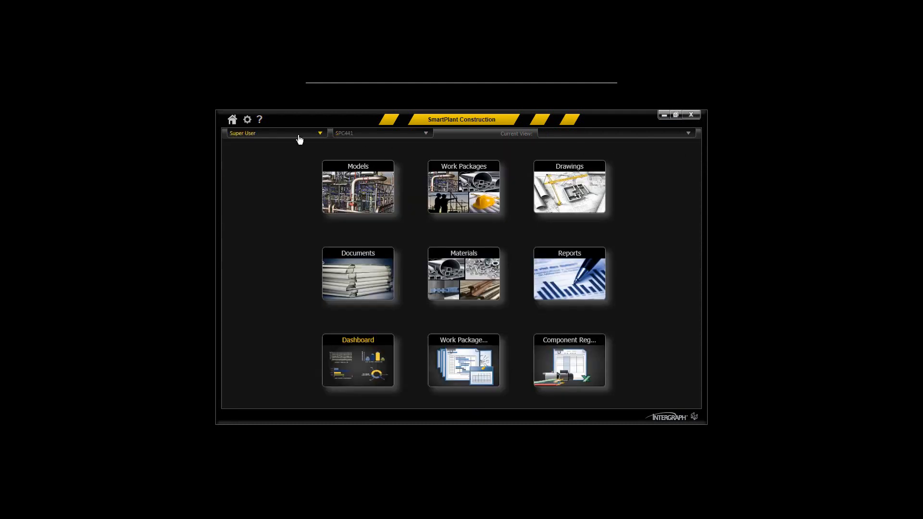
# - Export the work package schedule to wpexp.xml on the Desktop
pyautogui.click(247, 119)
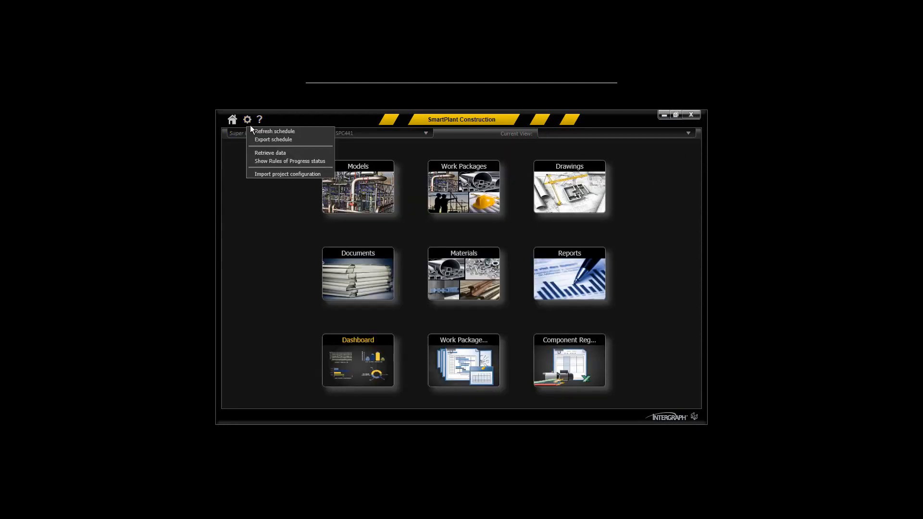
pyautogui.click(272, 139)
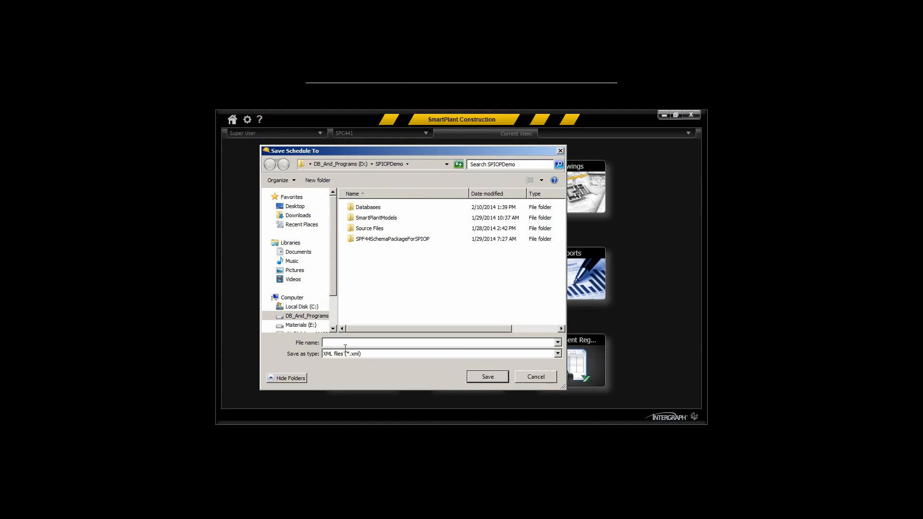
pyautogui.click(295, 206)
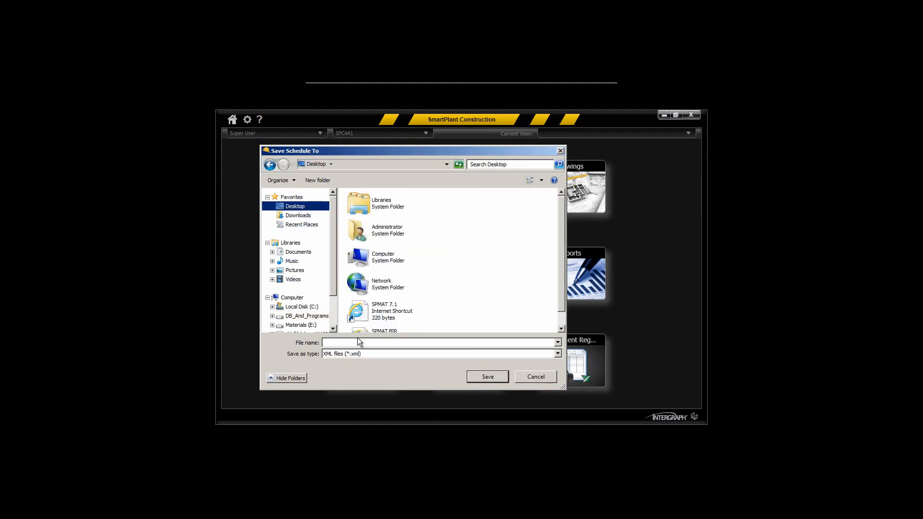
pyautogui.write('wpexp')
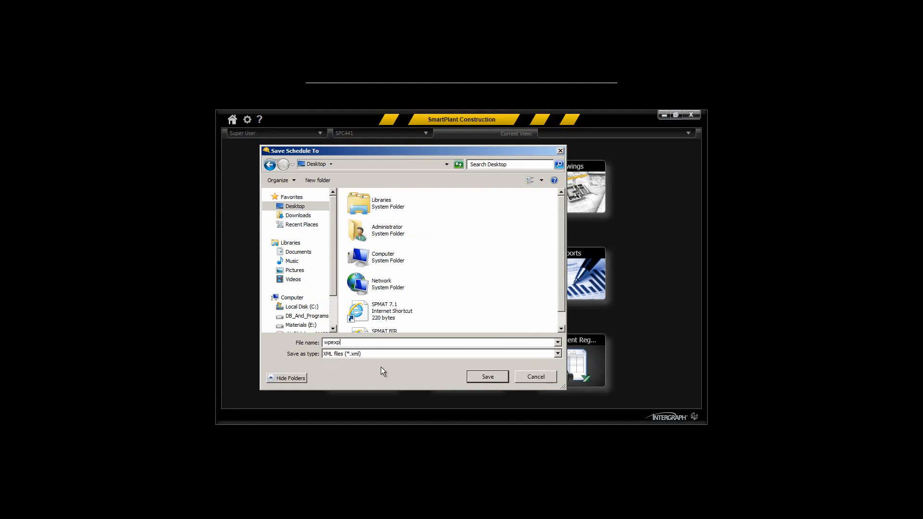
pyautogui.click(487, 376)
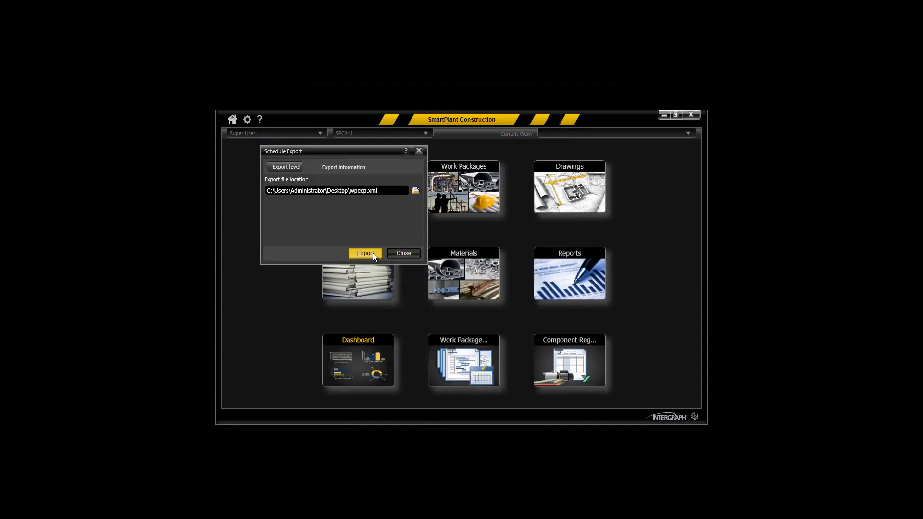
pyautogui.click(364, 252)
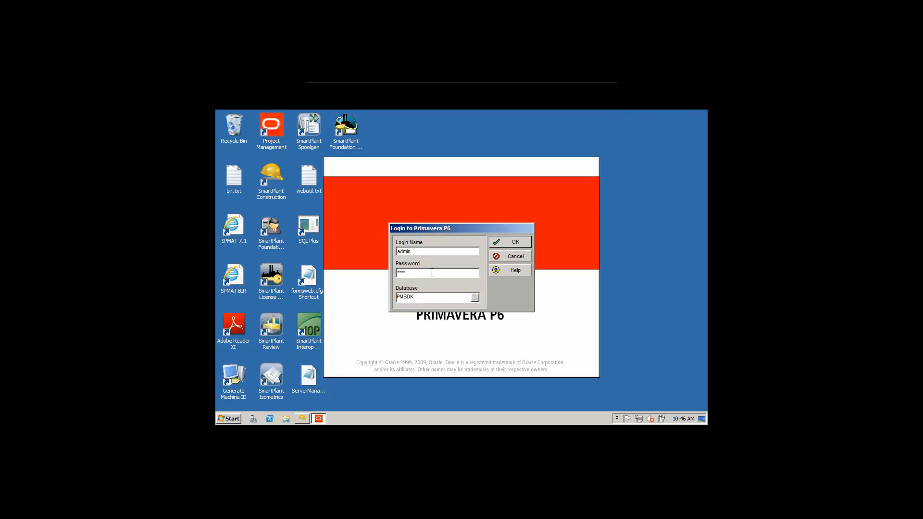
# - Log in to P6, start File > Import, then cancel browsing the Desktop and go back
pyautogui.click(508, 242)
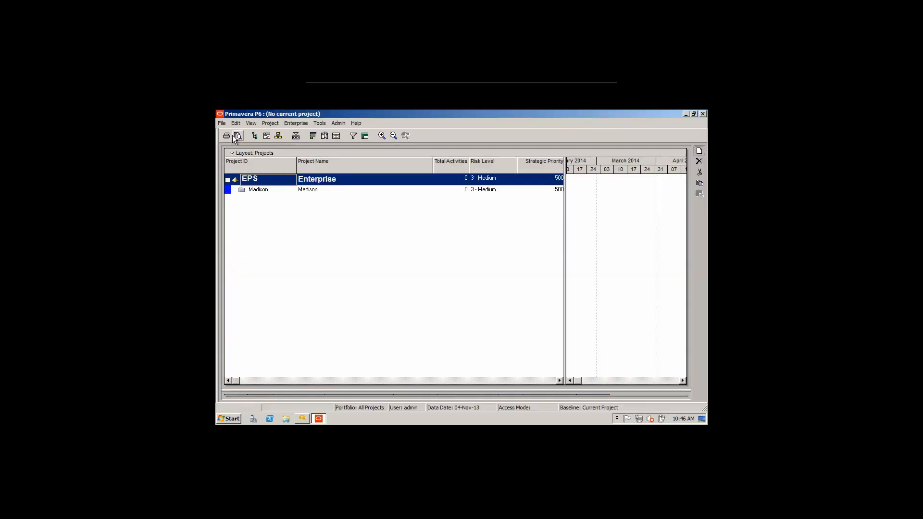
pyautogui.moveTo(249, 221)
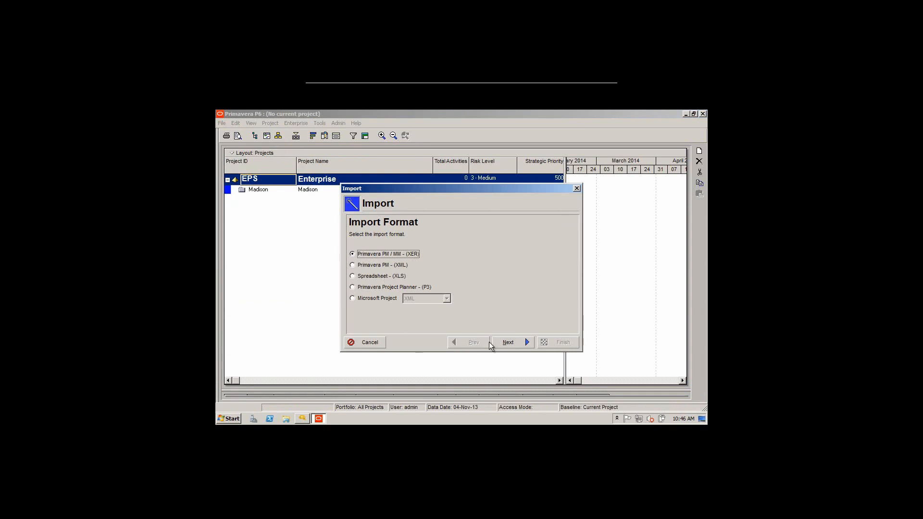
pyautogui.click(507, 341)
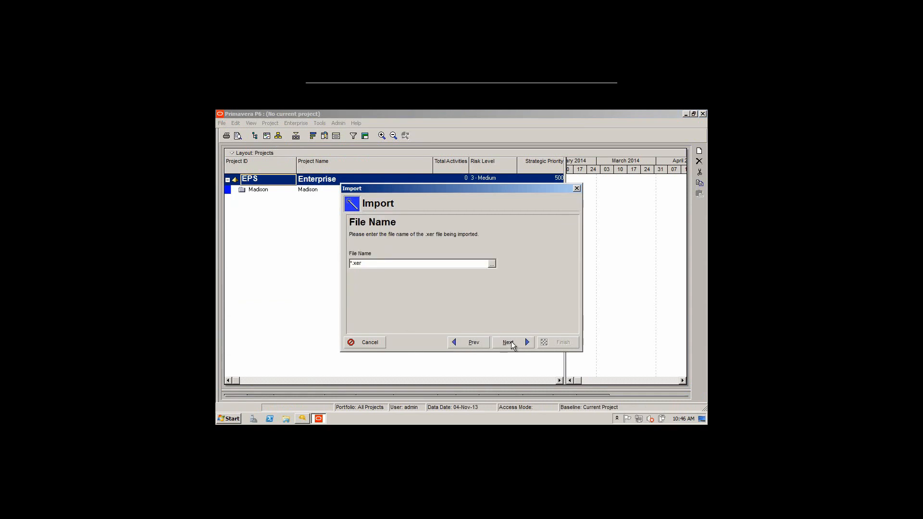
pyautogui.tripleClick(422, 263)
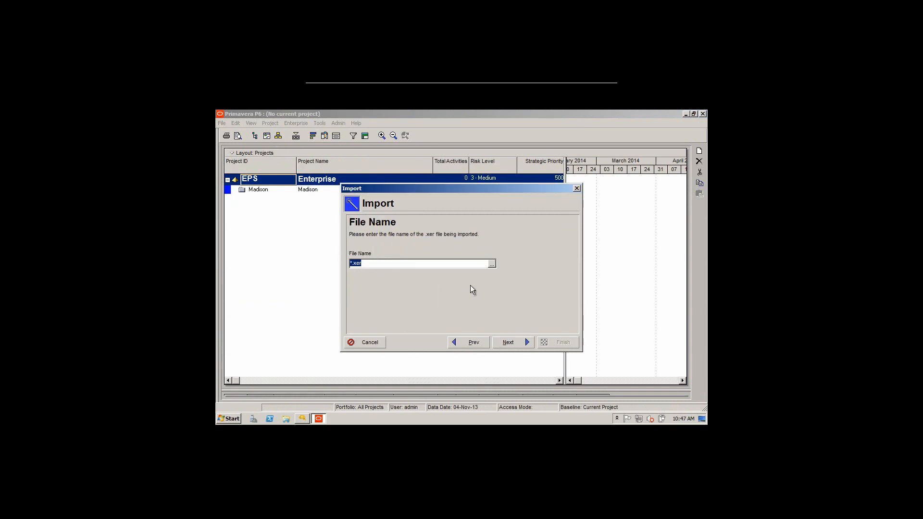
pyautogui.click(490, 263)
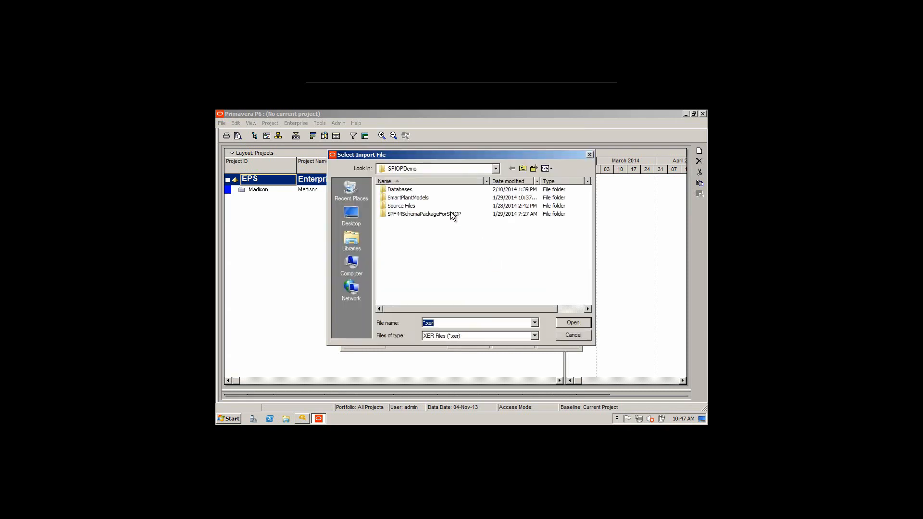
pyautogui.click(351, 216)
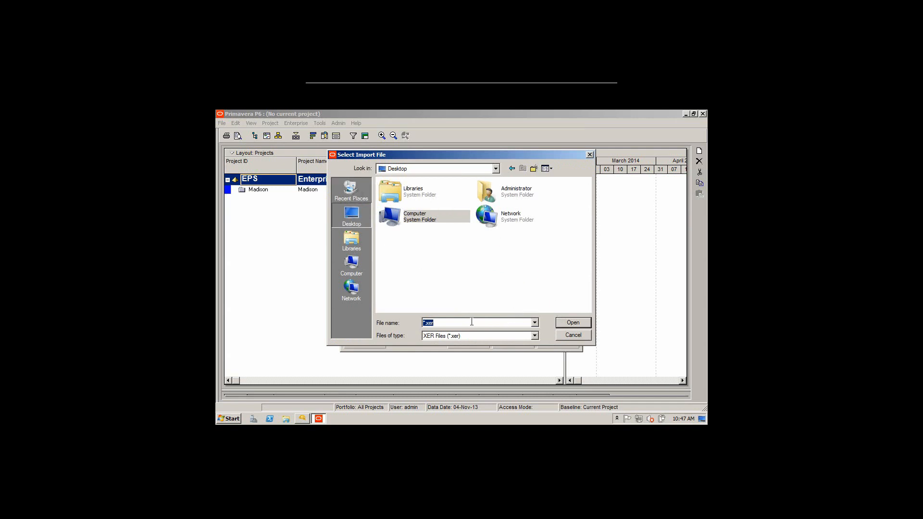
pyautogui.click(533, 322)
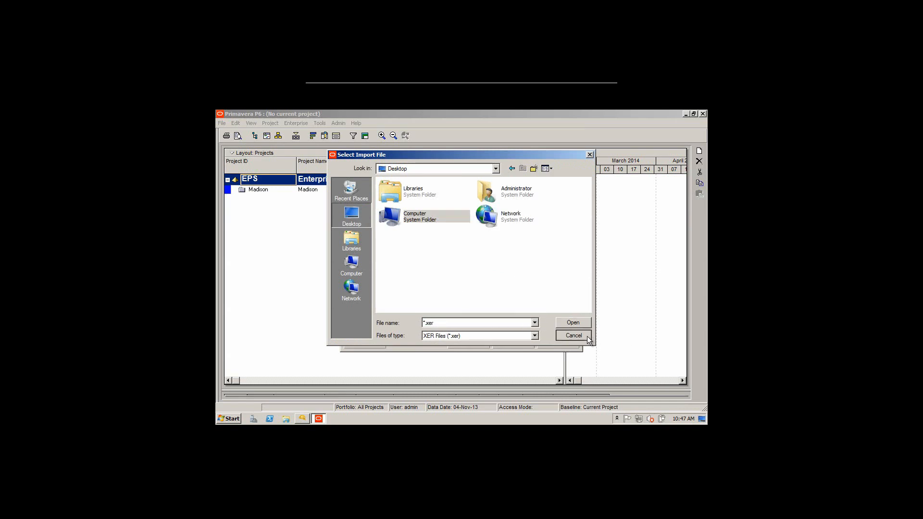
pyautogui.click(571, 322)
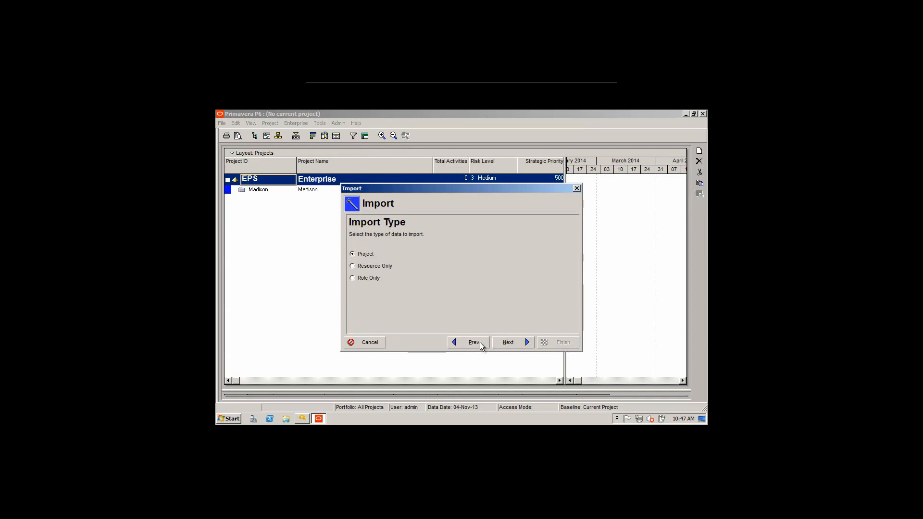
# - Choose Primavera PM XML import and select wpexp.xml from the Desktop using the *.xml filter
pyautogui.click(508, 342)
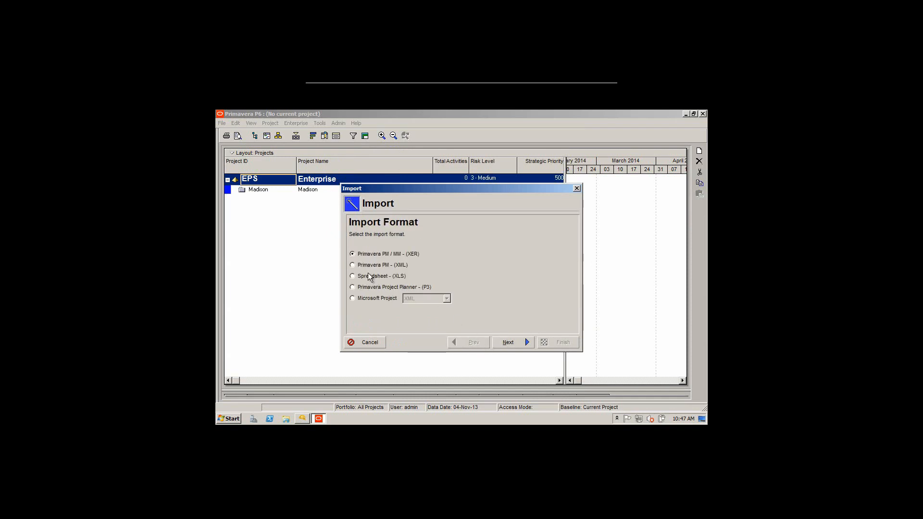
pyautogui.click(352, 265)
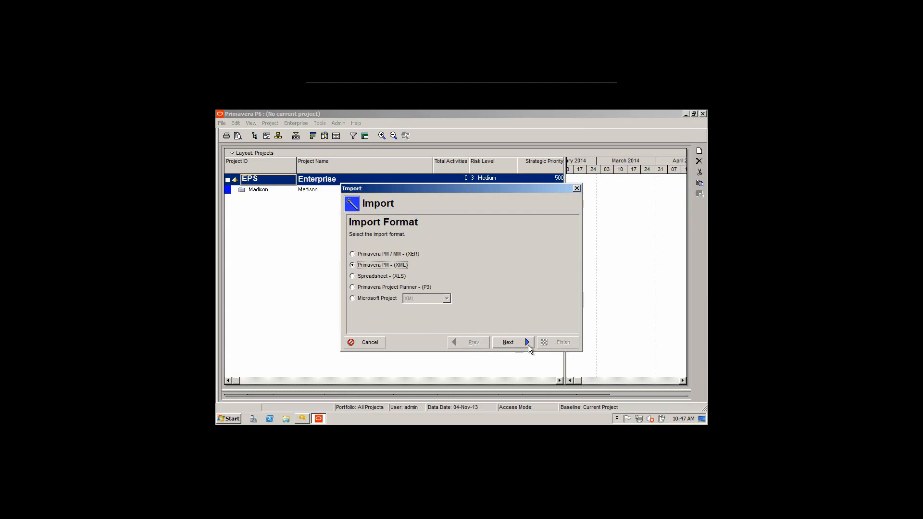
pyautogui.click(508, 342)
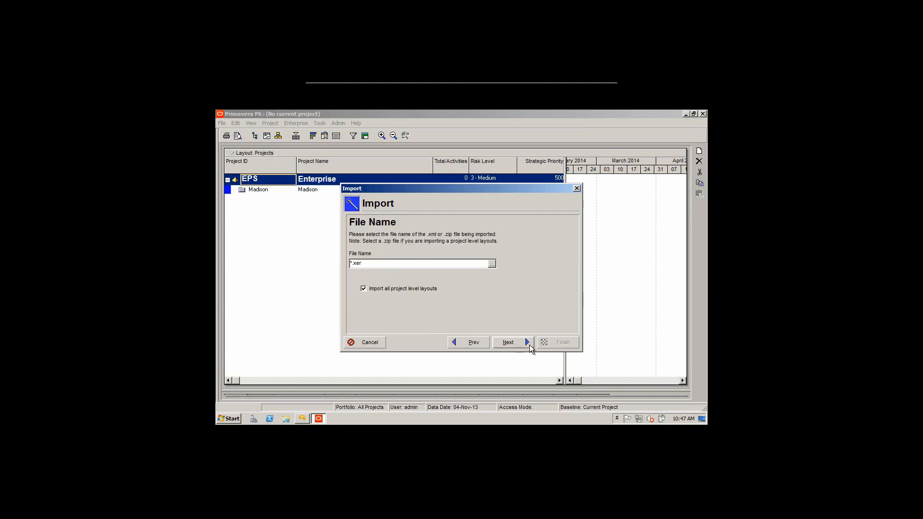
pyautogui.click(491, 263)
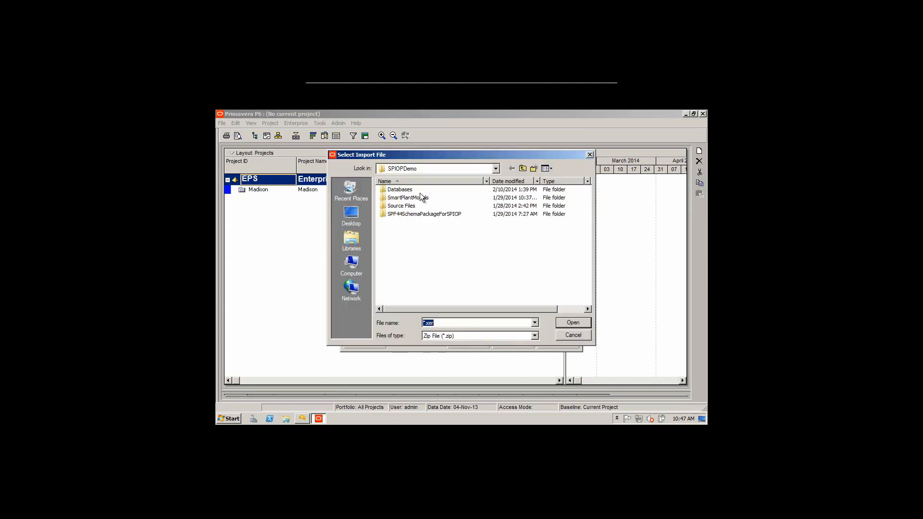
pyautogui.click(351, 216)
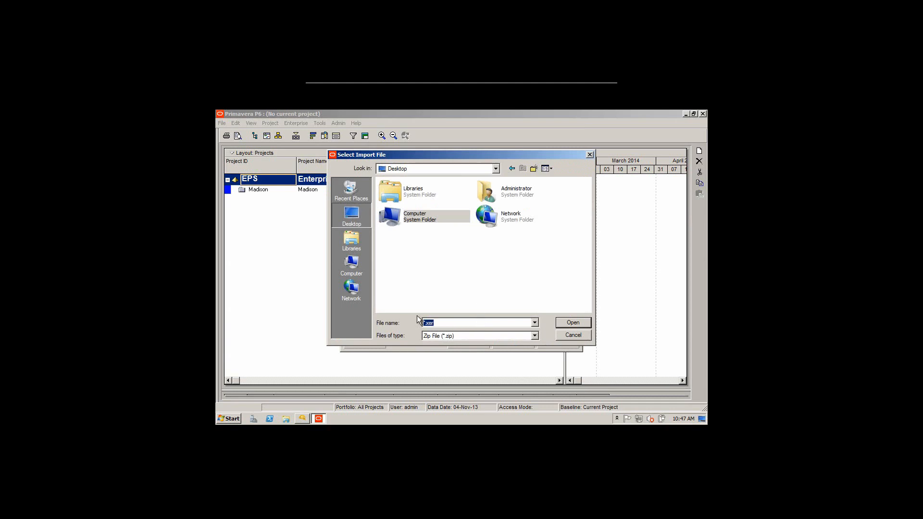
pyautogui.write('*.xml')
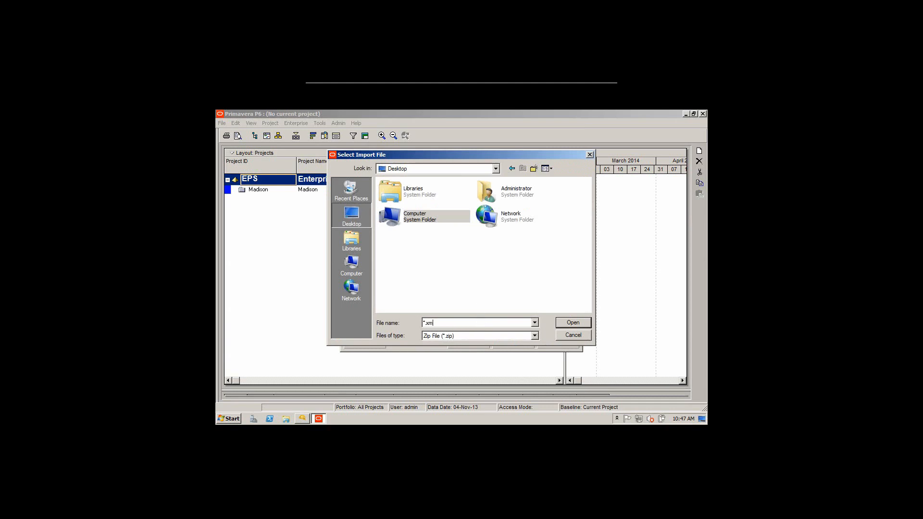
pyautogui.click(479, 335)
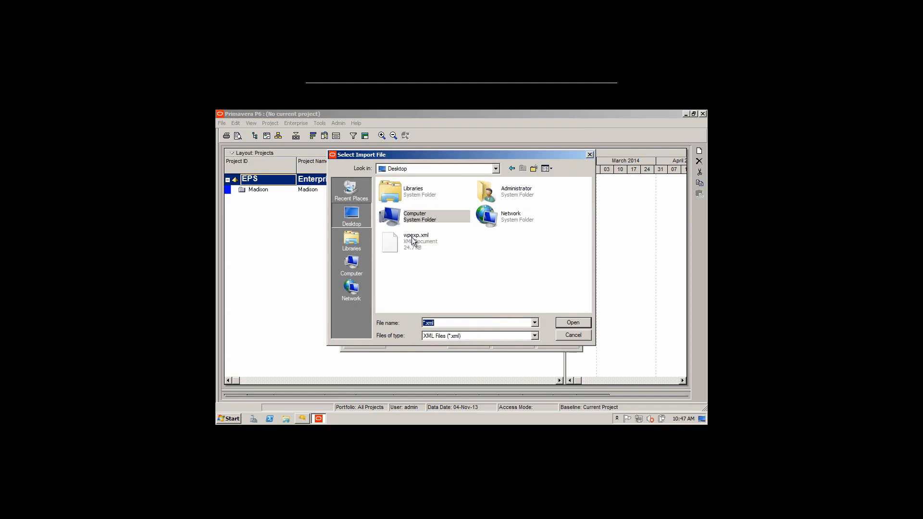
pyautogui.click(572, 323)
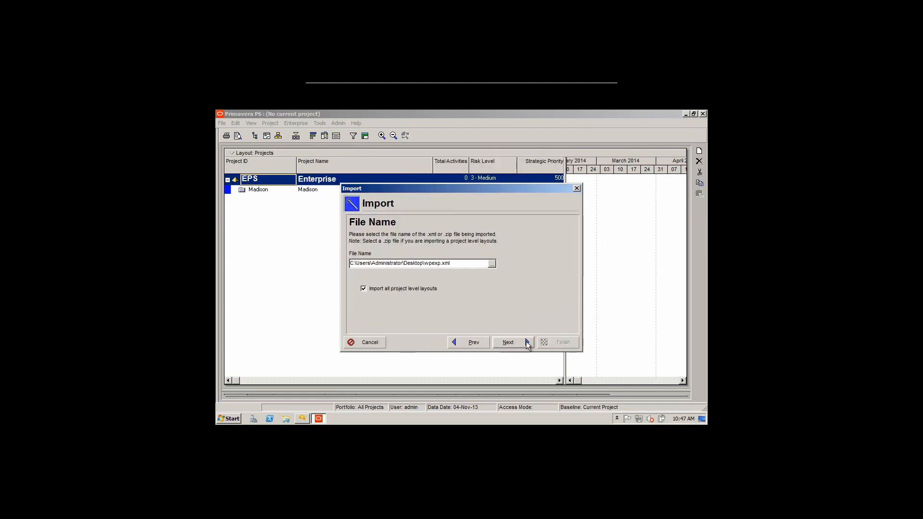
# - Finish the import wizard and decline viewing the import log file
pyautogui.click(508, 342)
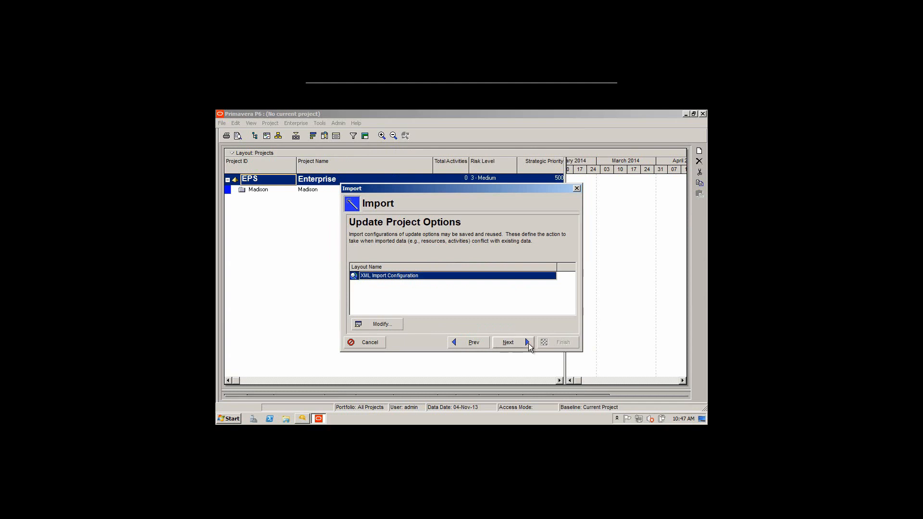
pyautogui.click(508, 342)
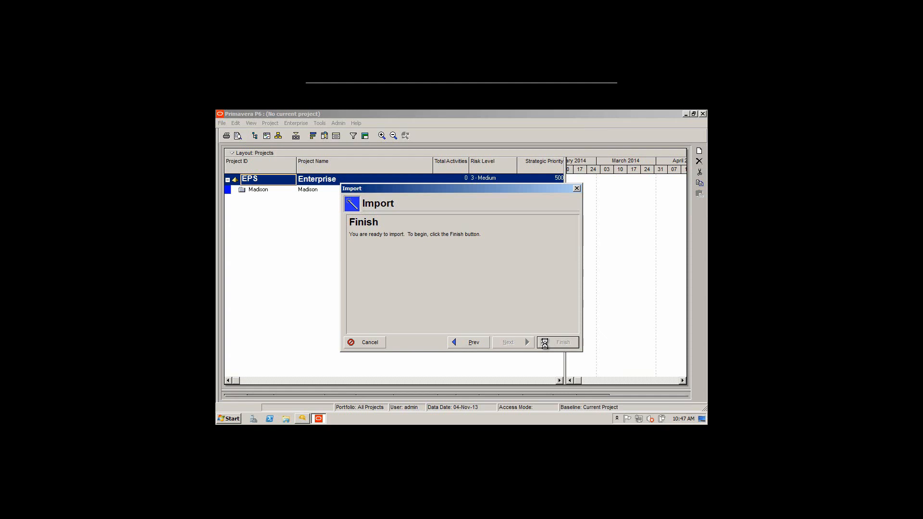
pyautogui.click(558, 342)
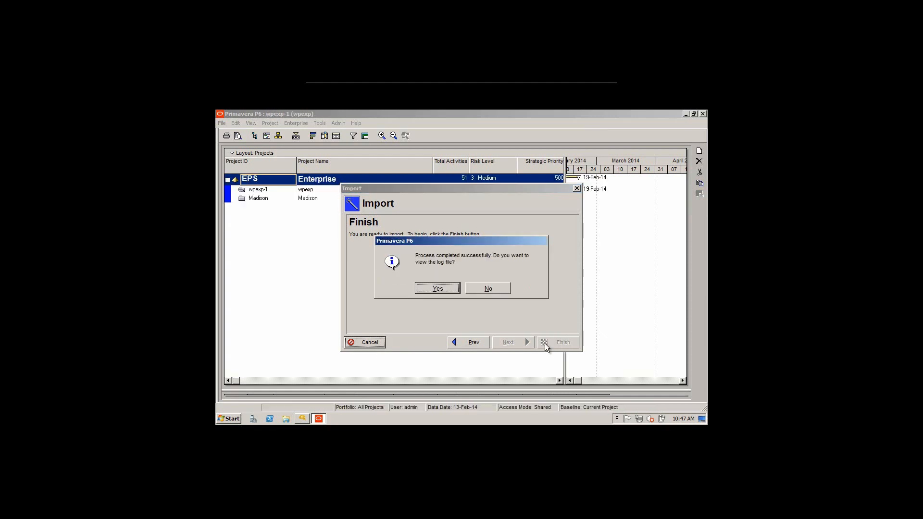
pyautogui.click(487, 289)
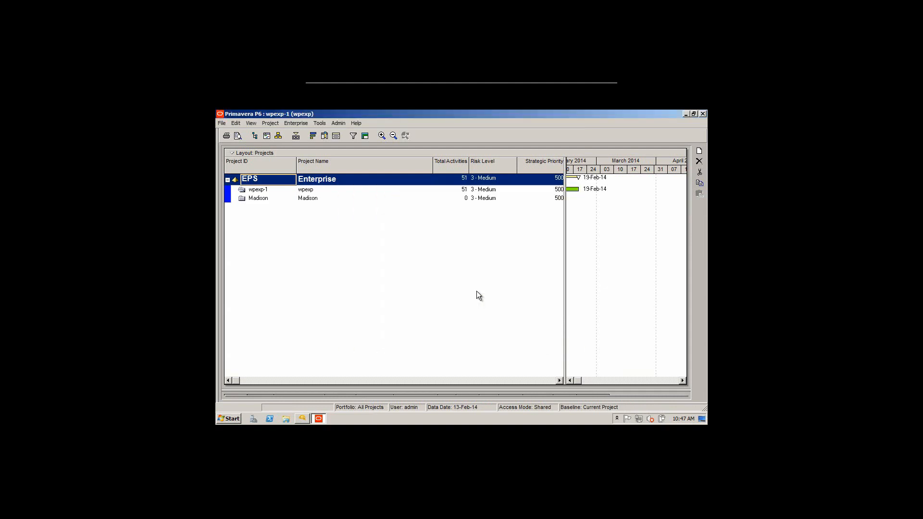
pyautogui.moveTo(262, 197)
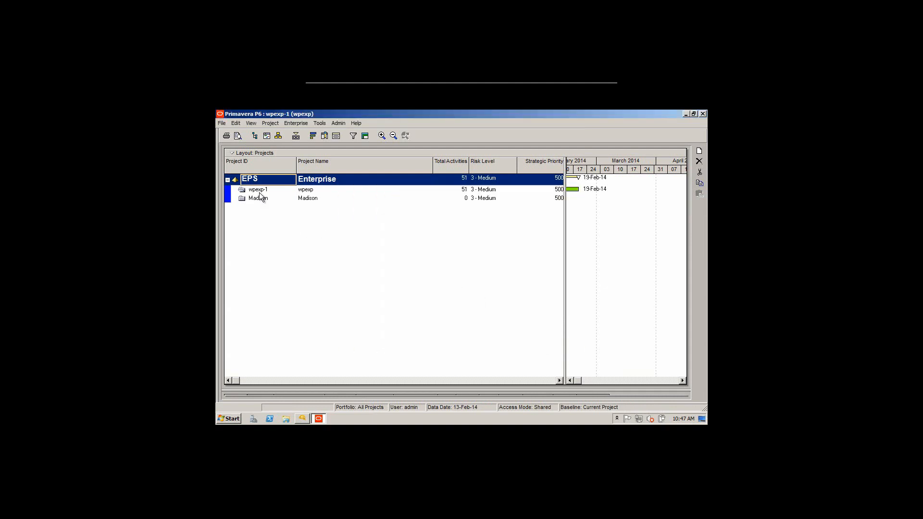
# - Open project wpexp-1 and scroll through its Sulphur Recovery Area activities and Gantt bars
pyautogui.rightClick(258, 189)
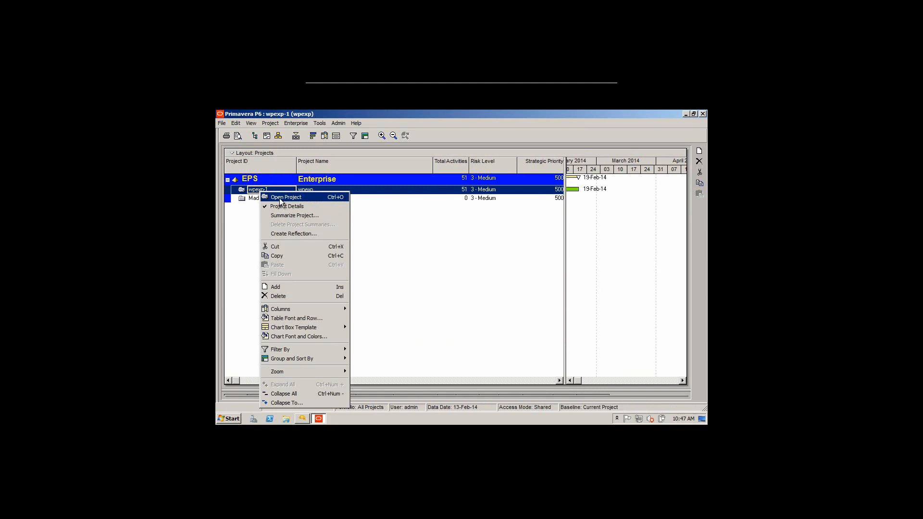
pyautogui.click(286, 197)
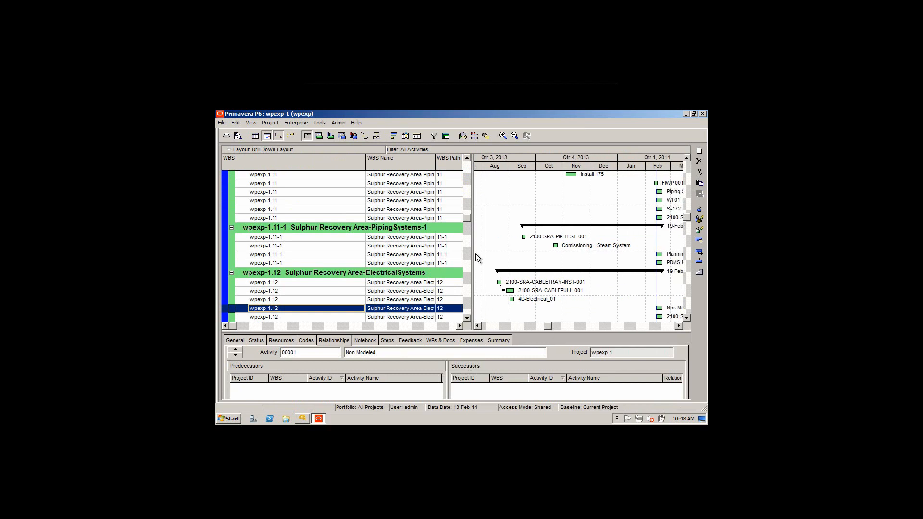
pyautogui.scroll(3)
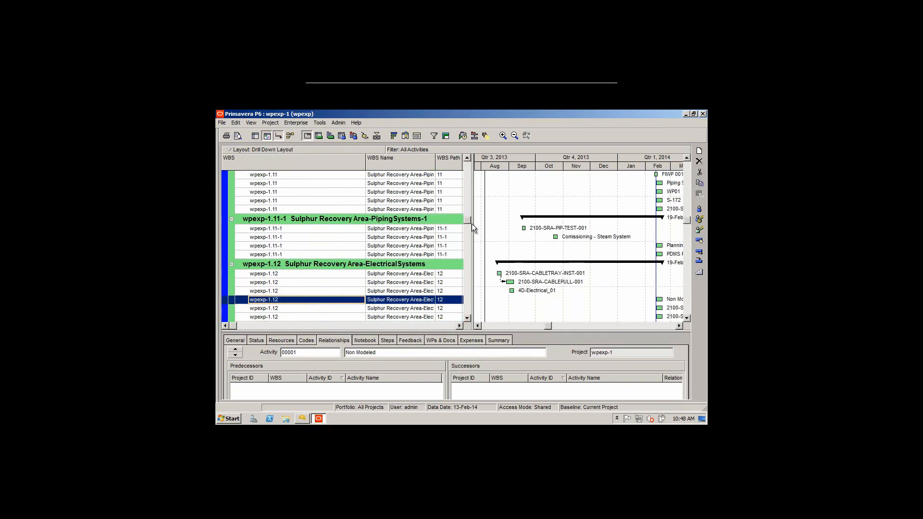
pyautogui.scroll(-3)
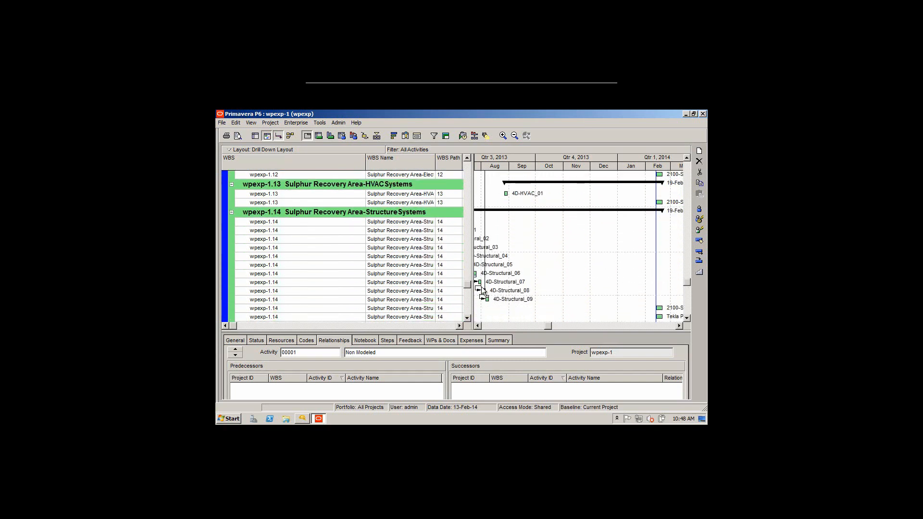
pyautogui.scroll(-3)
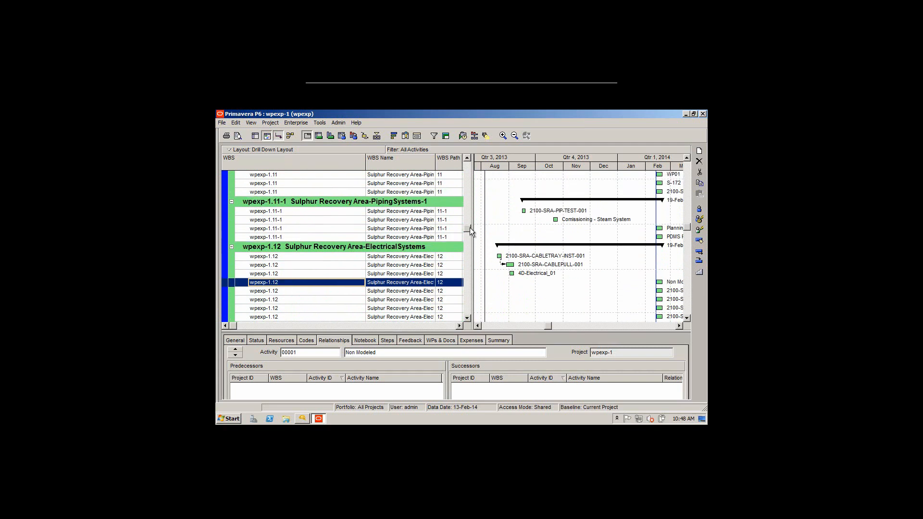
pyautogui.scroll(3)
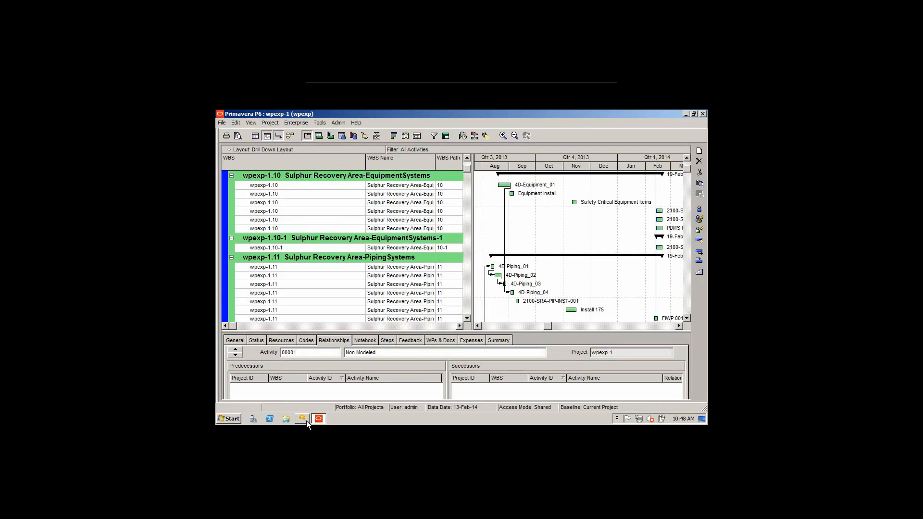
# - Return to SmartPlant Construction and open the gear menu showing Refresh, Export schedule and Retrieve data
pyautogui.click(318, 419)
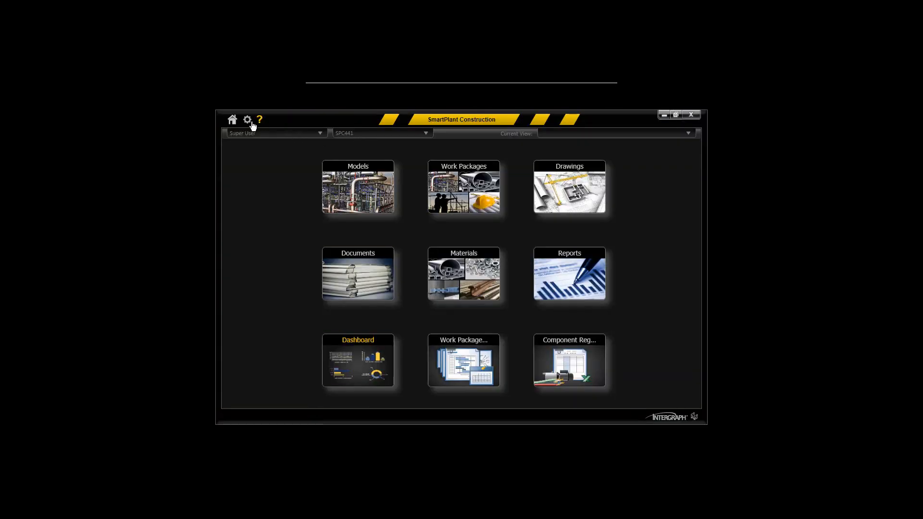
pyautogui.click(247, 120)
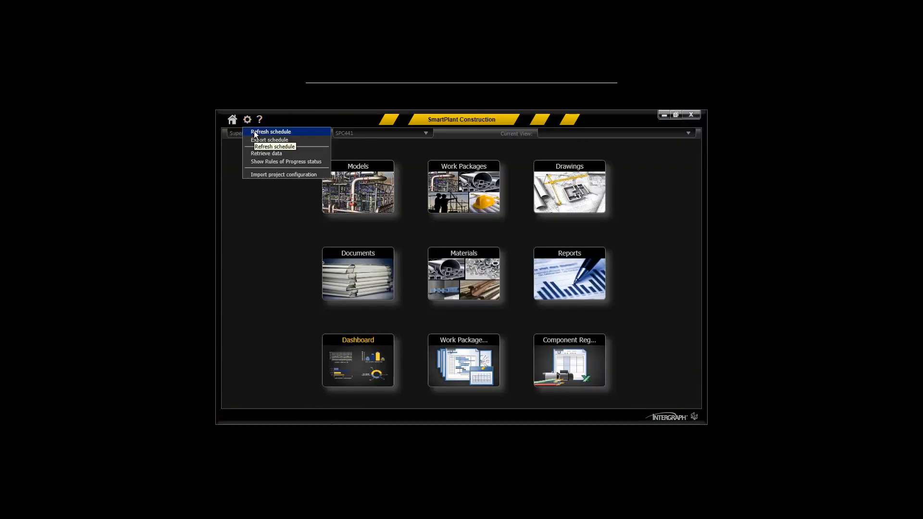
pyautogui.moveTo(283, 174)
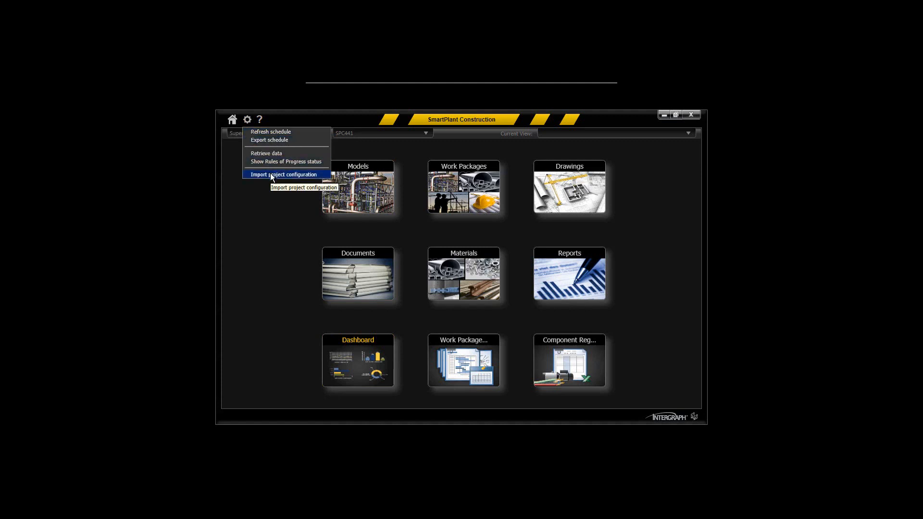
pyautogui.moveTo(281, 175)
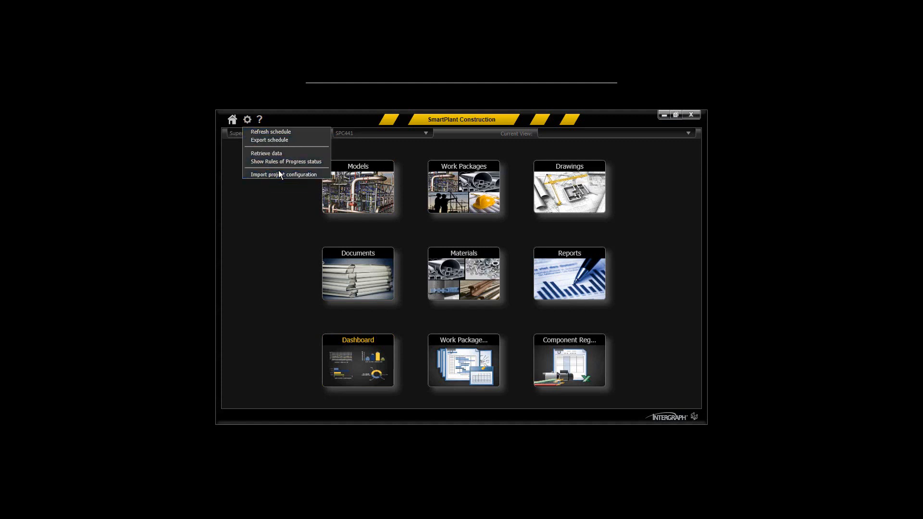
pyautogui.moveTo(437, 303)
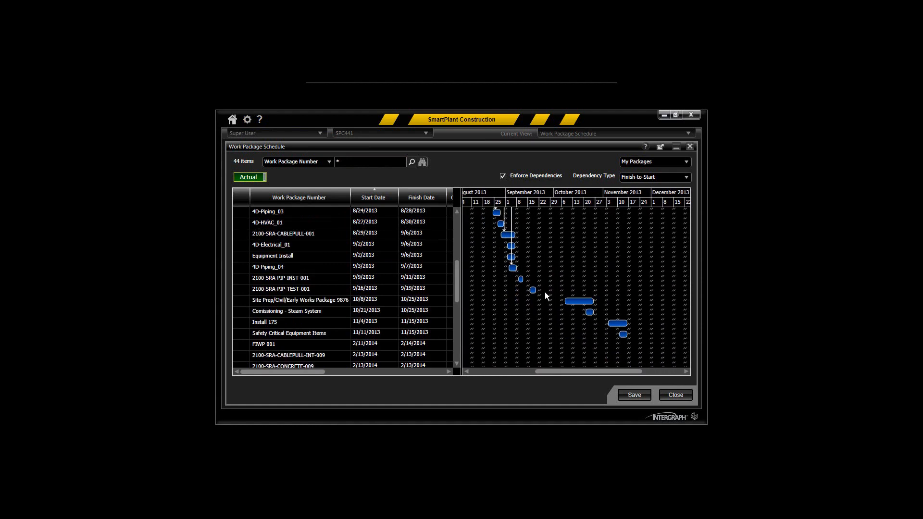
pyautogui.moveTo(463, 275)
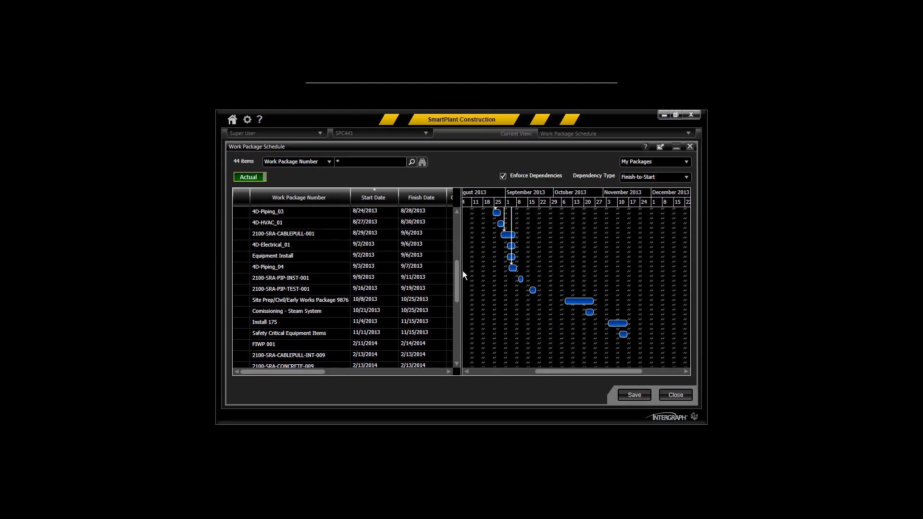
# - Scroll through the 44-package Work Package Schedule grid and Gantt, then go Home
pyautogui.scroll(3)
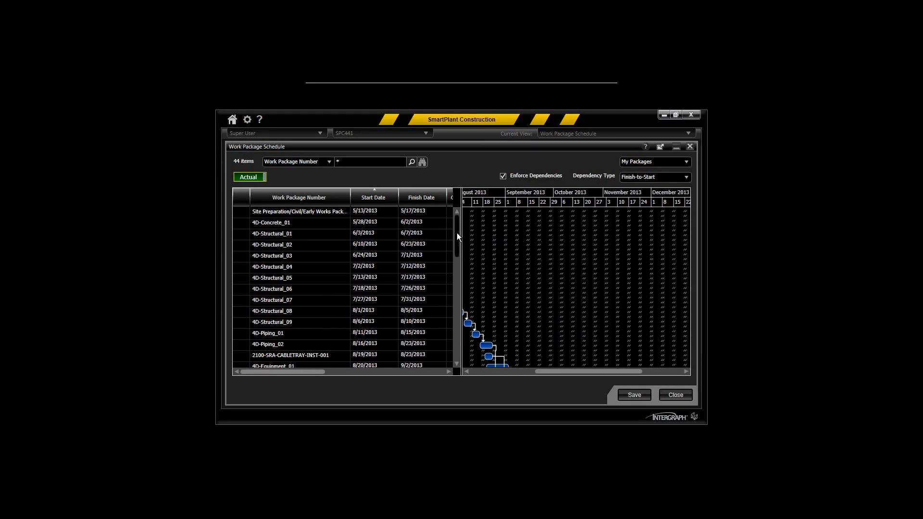
pyautogui.scroll(-3)
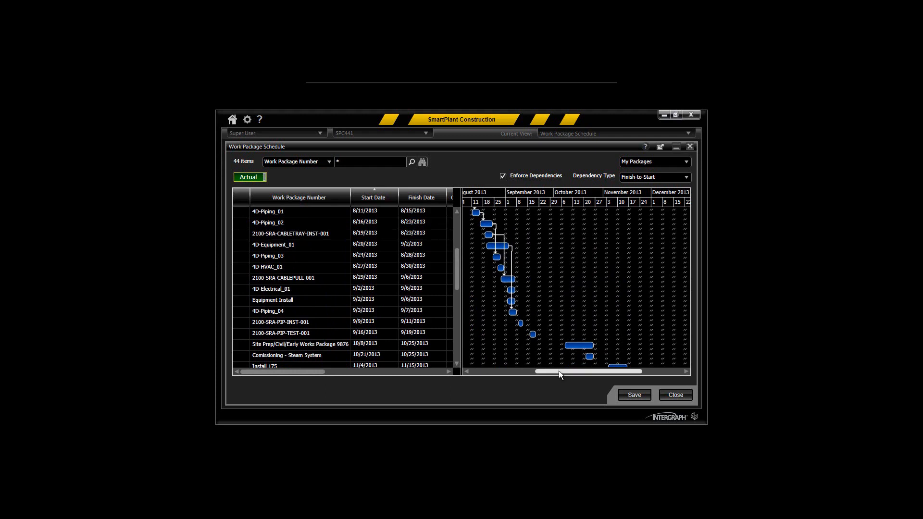
pyautogui.hscroll(-3)
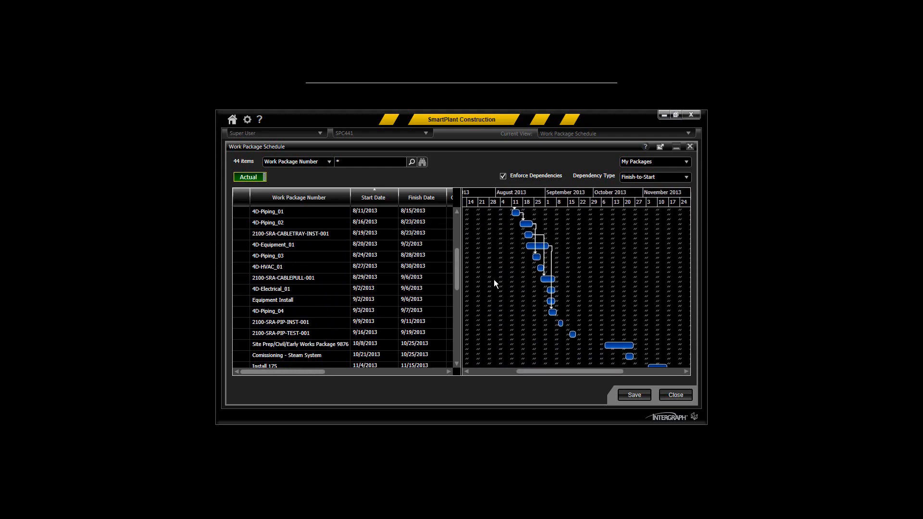
pyautogui.hscroll(3)
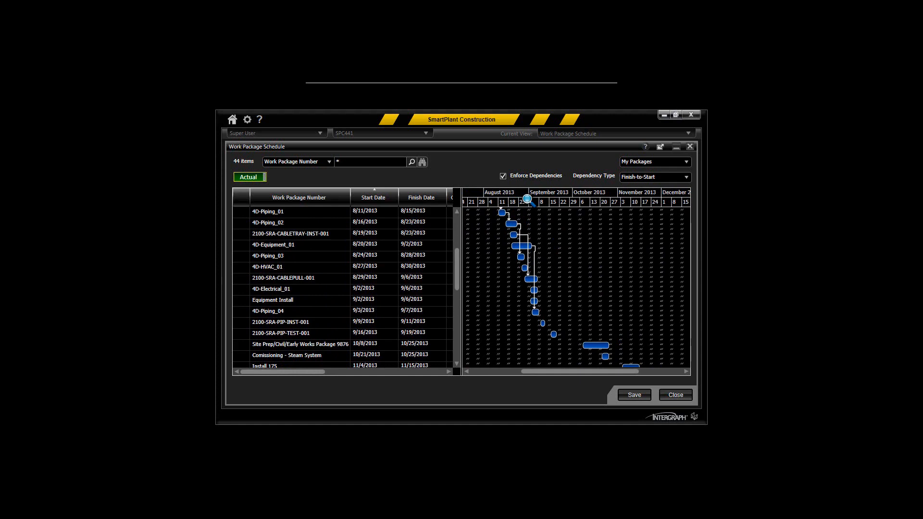
pyautogui.hscroll(3)
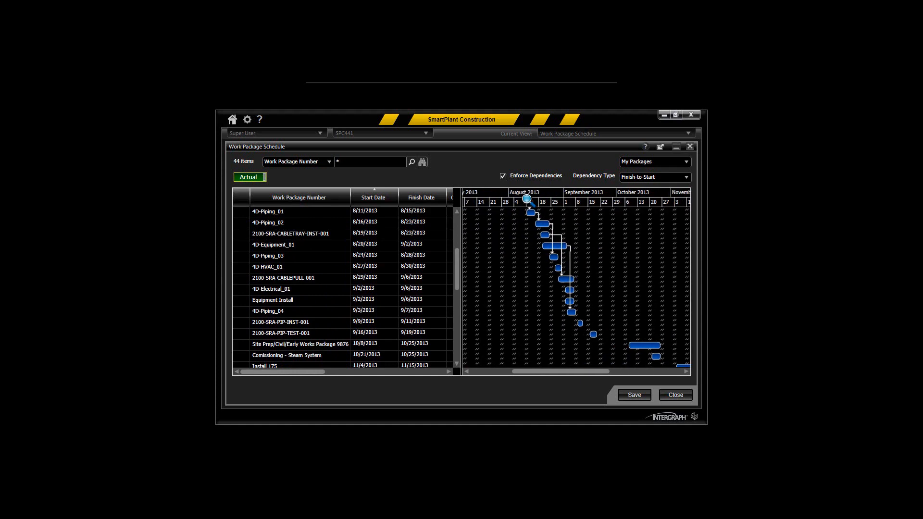
pyautogui.click(231, 120)
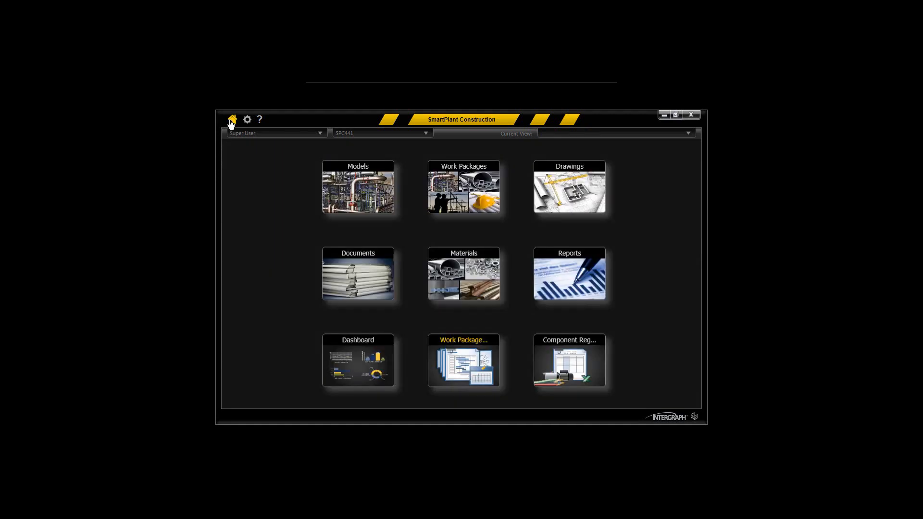
pyautogui.moveTo(646, 359)
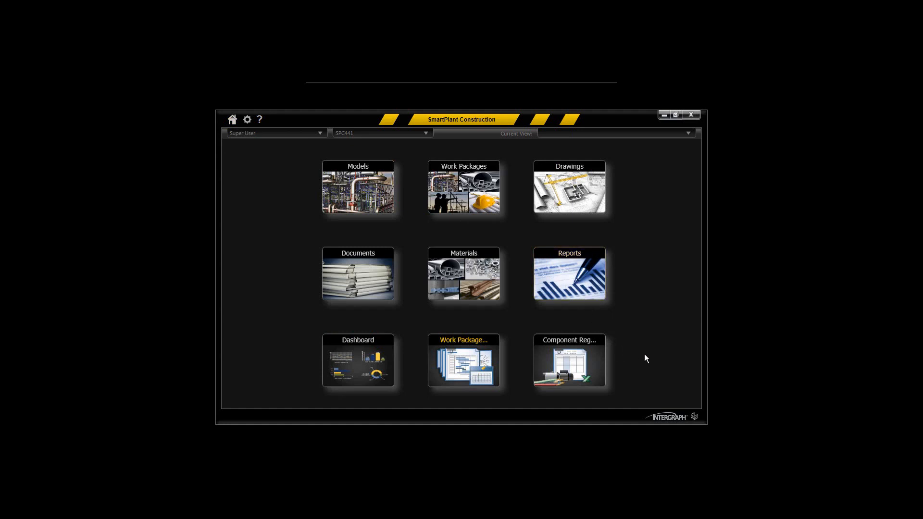
pyautogui.moveTo(642, 360)
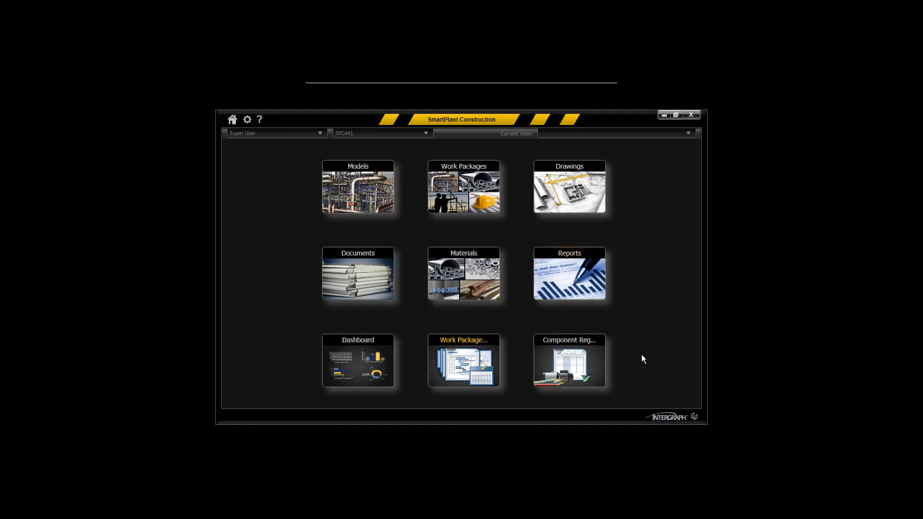